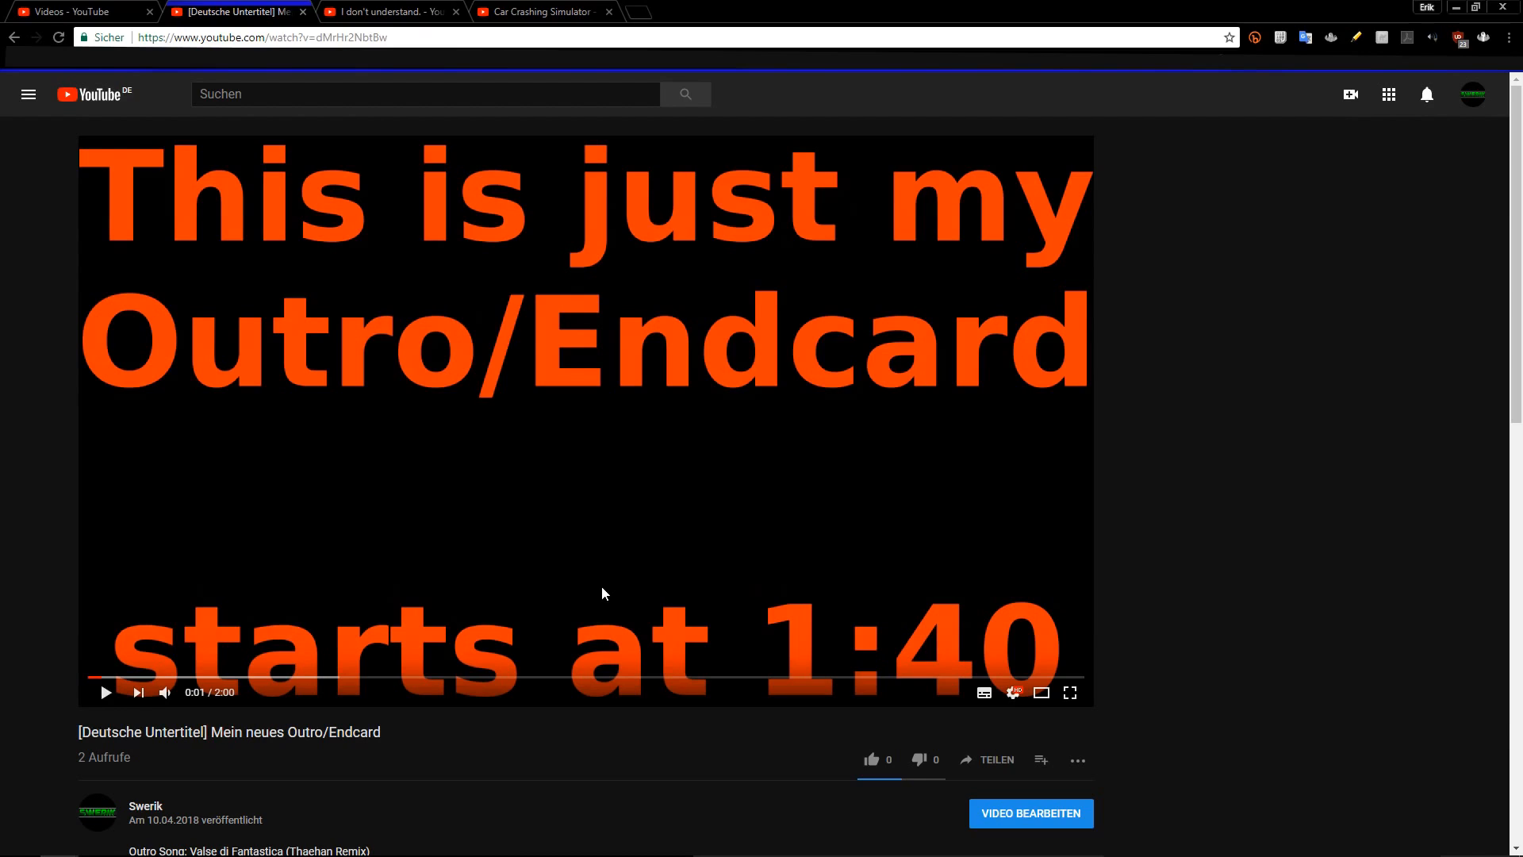
mouse_move(581, 434)
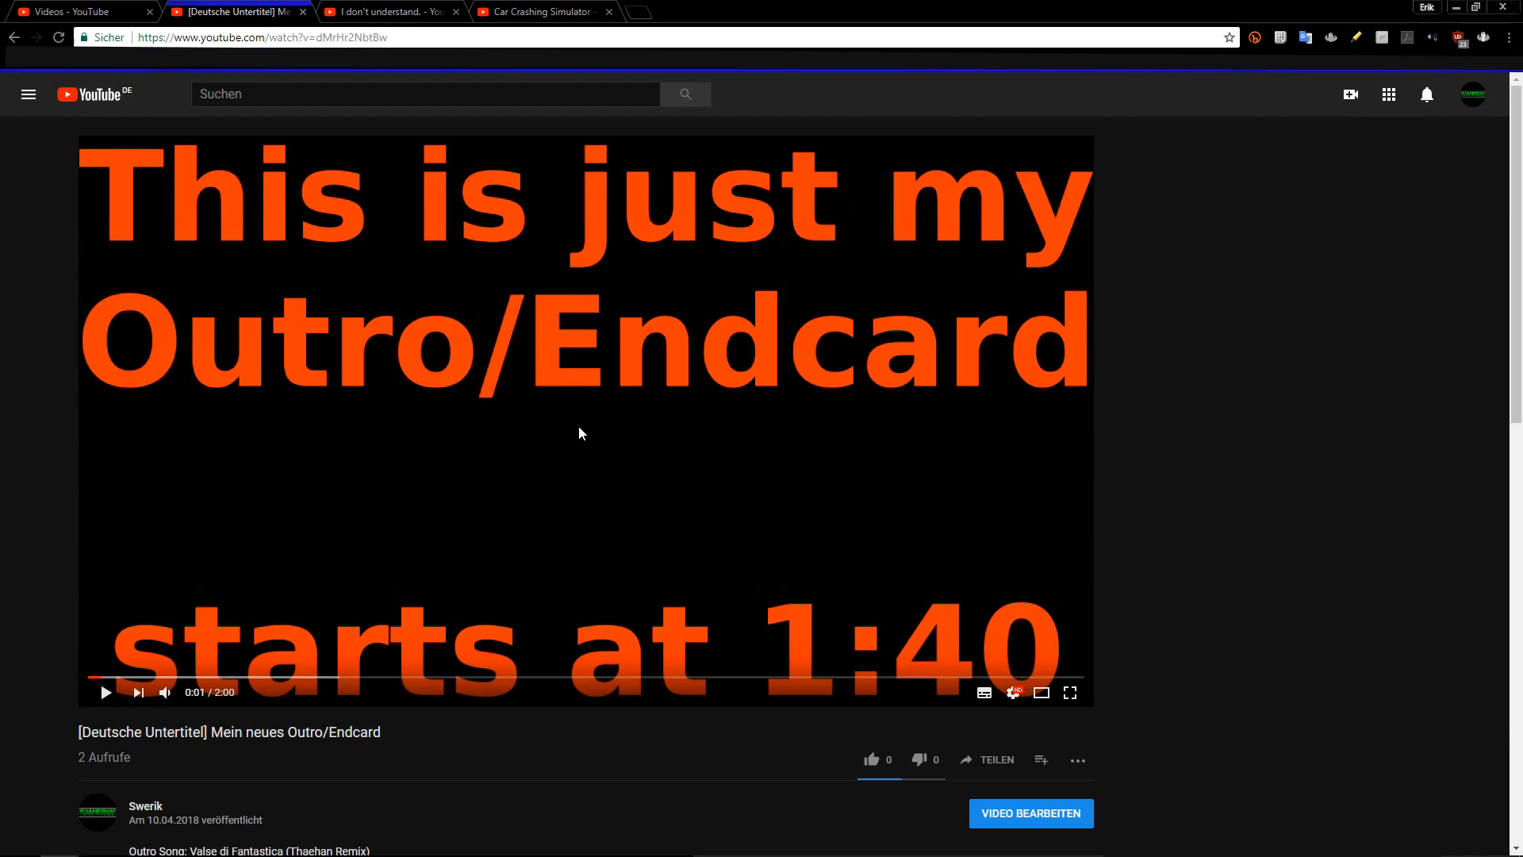
mouse_move(602, 430)
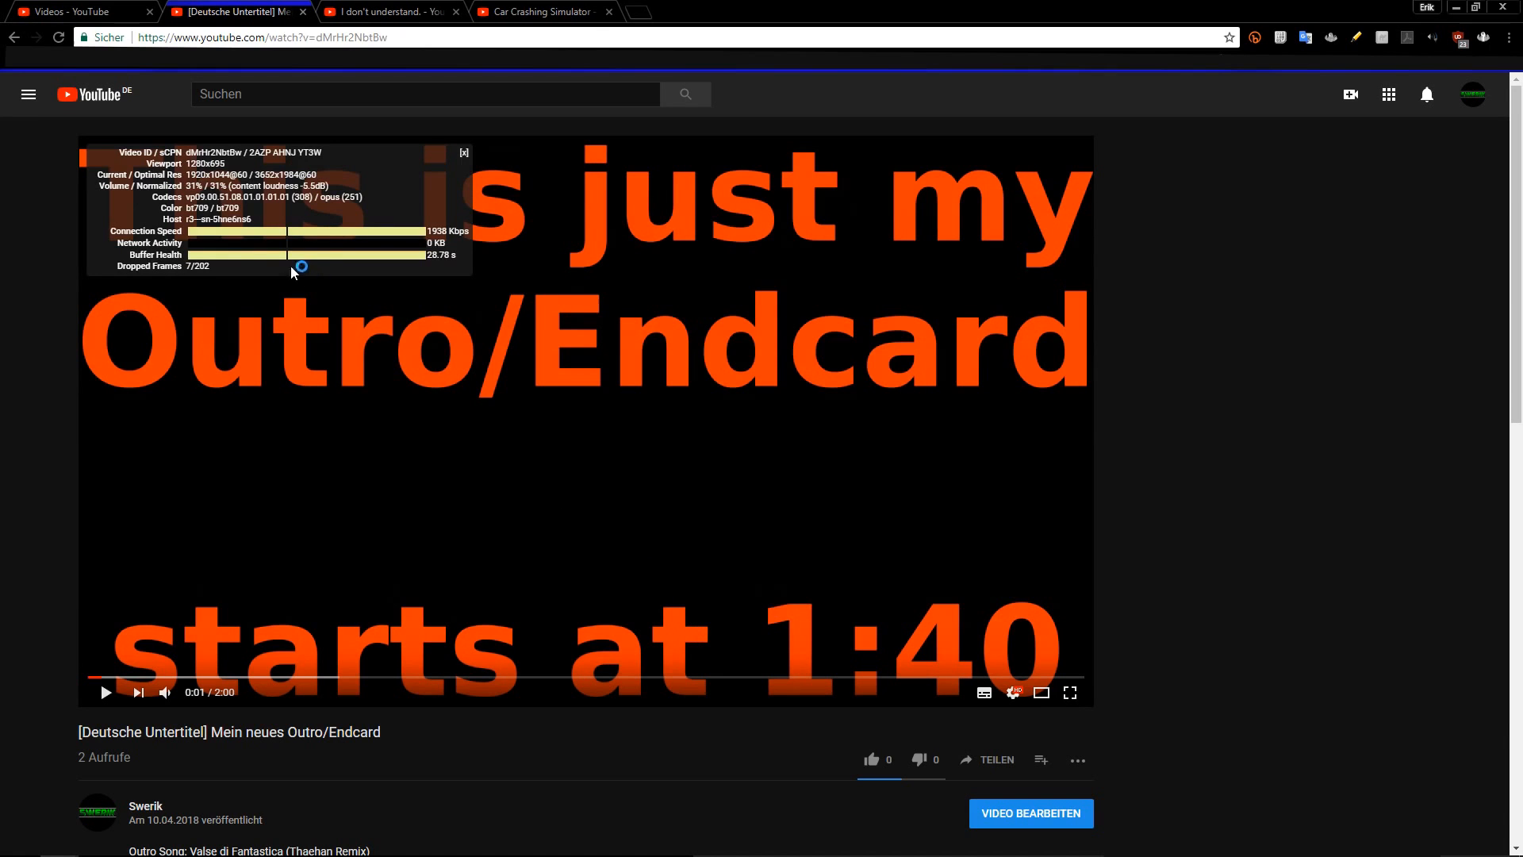
- Compare stats on the I don't understand and Car Crashing Simulator tabs, then return to the outro
click(389, 12)
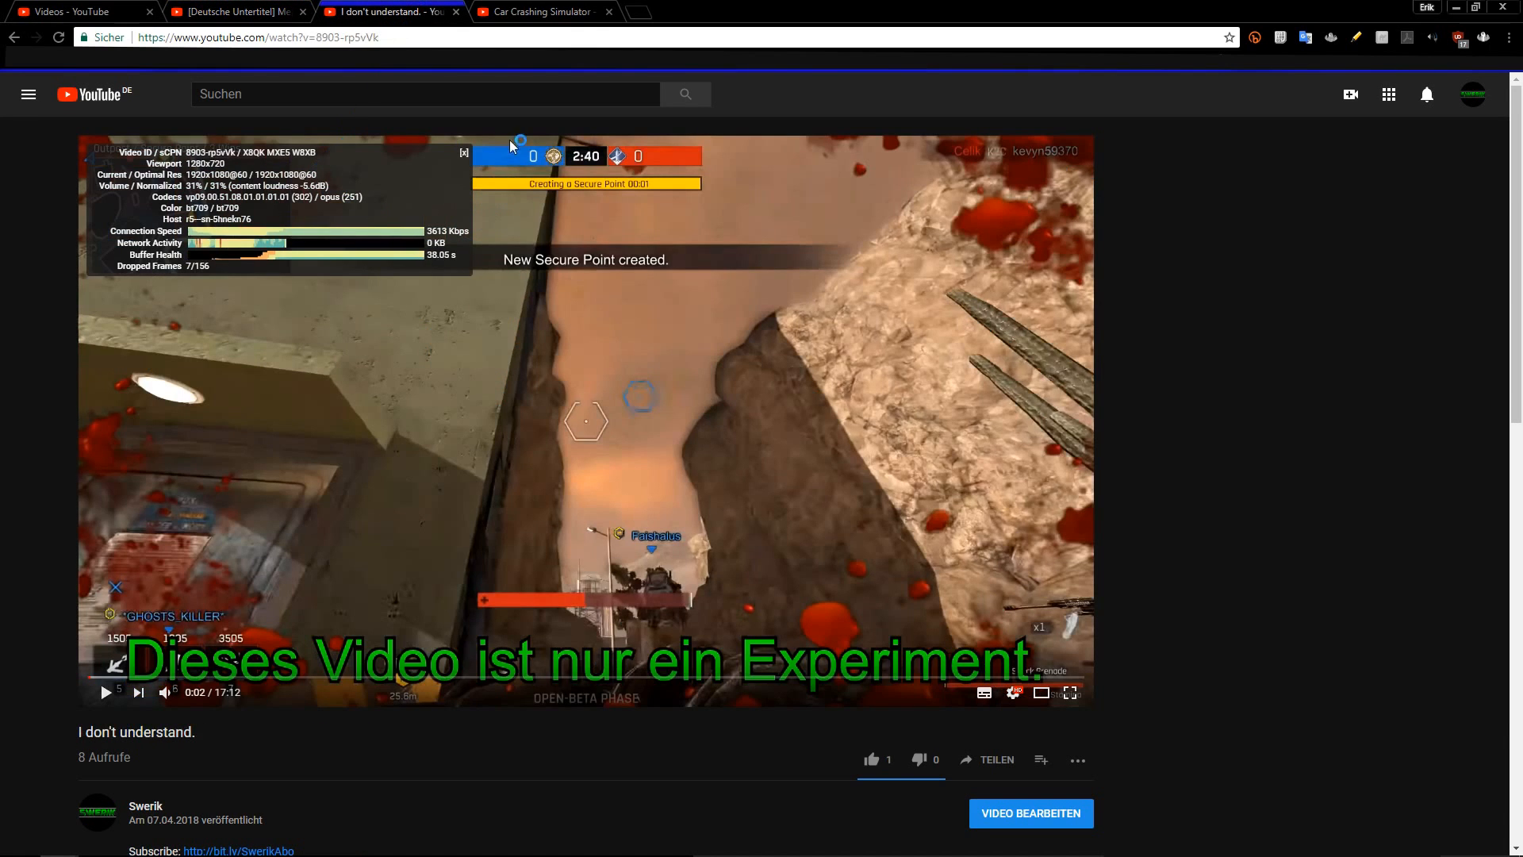
click(540, 11)
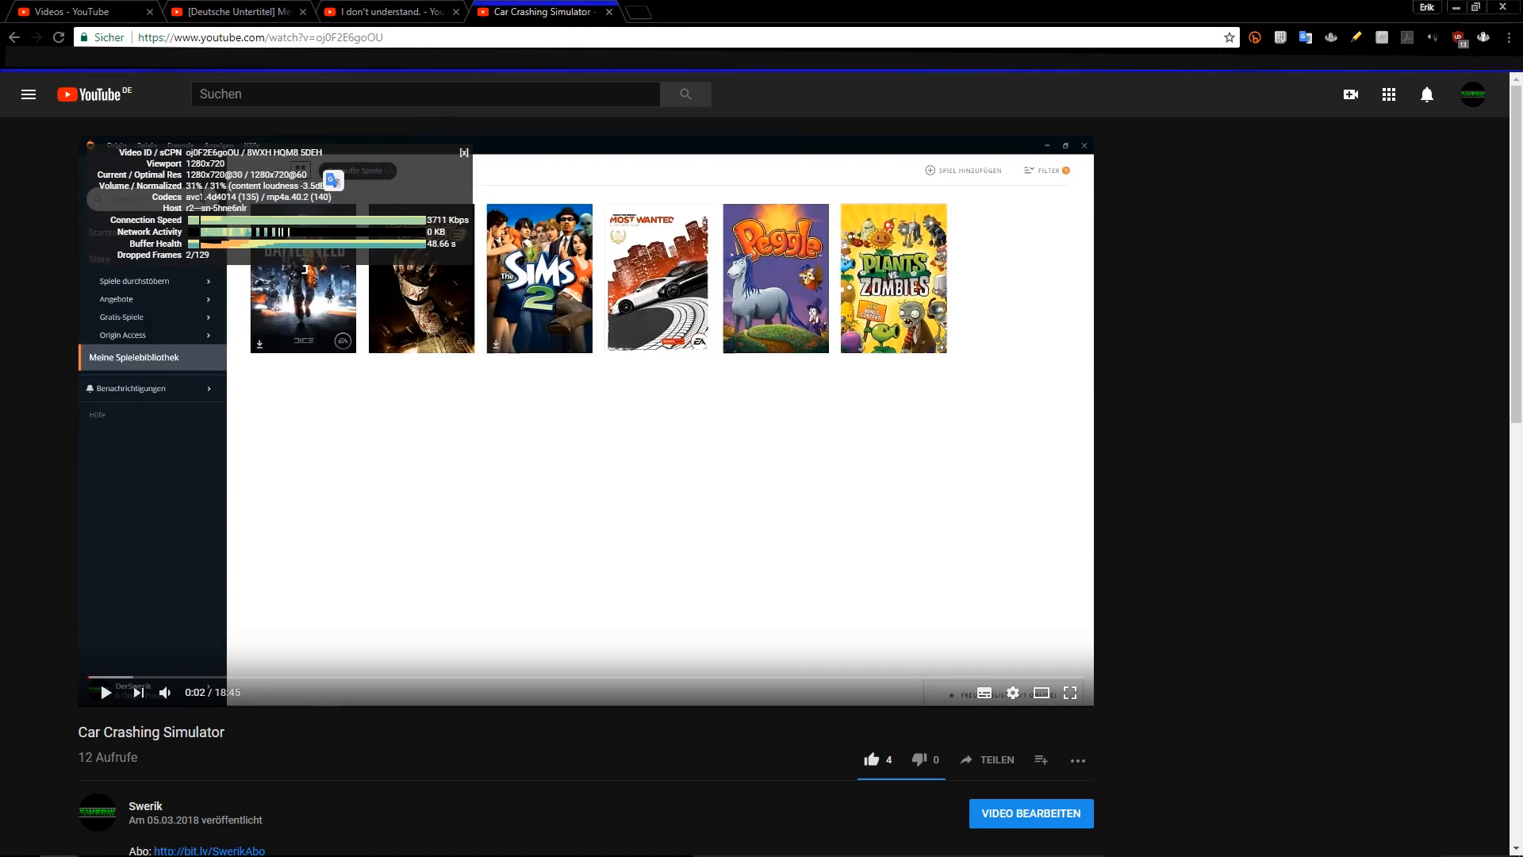
click(389, 12)
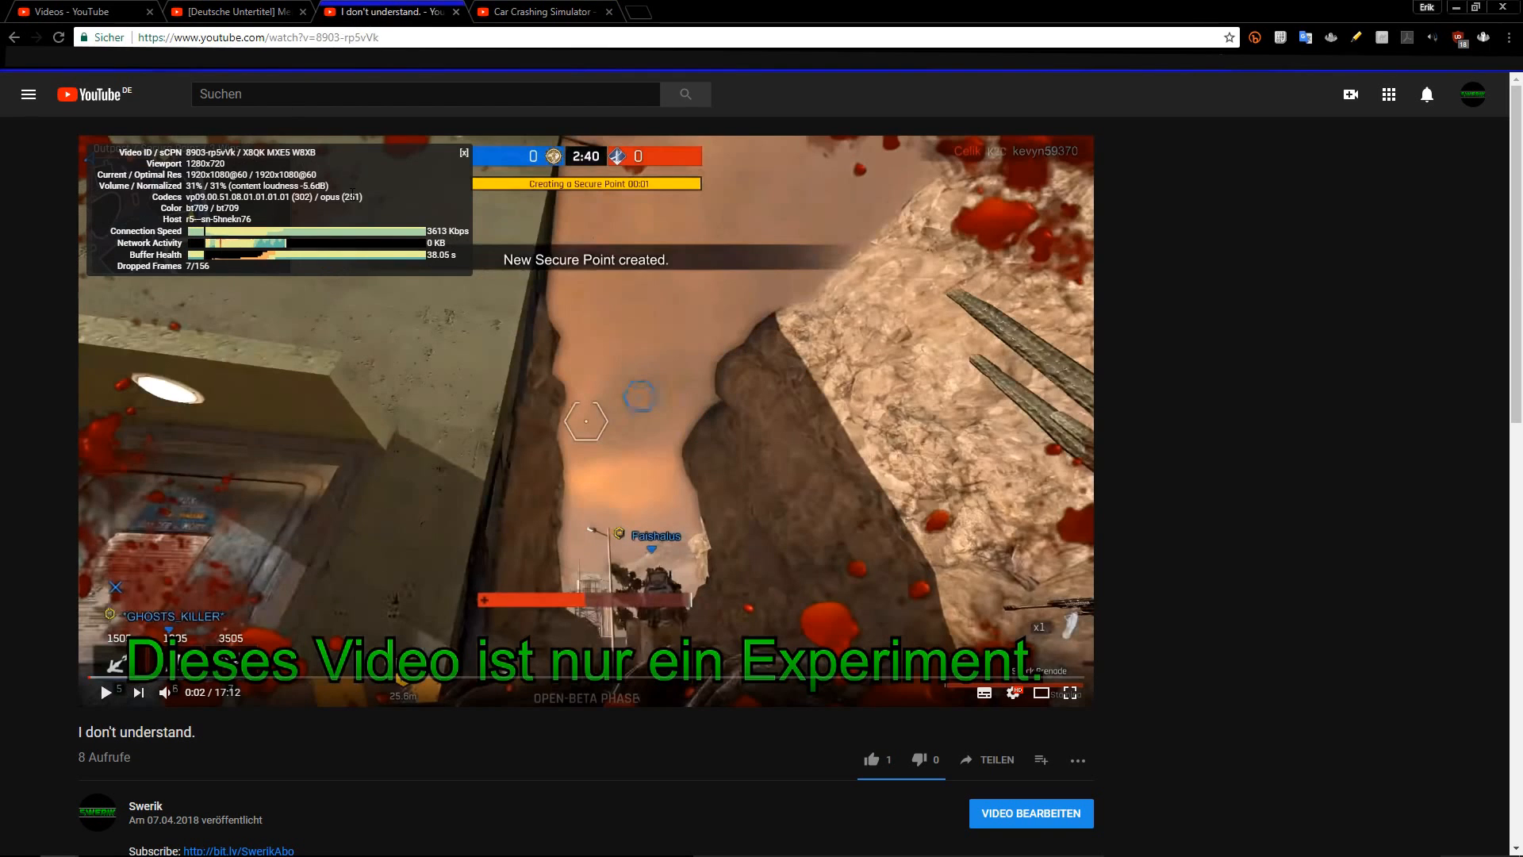
click(238, 12)
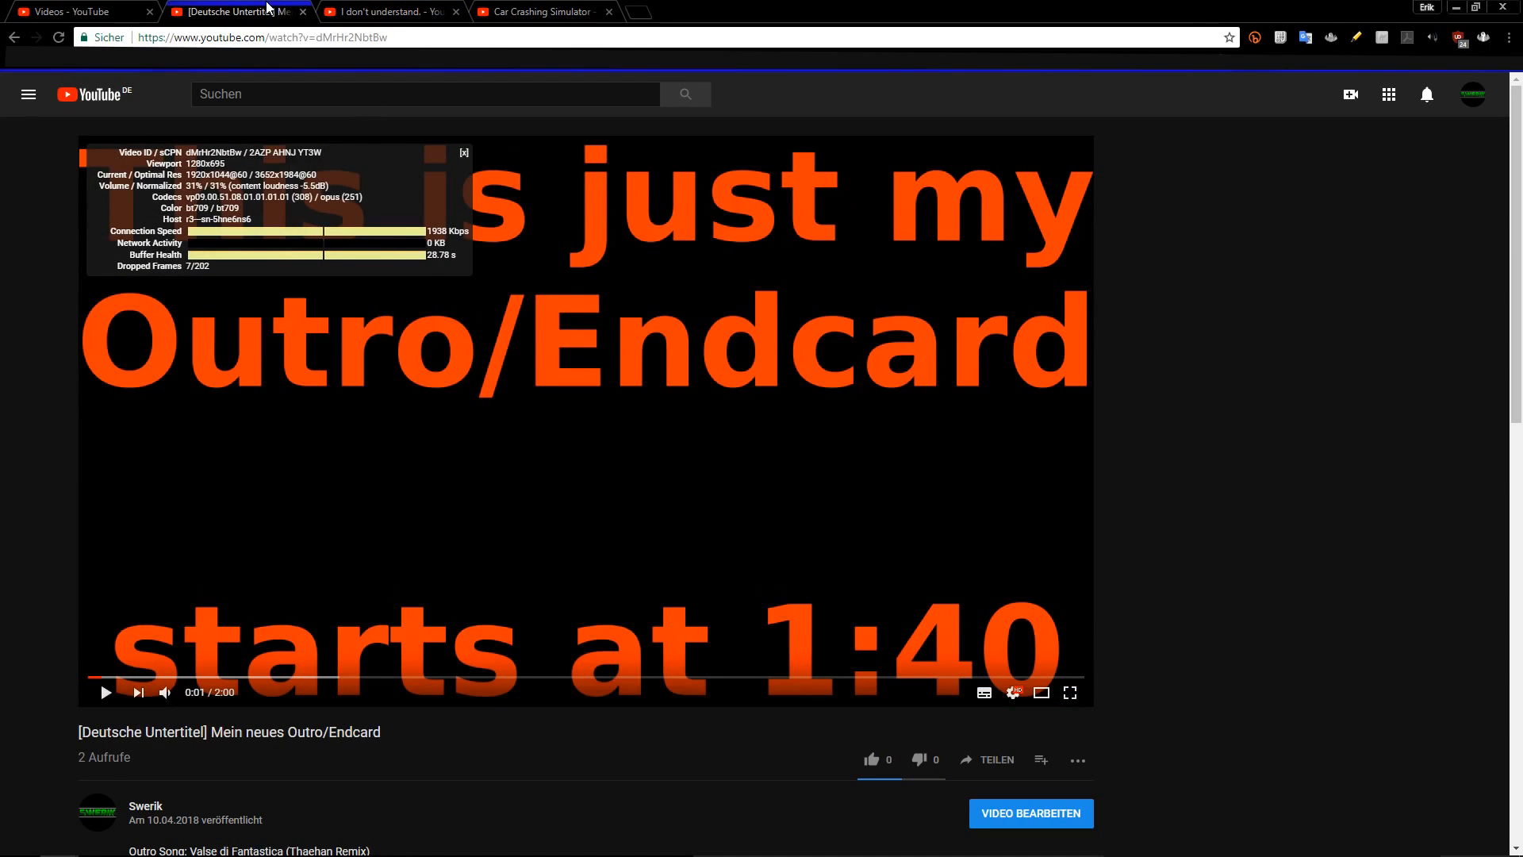
mouse_move(593, 430)
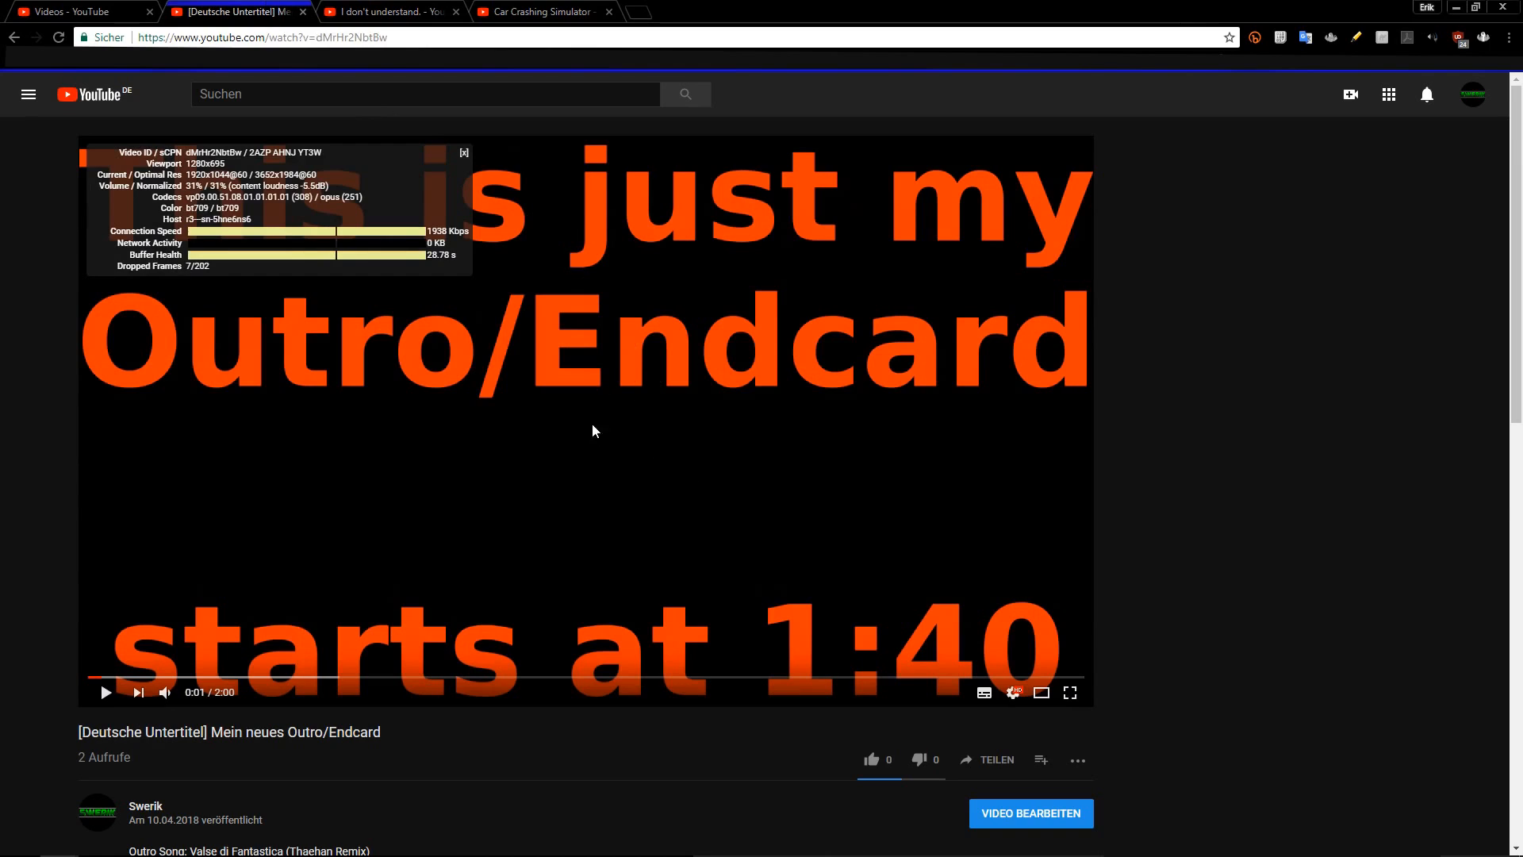
mouse_move(1013, 692)
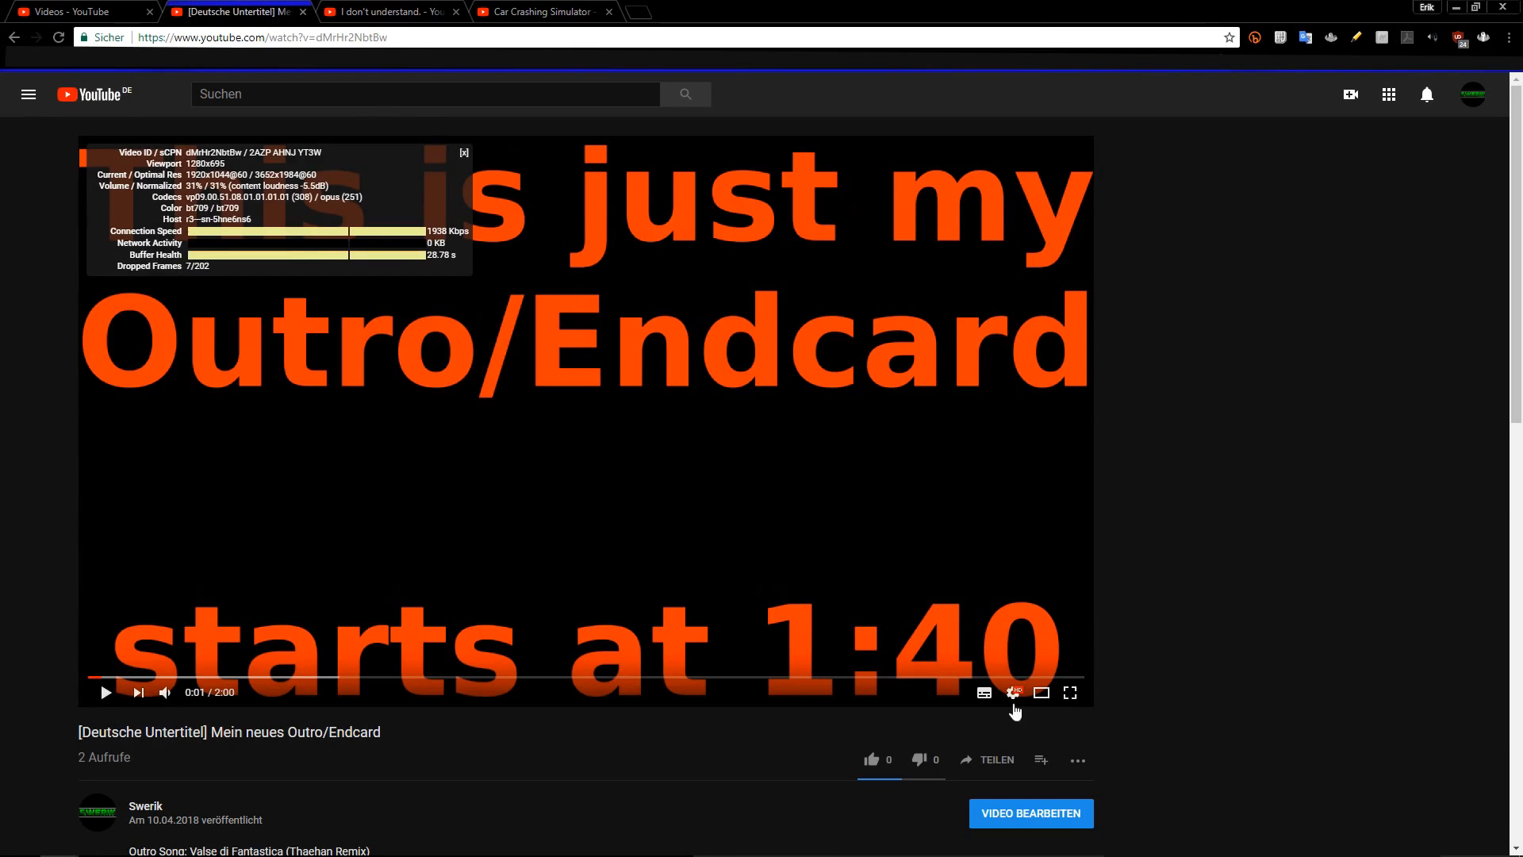
- Check qualities on the outro (2160p60) and I don't understand (1080p60) videos, ending on Car Crashing Simulator
click(1012, 693)
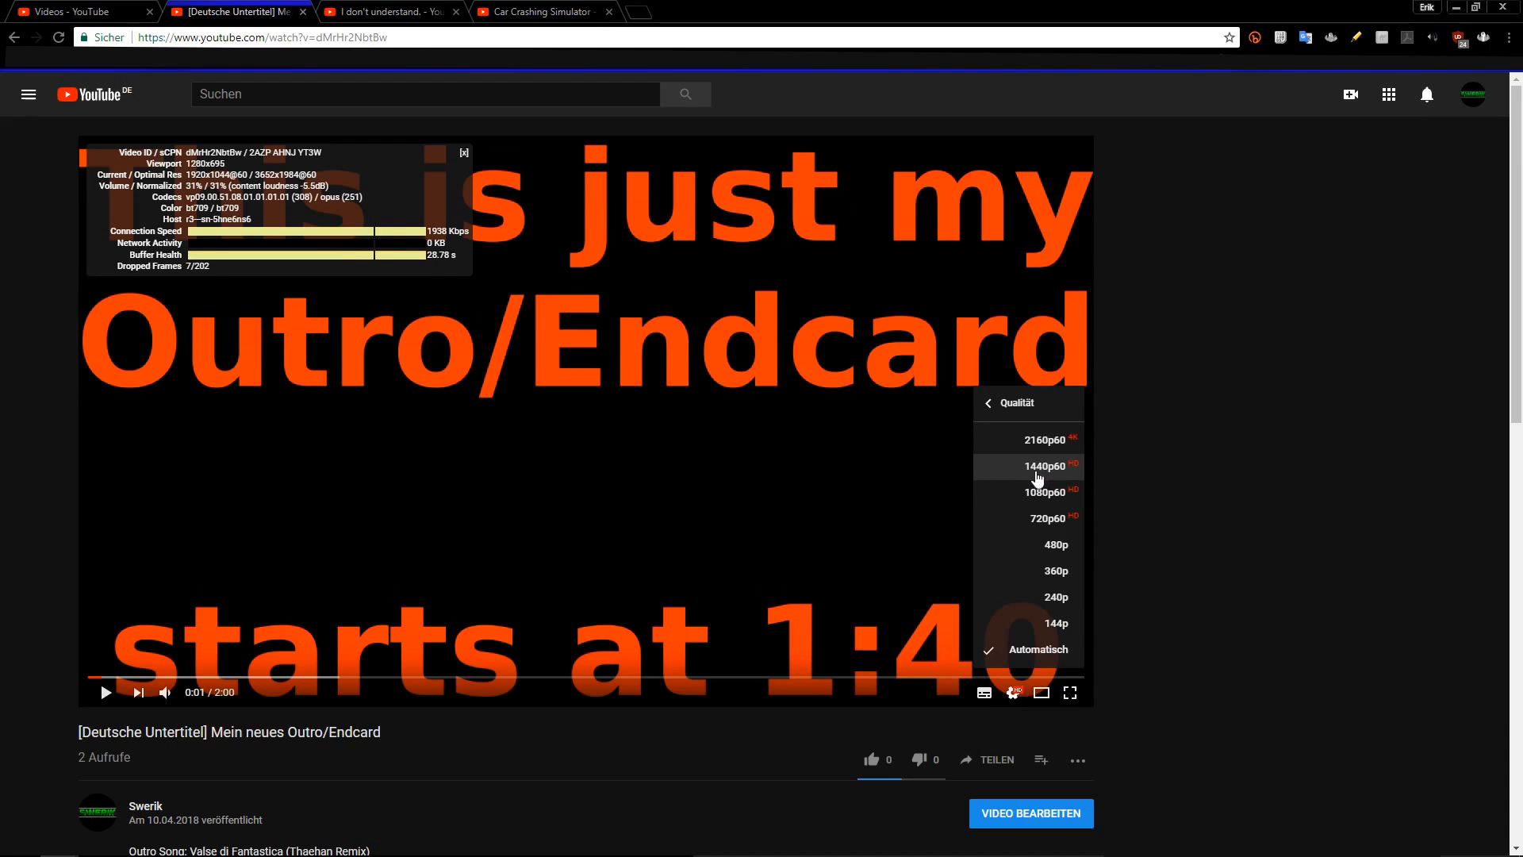
mouse_move(1046, 439)
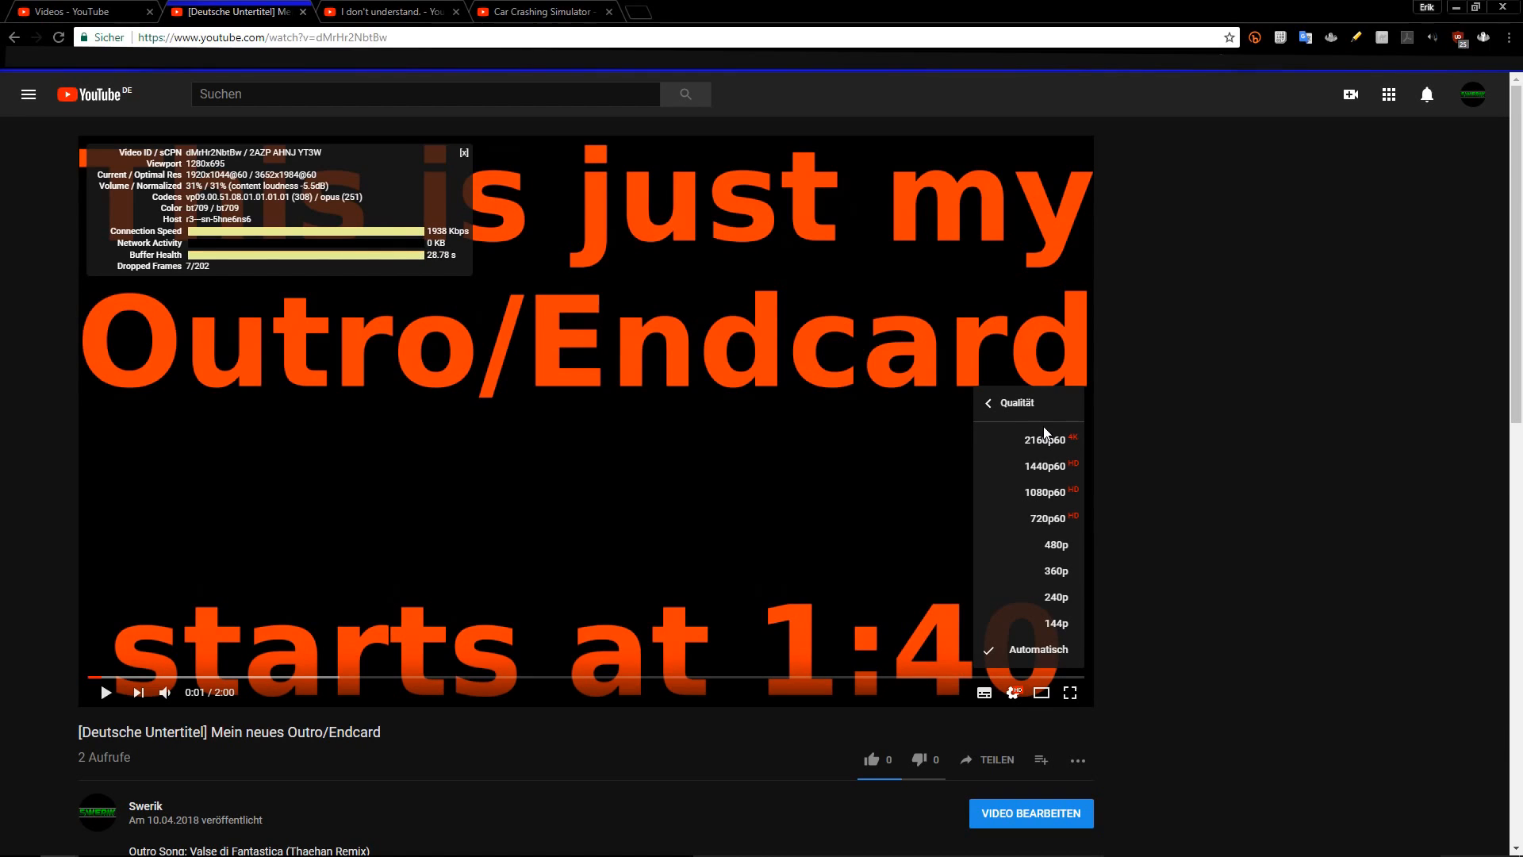
mouse_move(1044, 466)
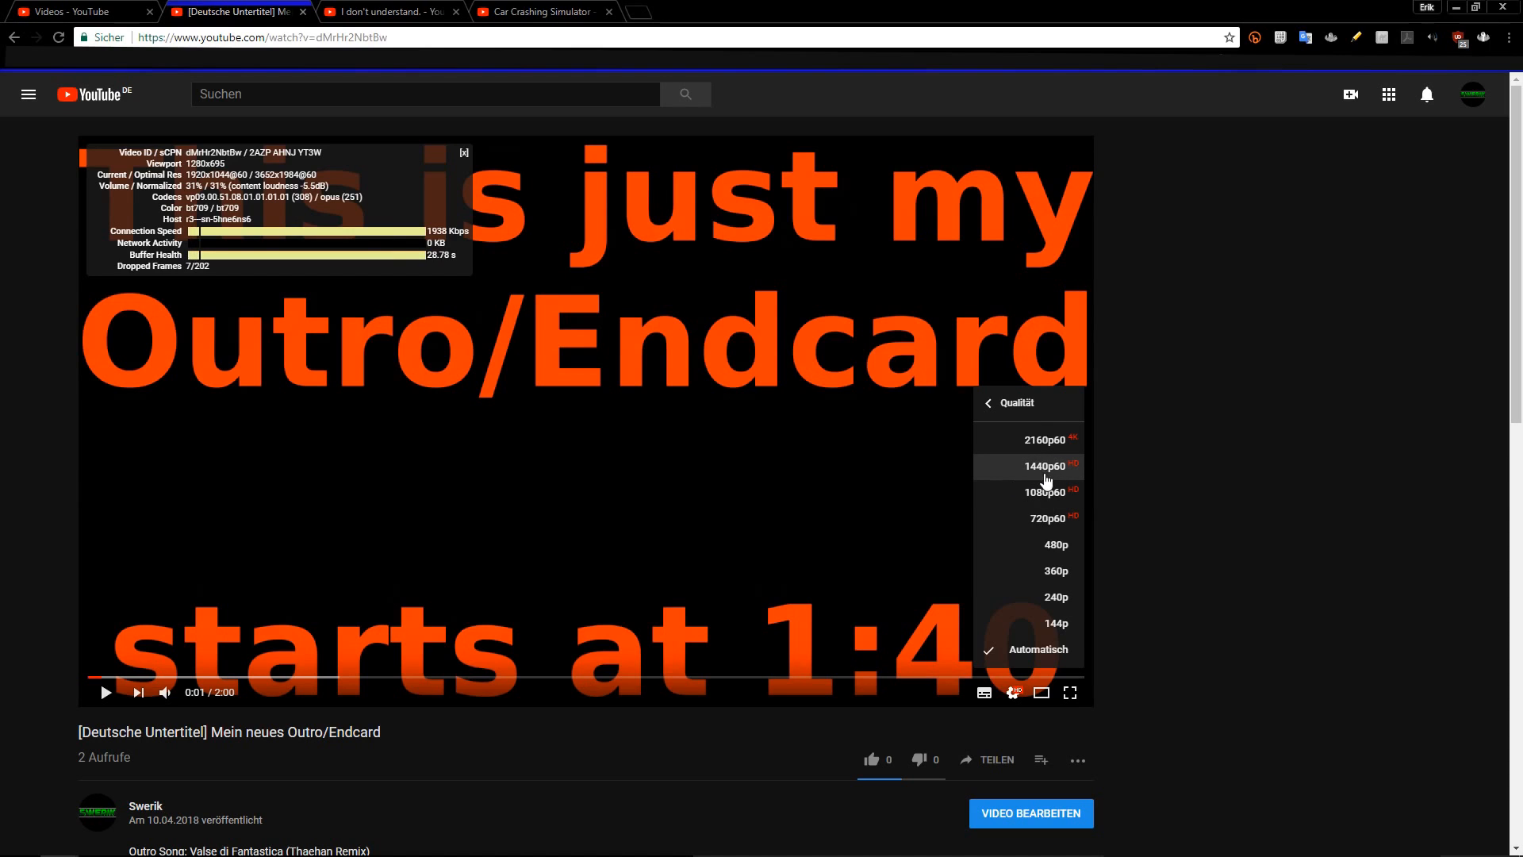
click(388, 12)
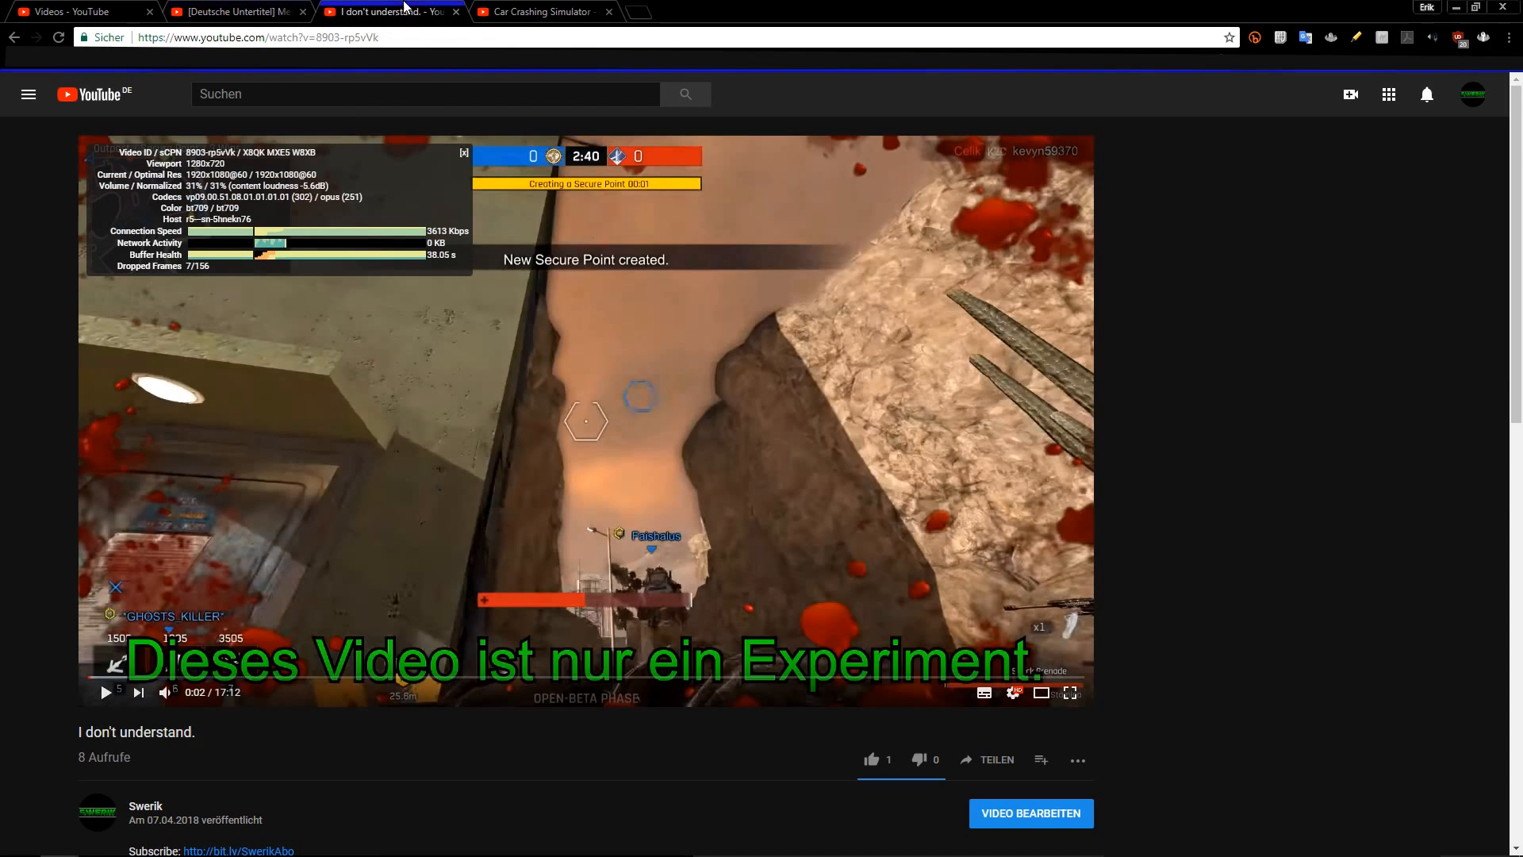
mouse_move(762, 511)
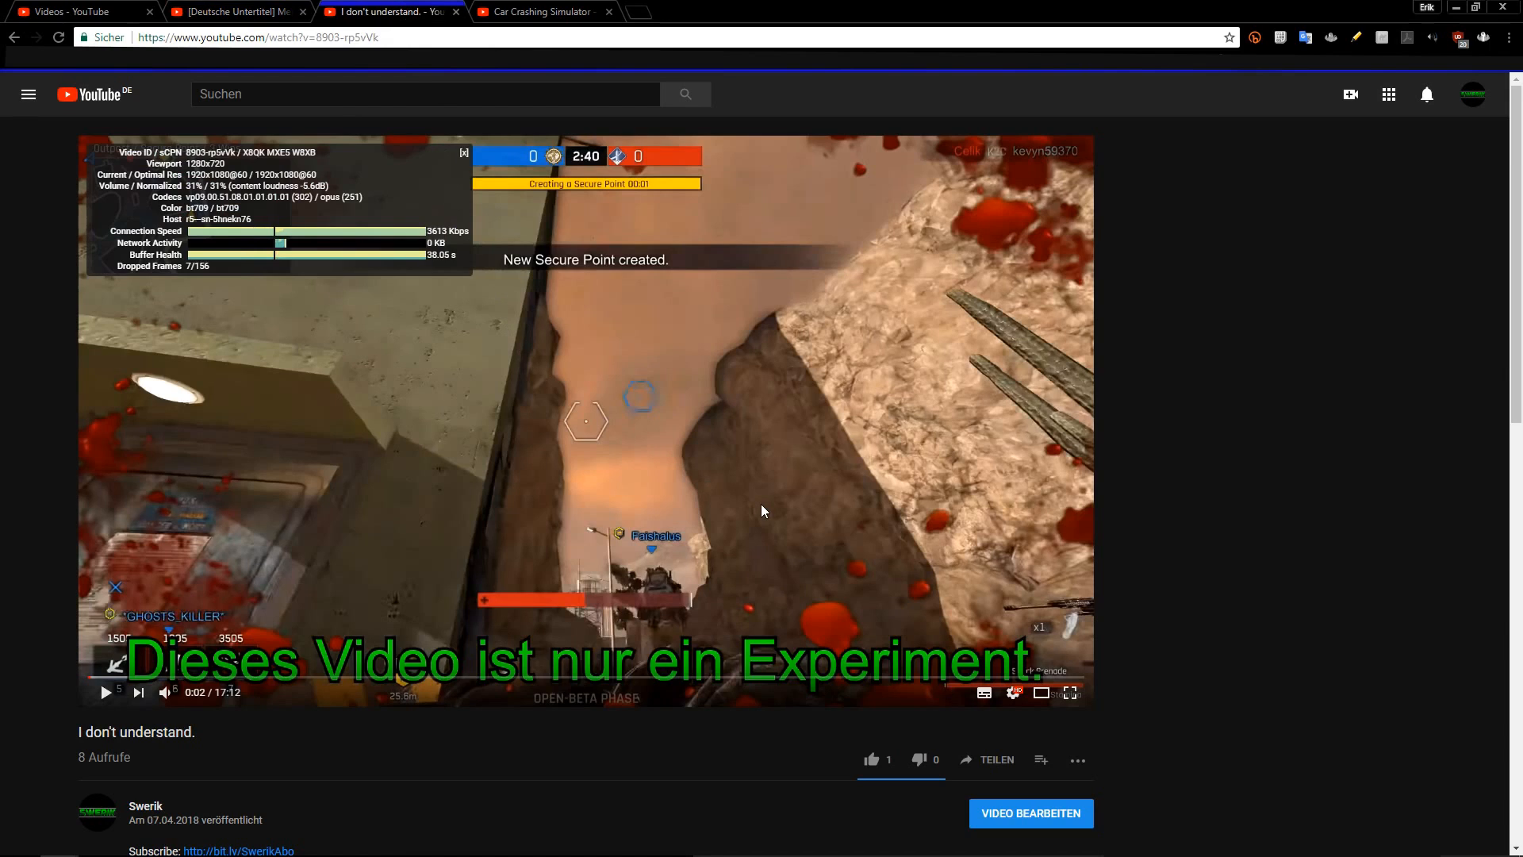
click(1013, 692)
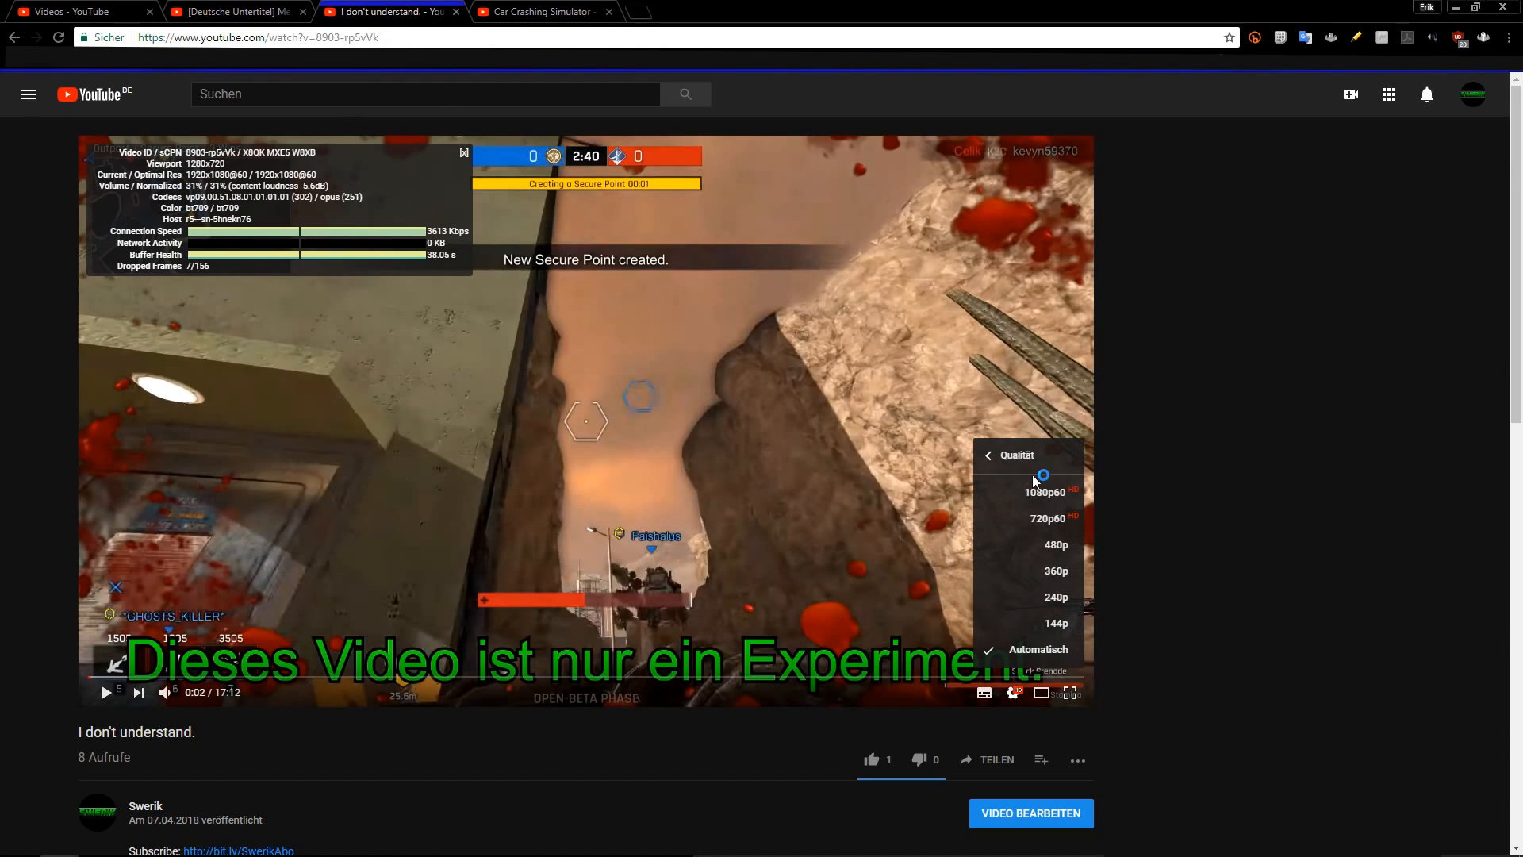
click(539, 12)
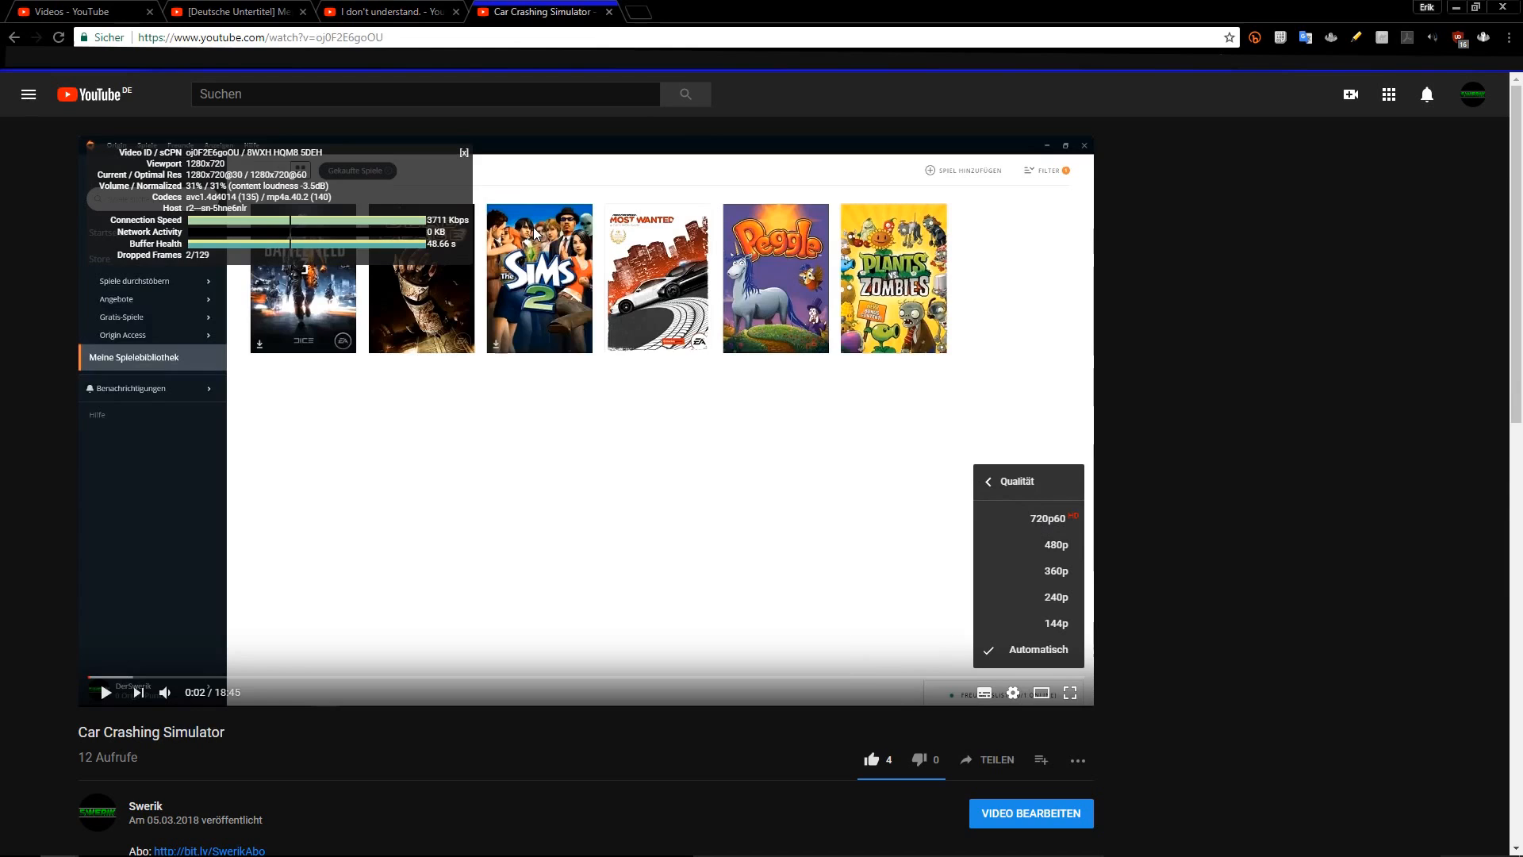
- Open Car Crashing Simulator from the Video Manager into the editor's Enhancements page
click(1030, 813)
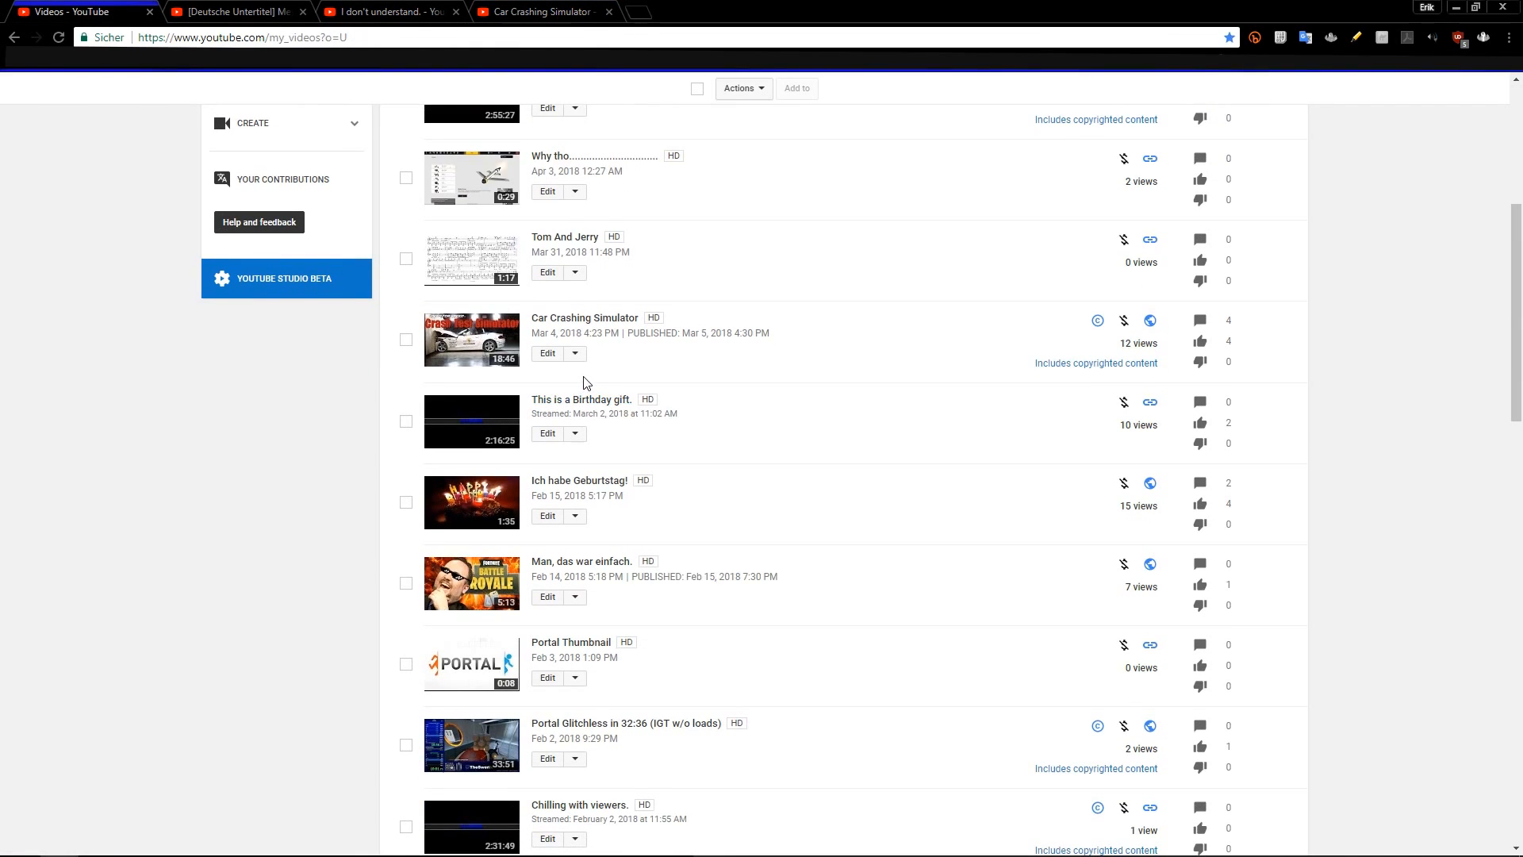
mouse_move(1010, 311)
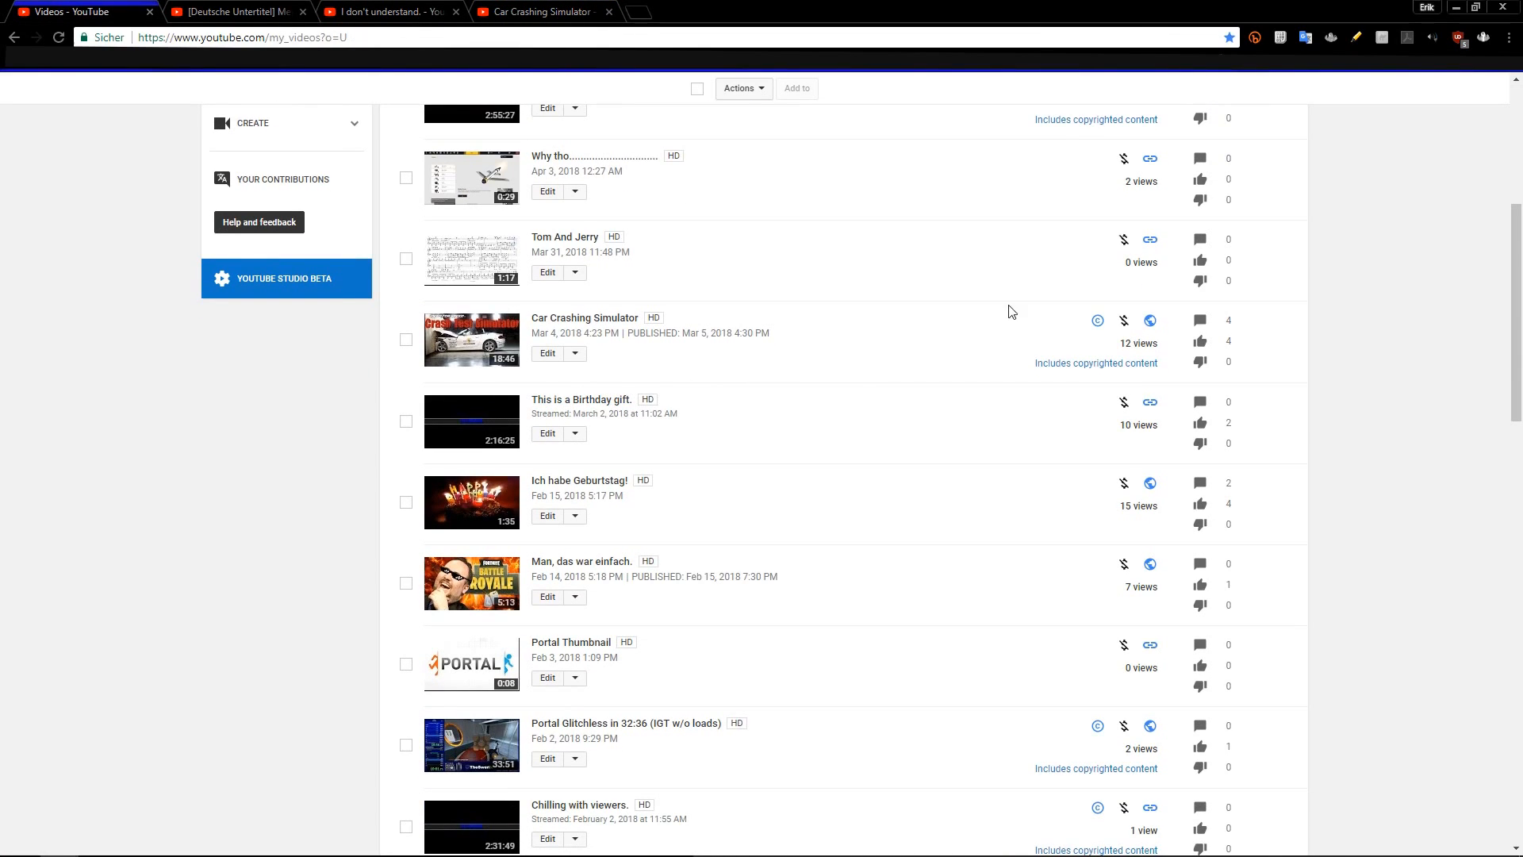
mouse_move(544, 34)
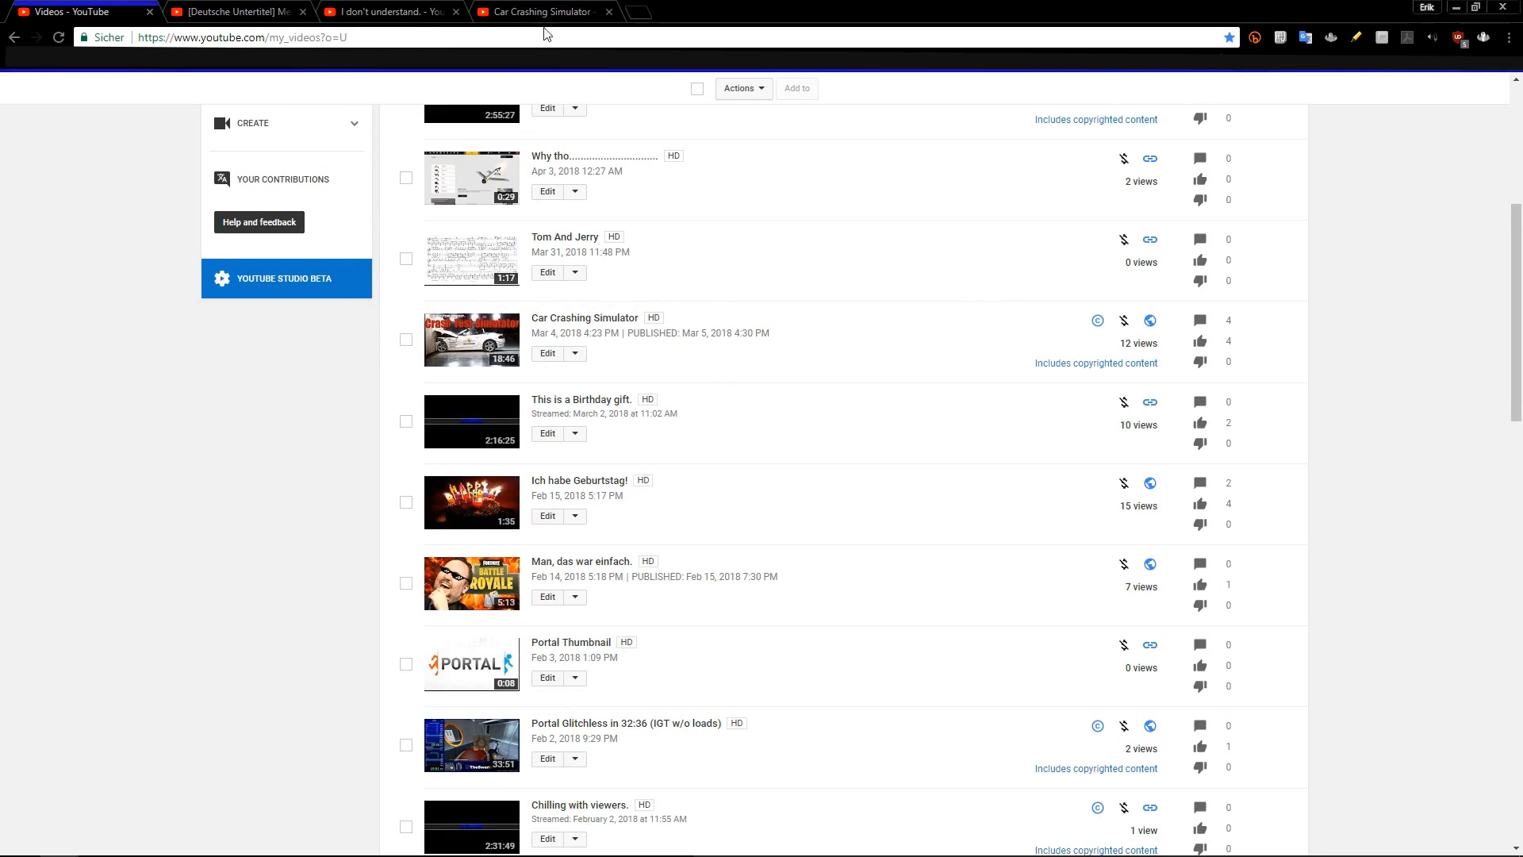
click(472, 339)
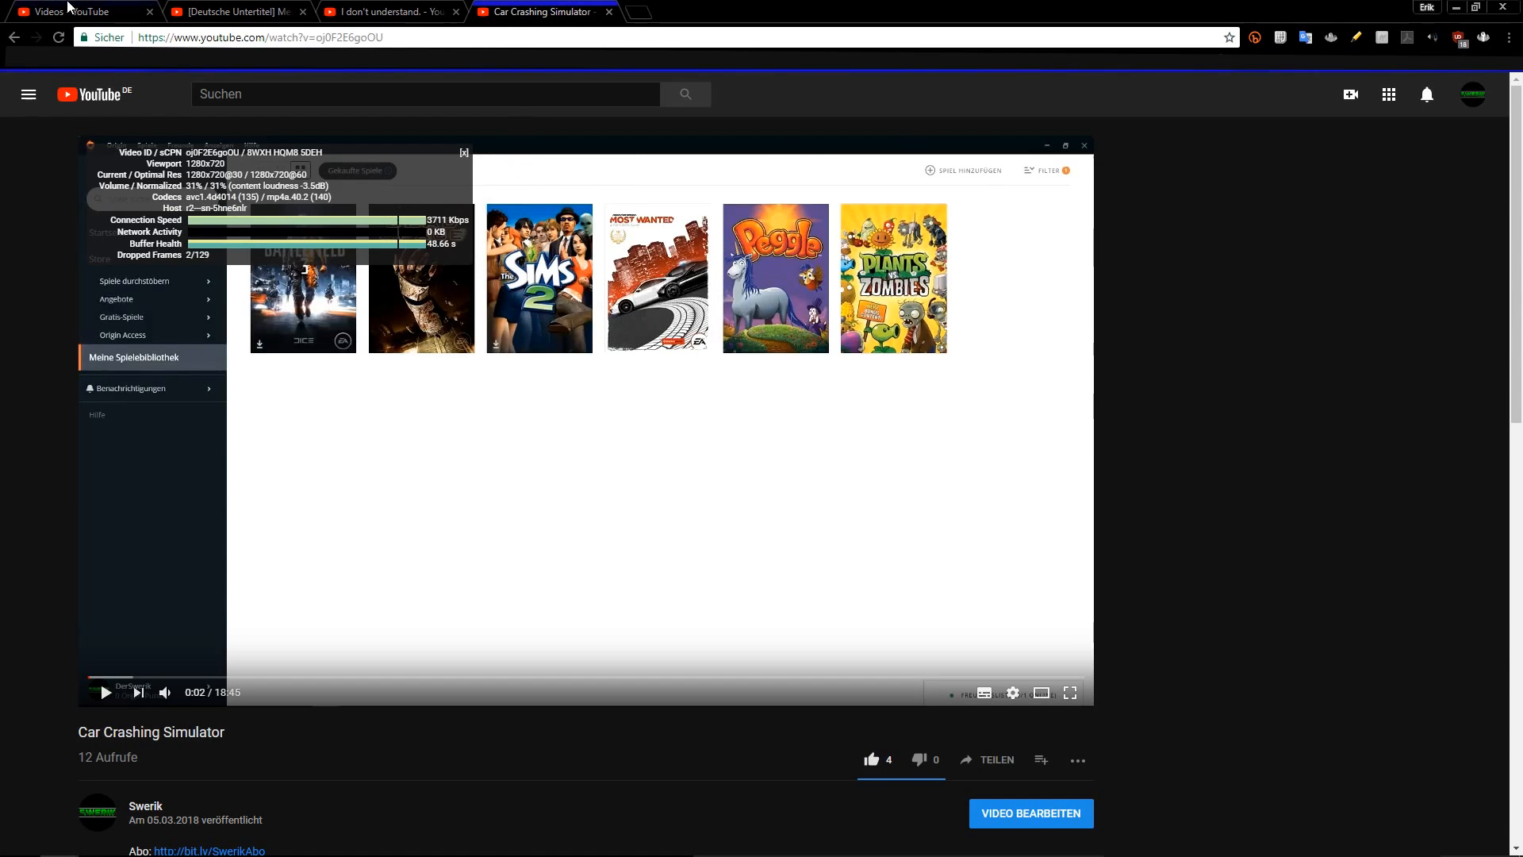
click(1030, 813)
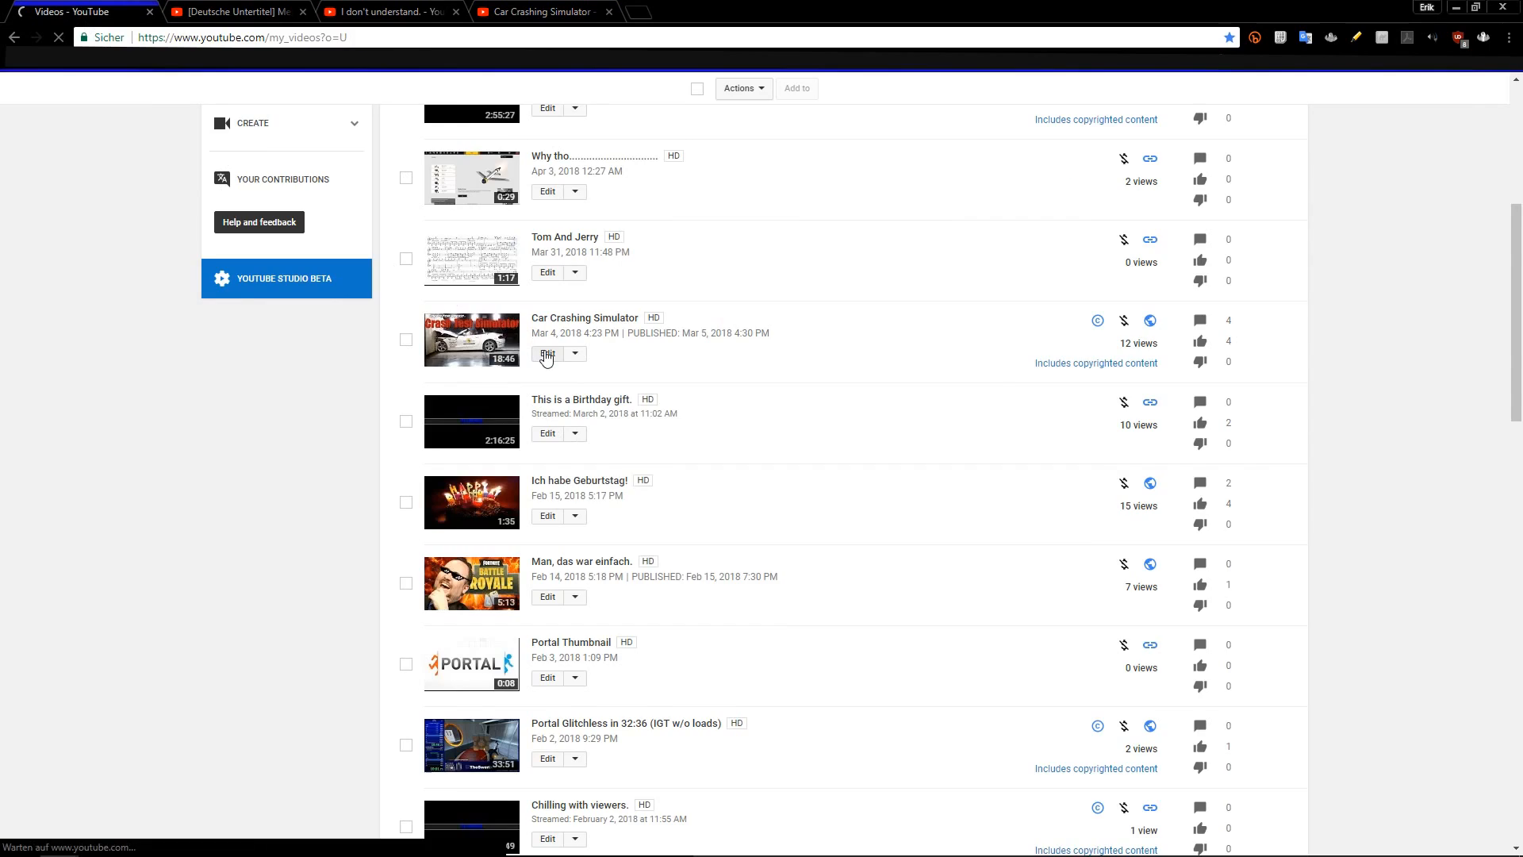
click(547, 354)
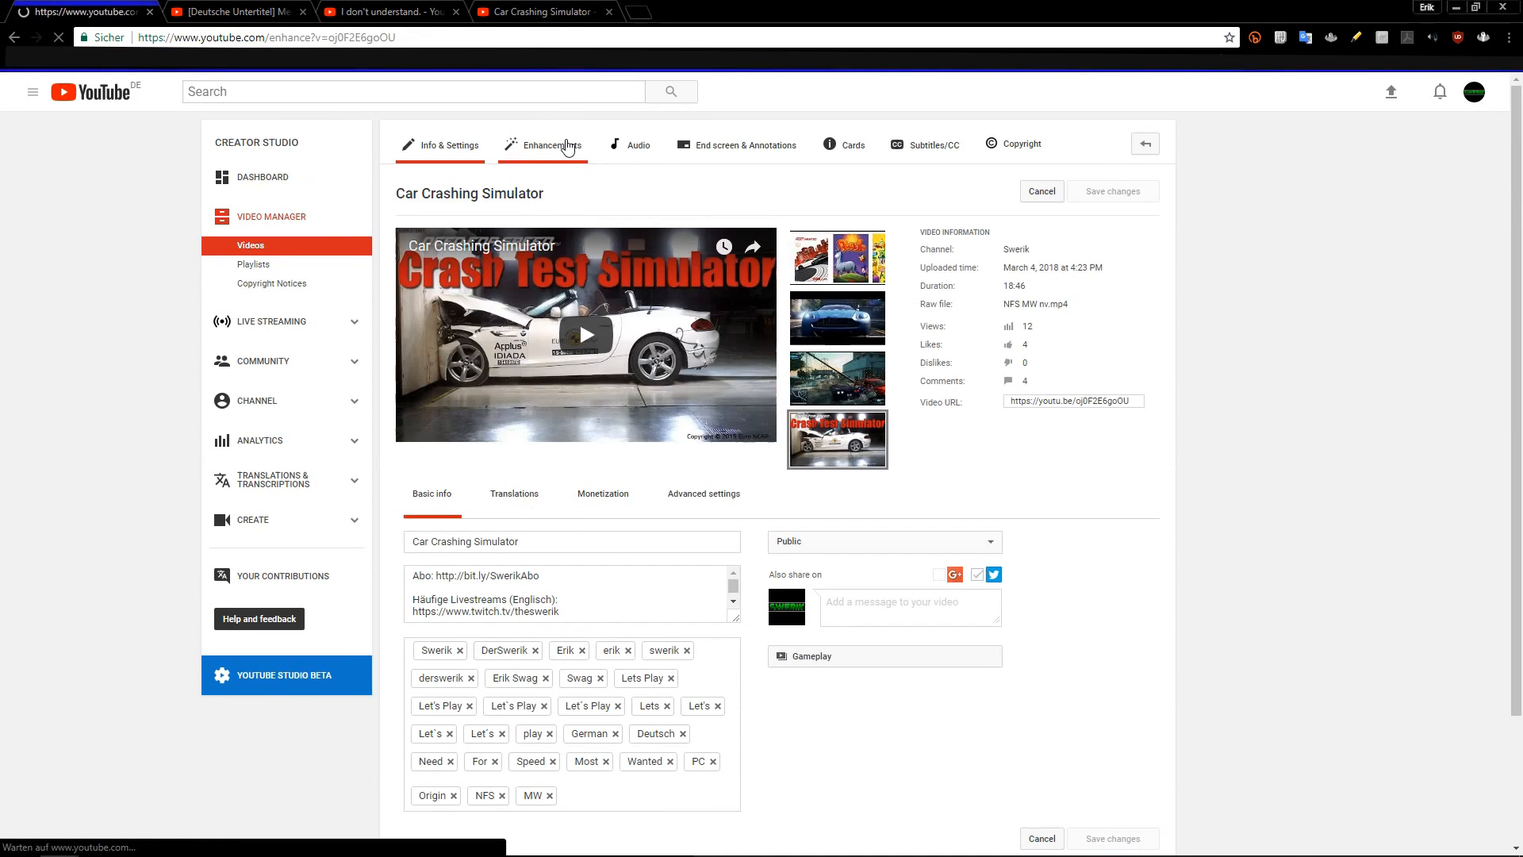
click(554, 144)
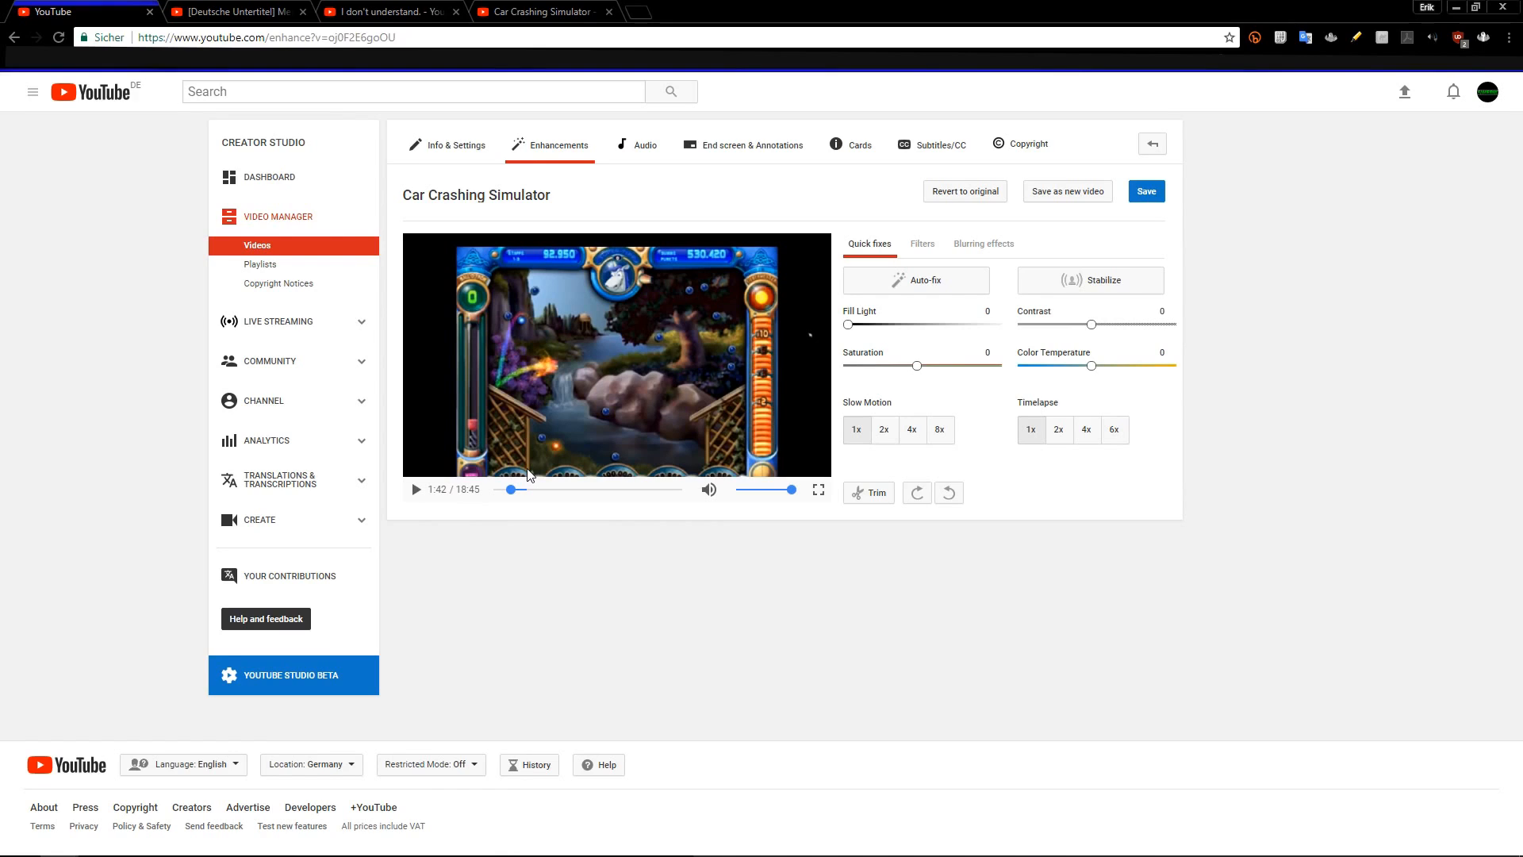
mouse_move(861, 529)
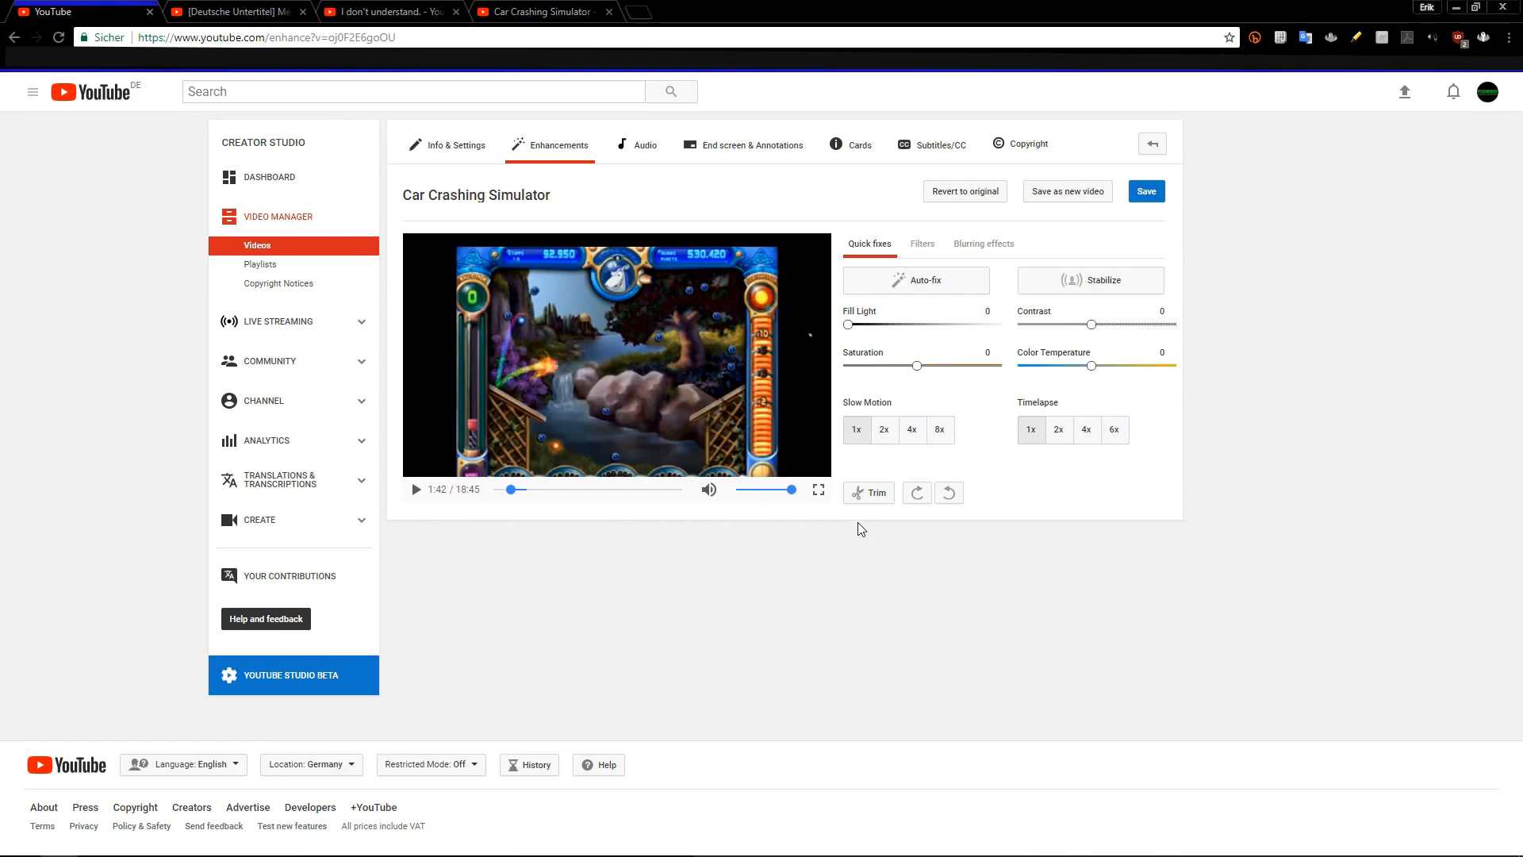
click(868, 492)
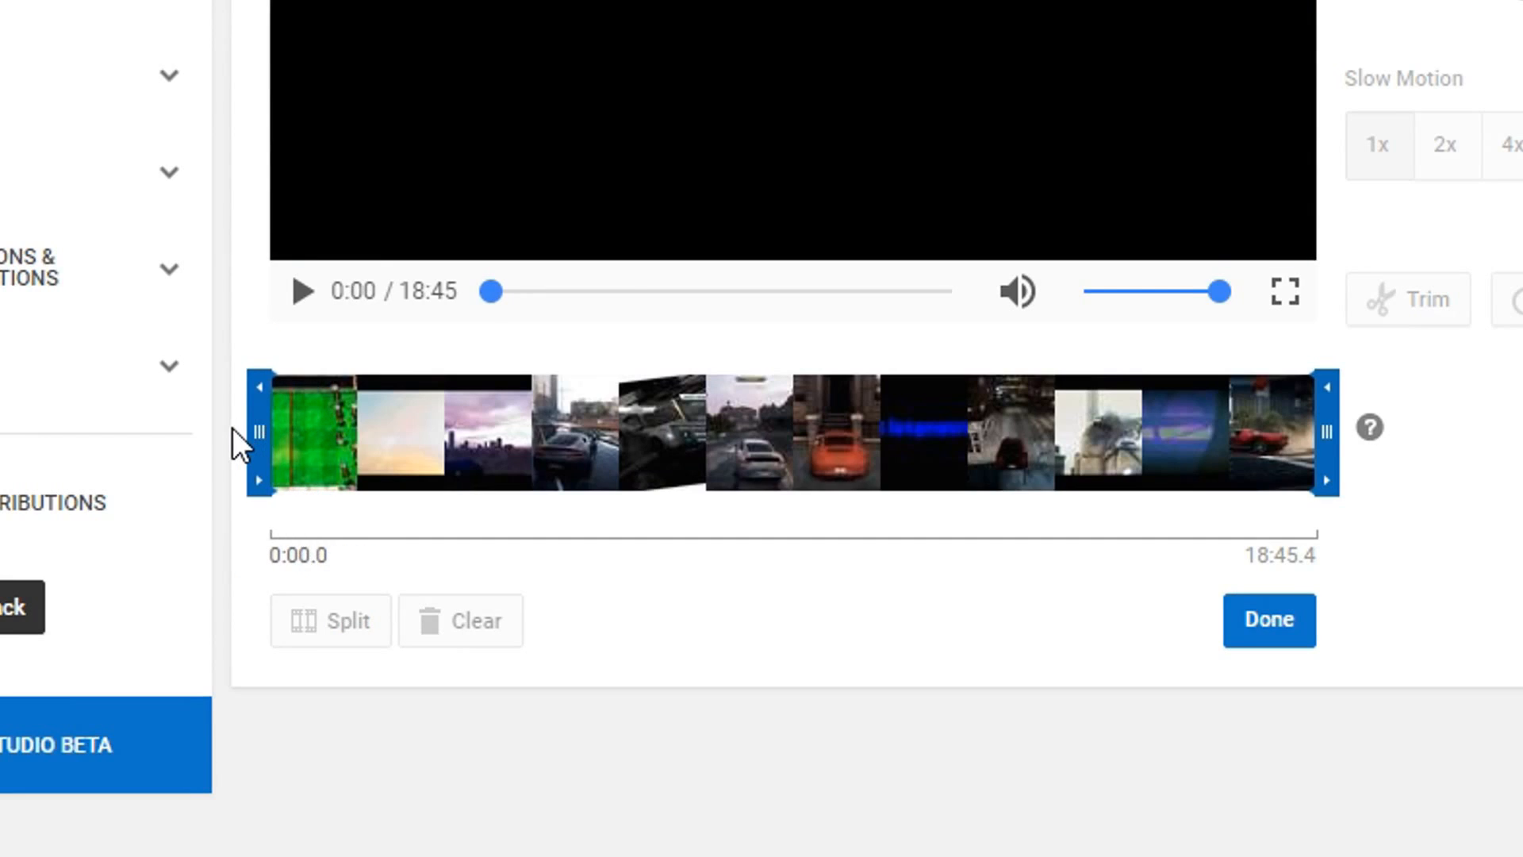
mouse_move(1321, 425)
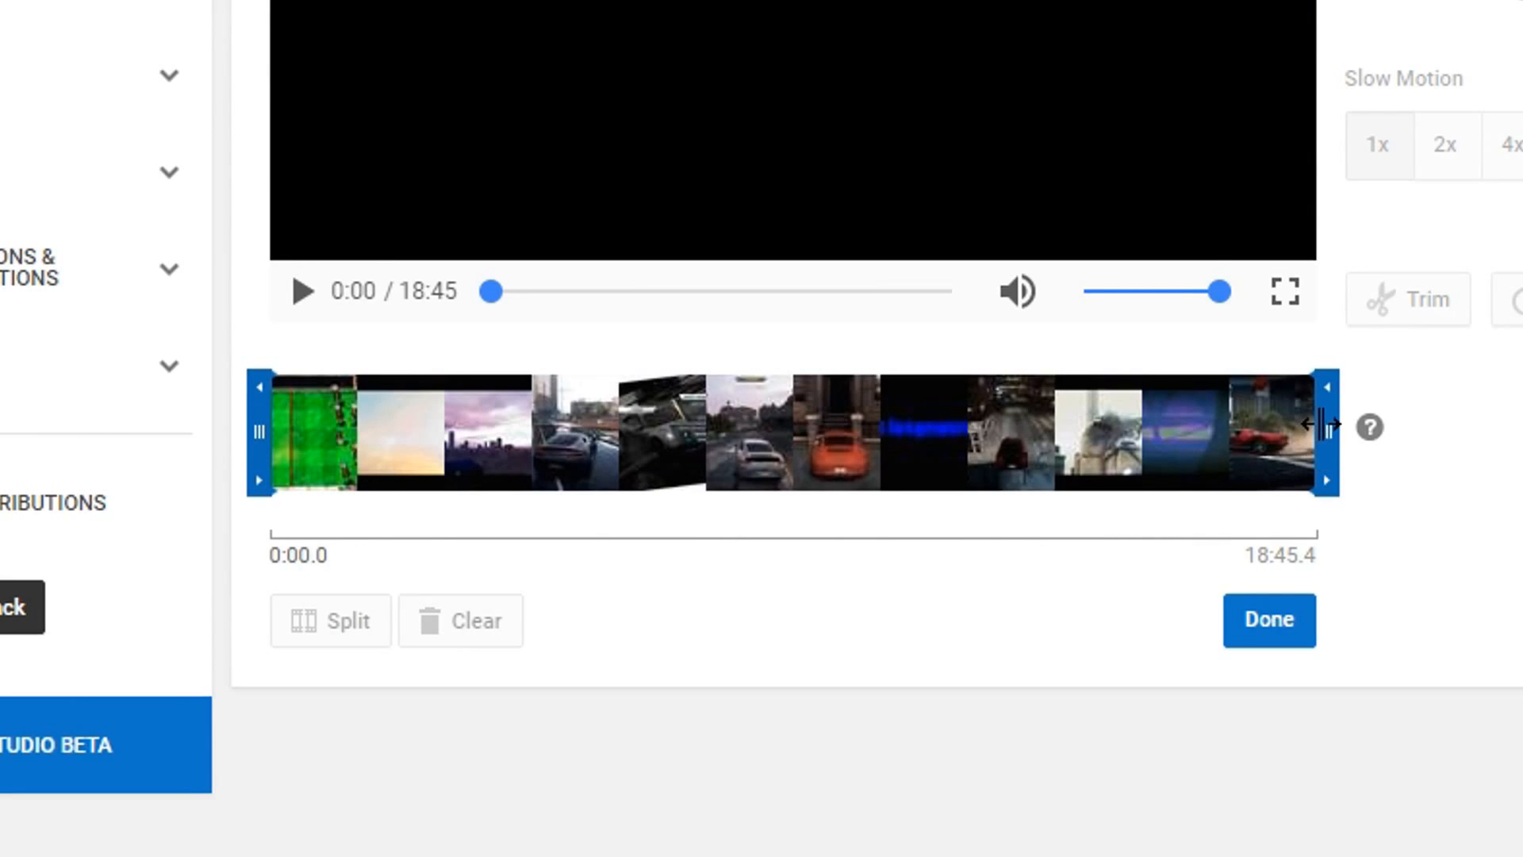
mouse_move(1336, 428)
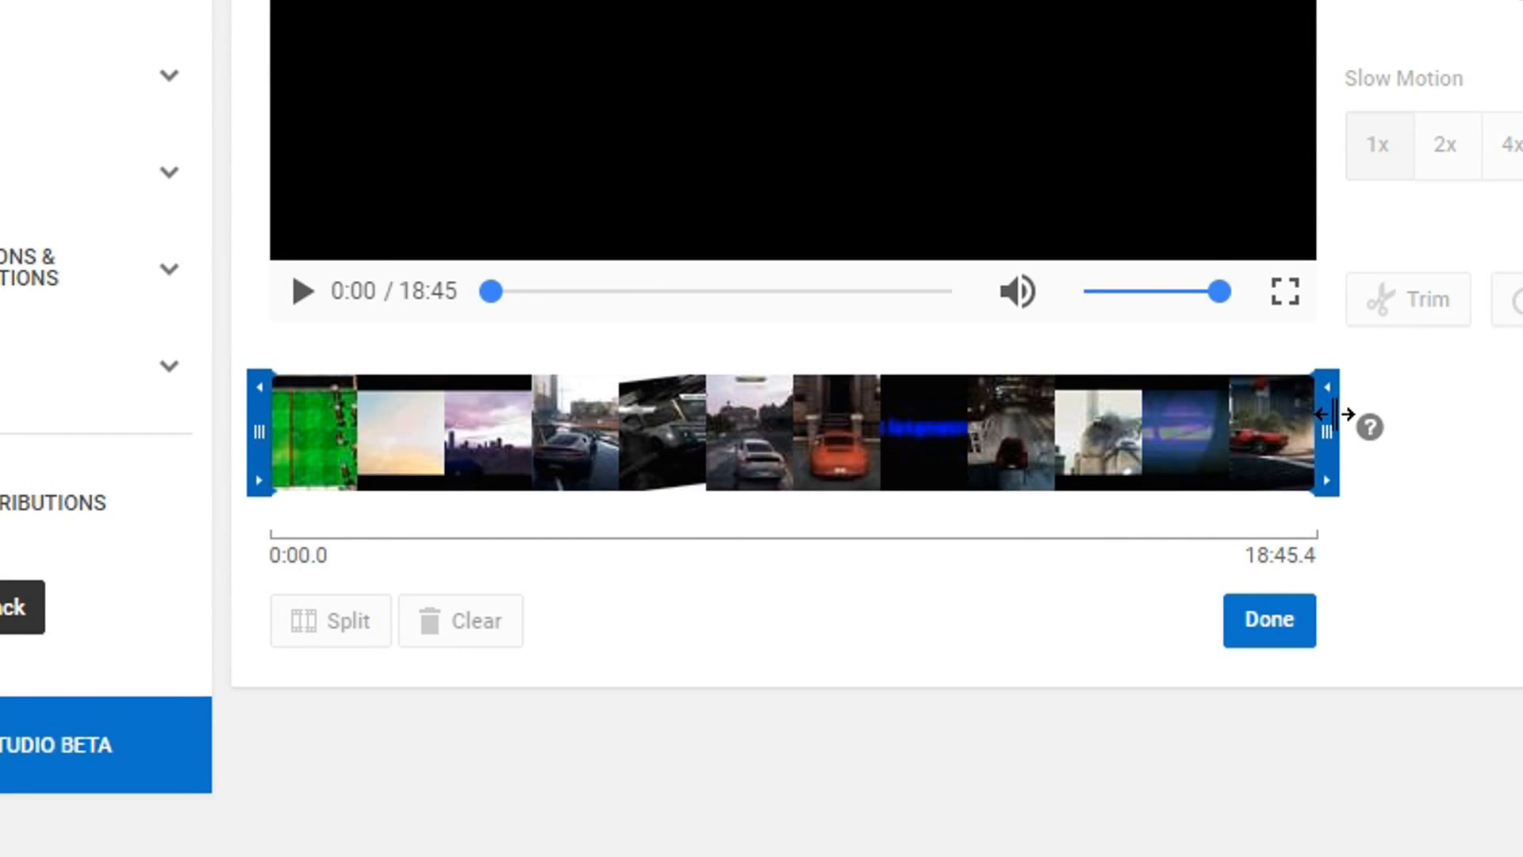
mouse_move(308, 534)
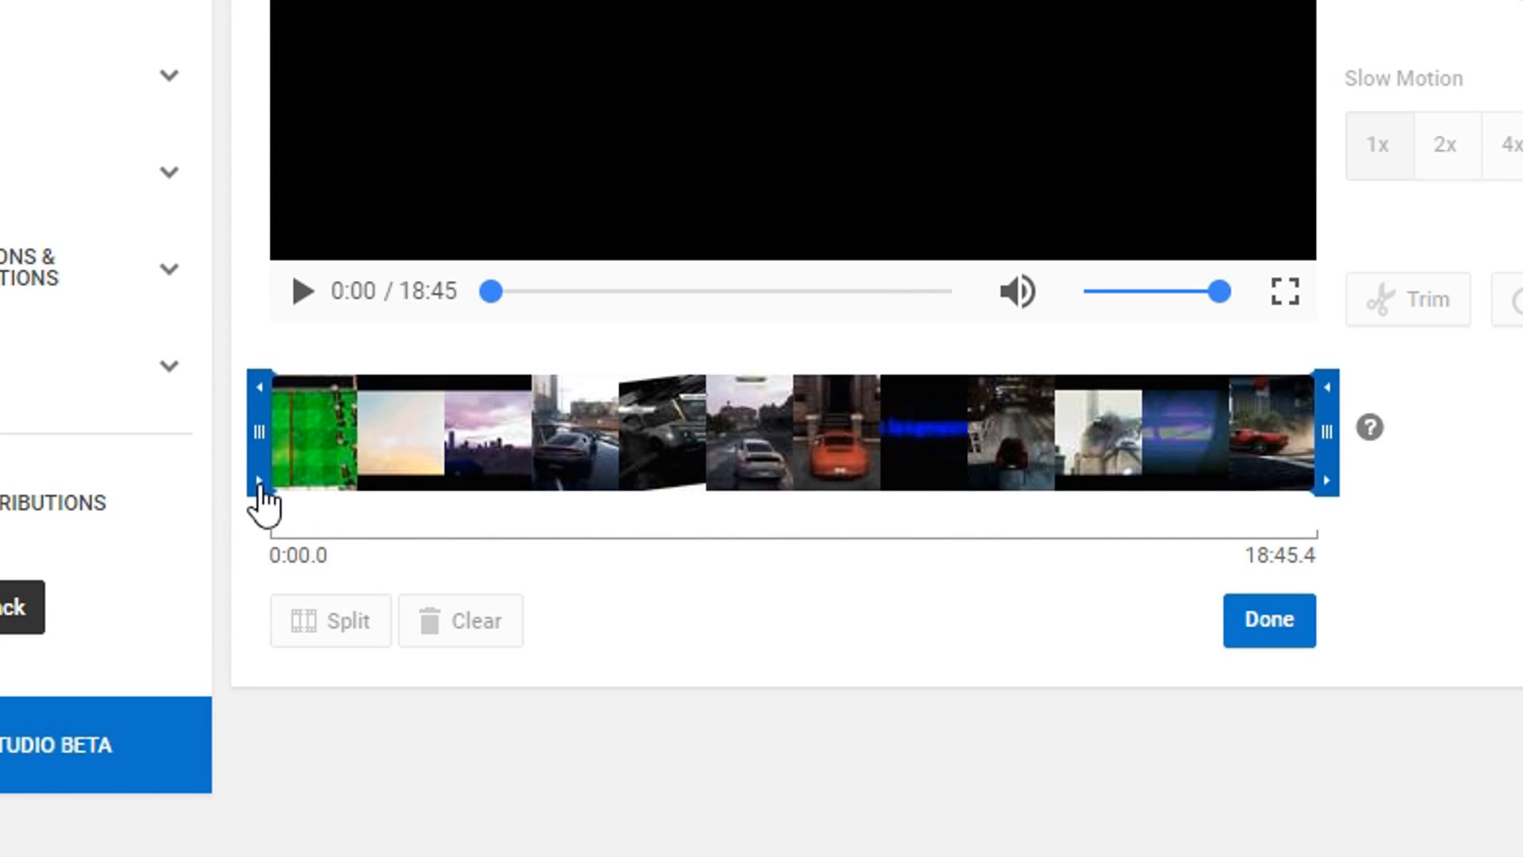
mouse_move(1333, 391)
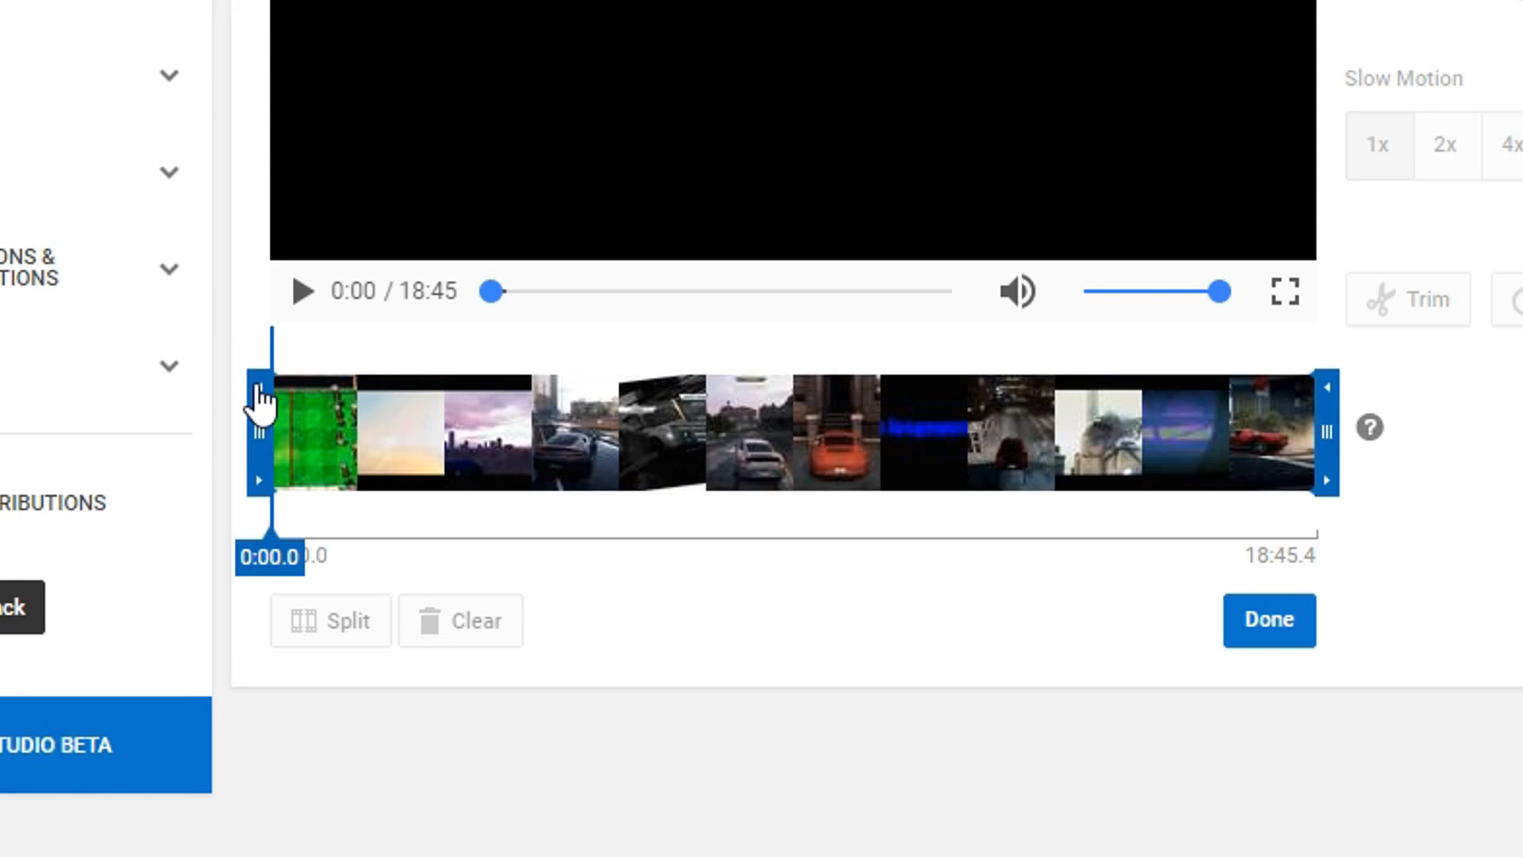
mouse_move(1171, 379)
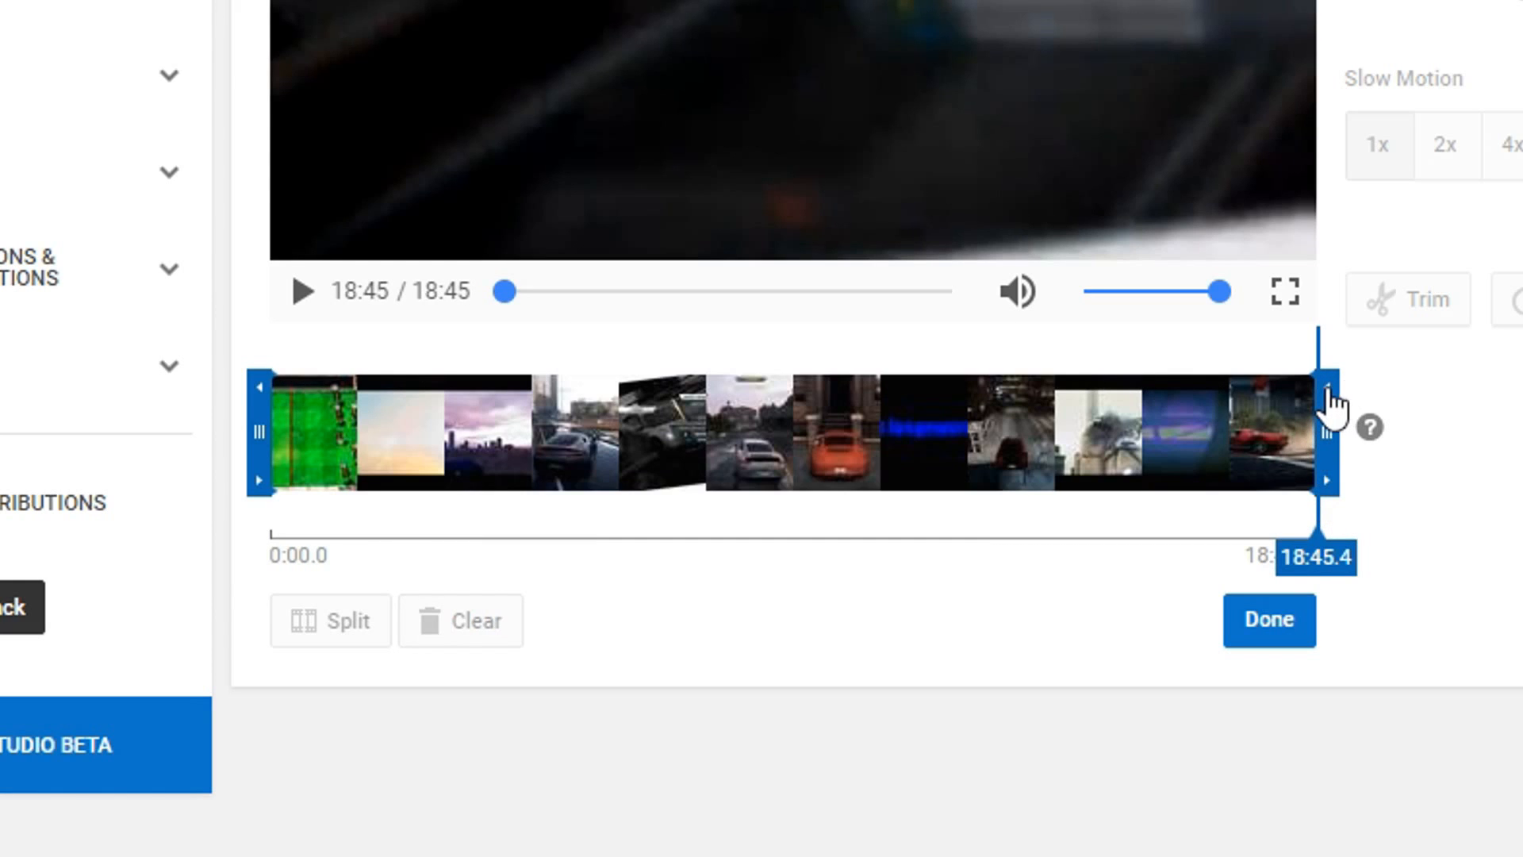
mouse_move(1428, 451)
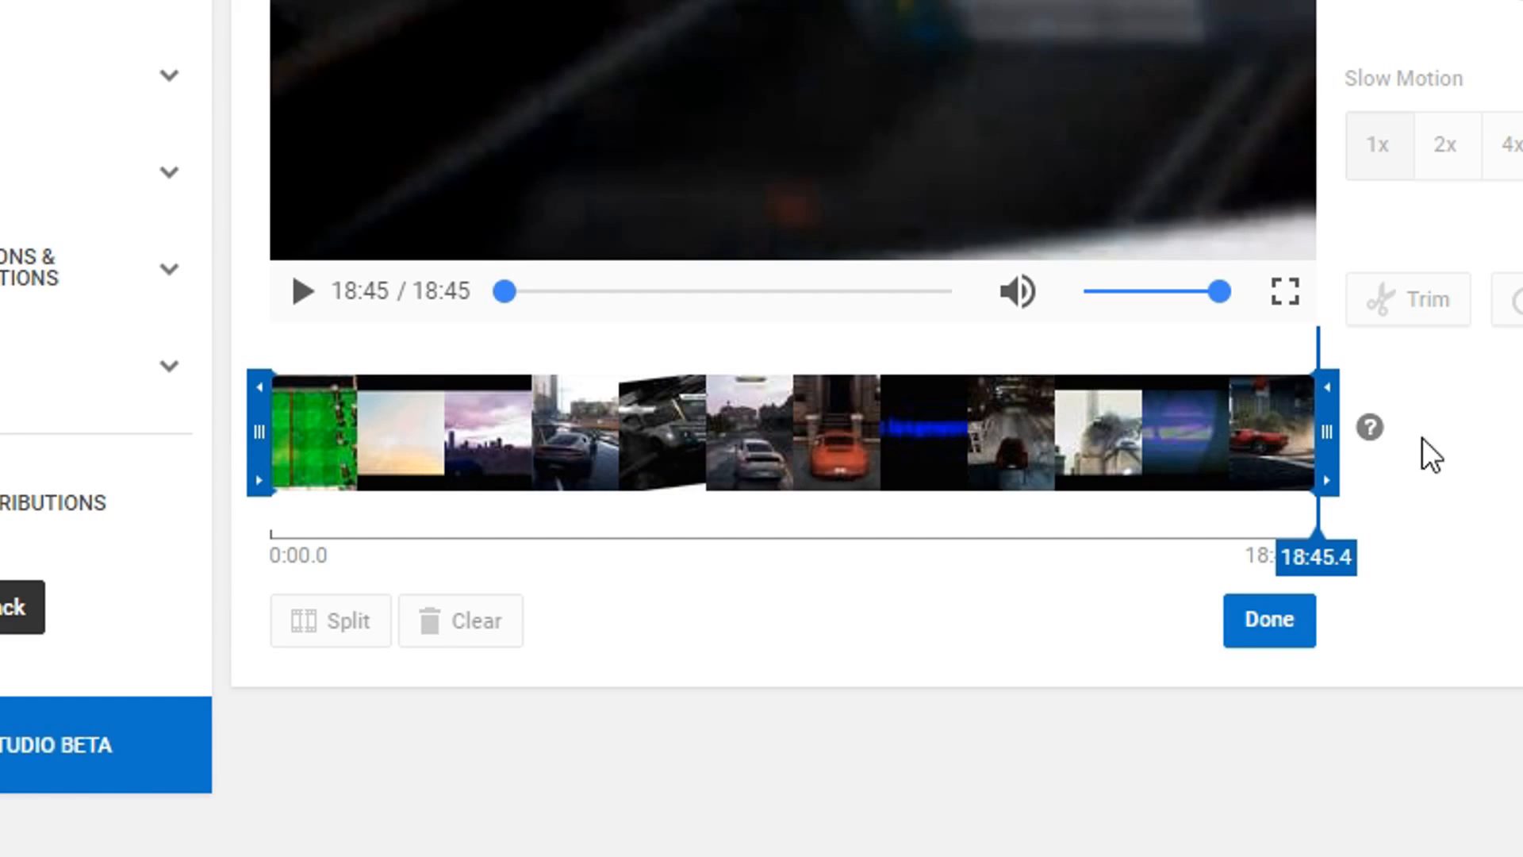
mouse_move(626, 471)
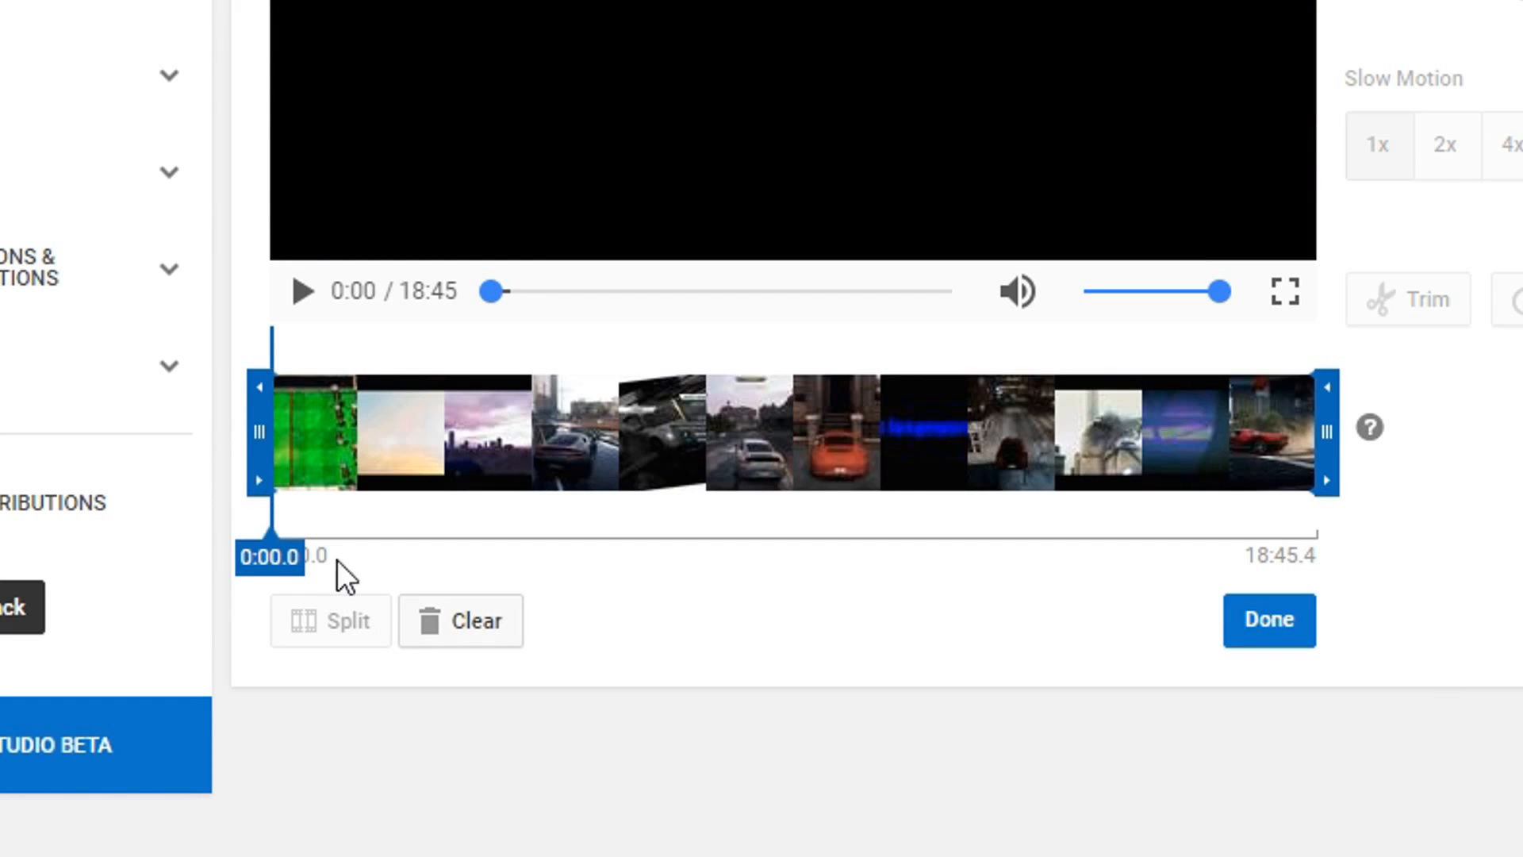
mouse_move(269, 393)
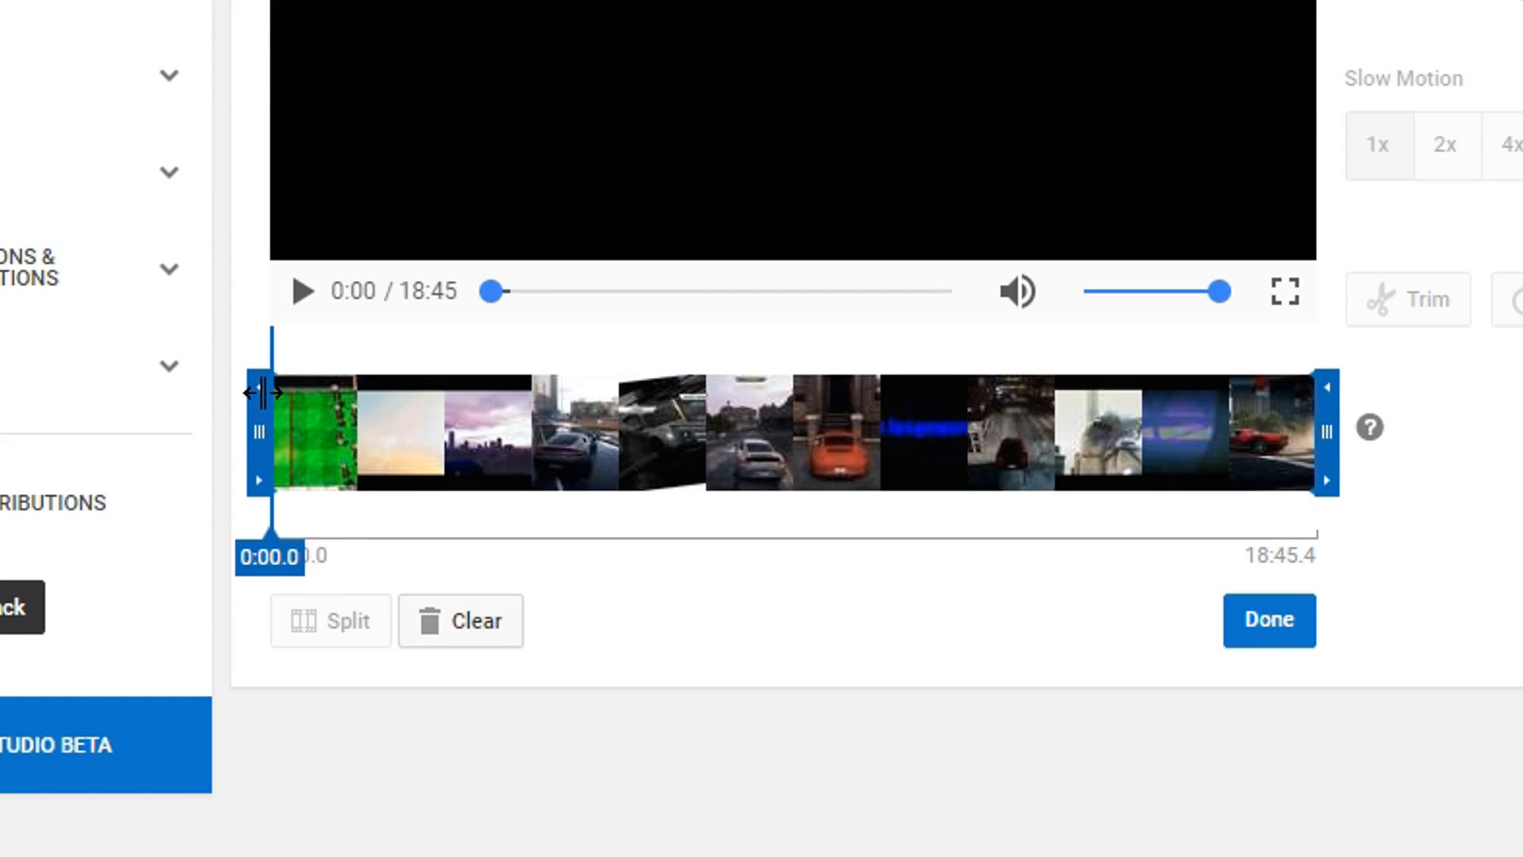
mouse_move(316, 525)
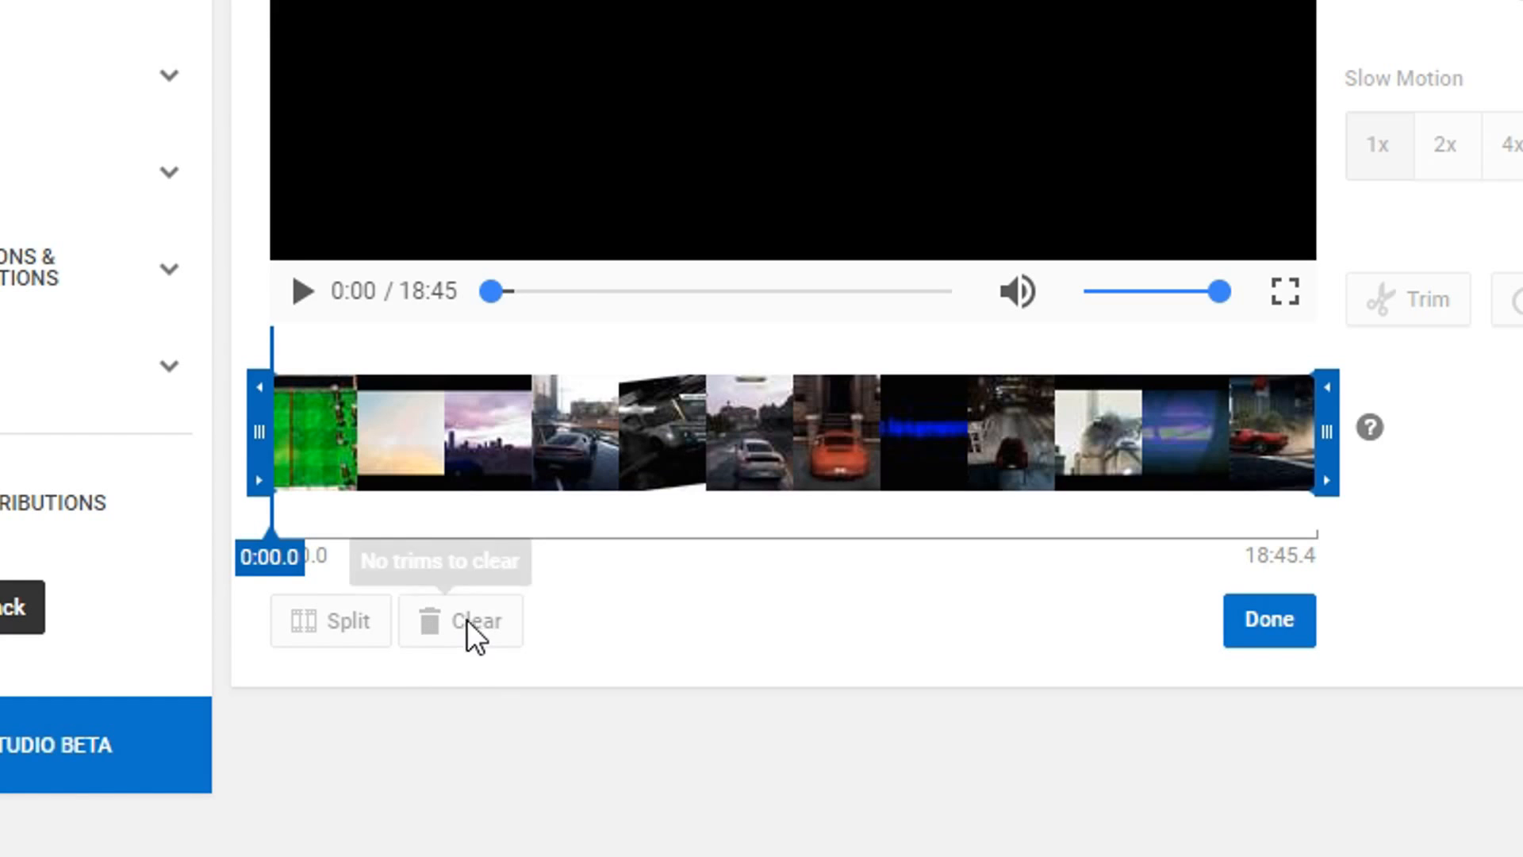
mouse_move(516, 670)
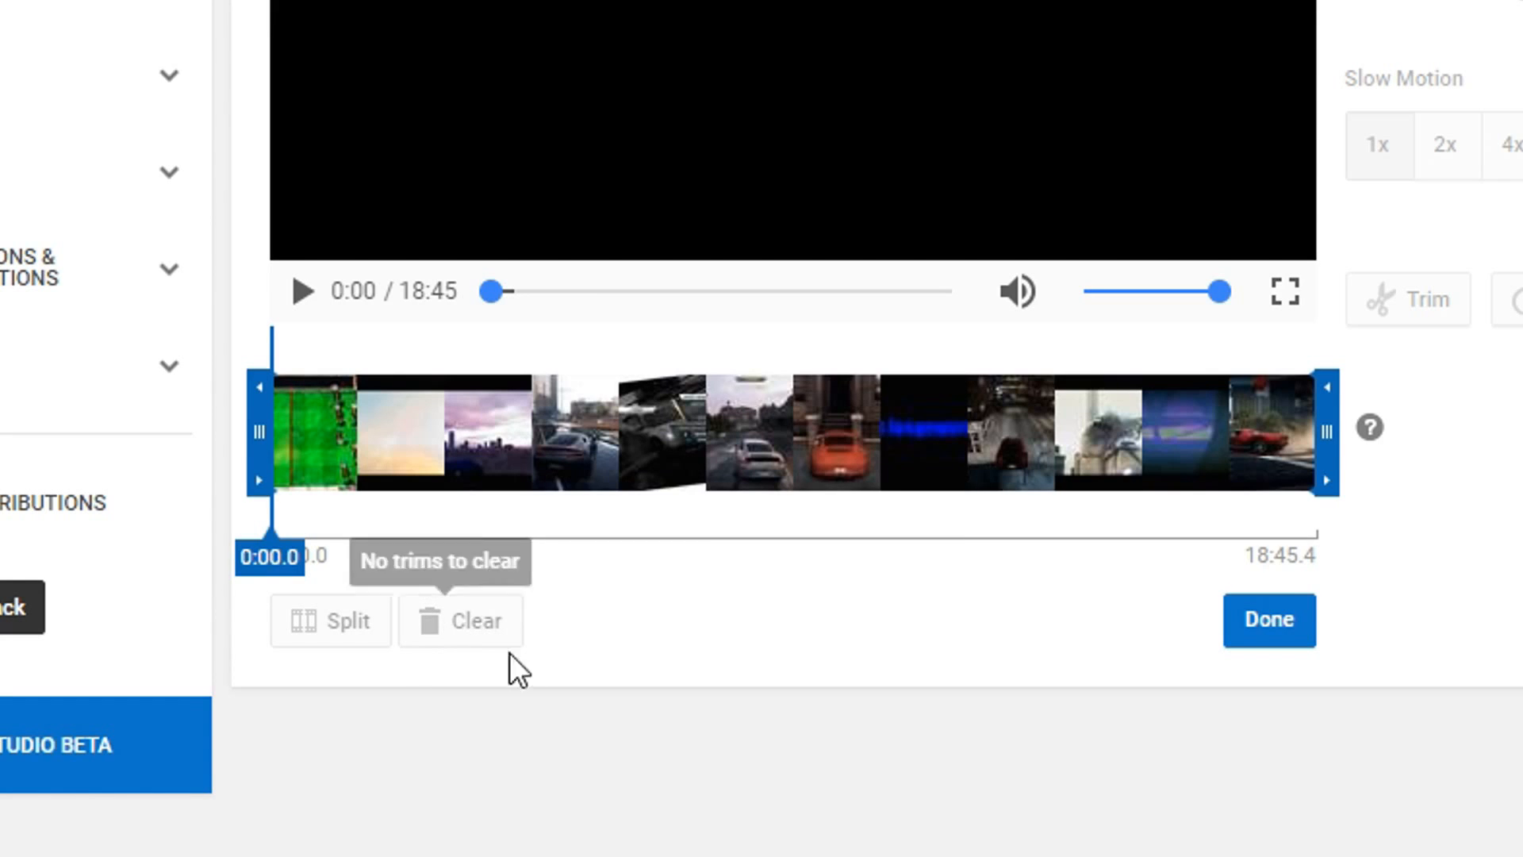
mouse_move(258, 510)
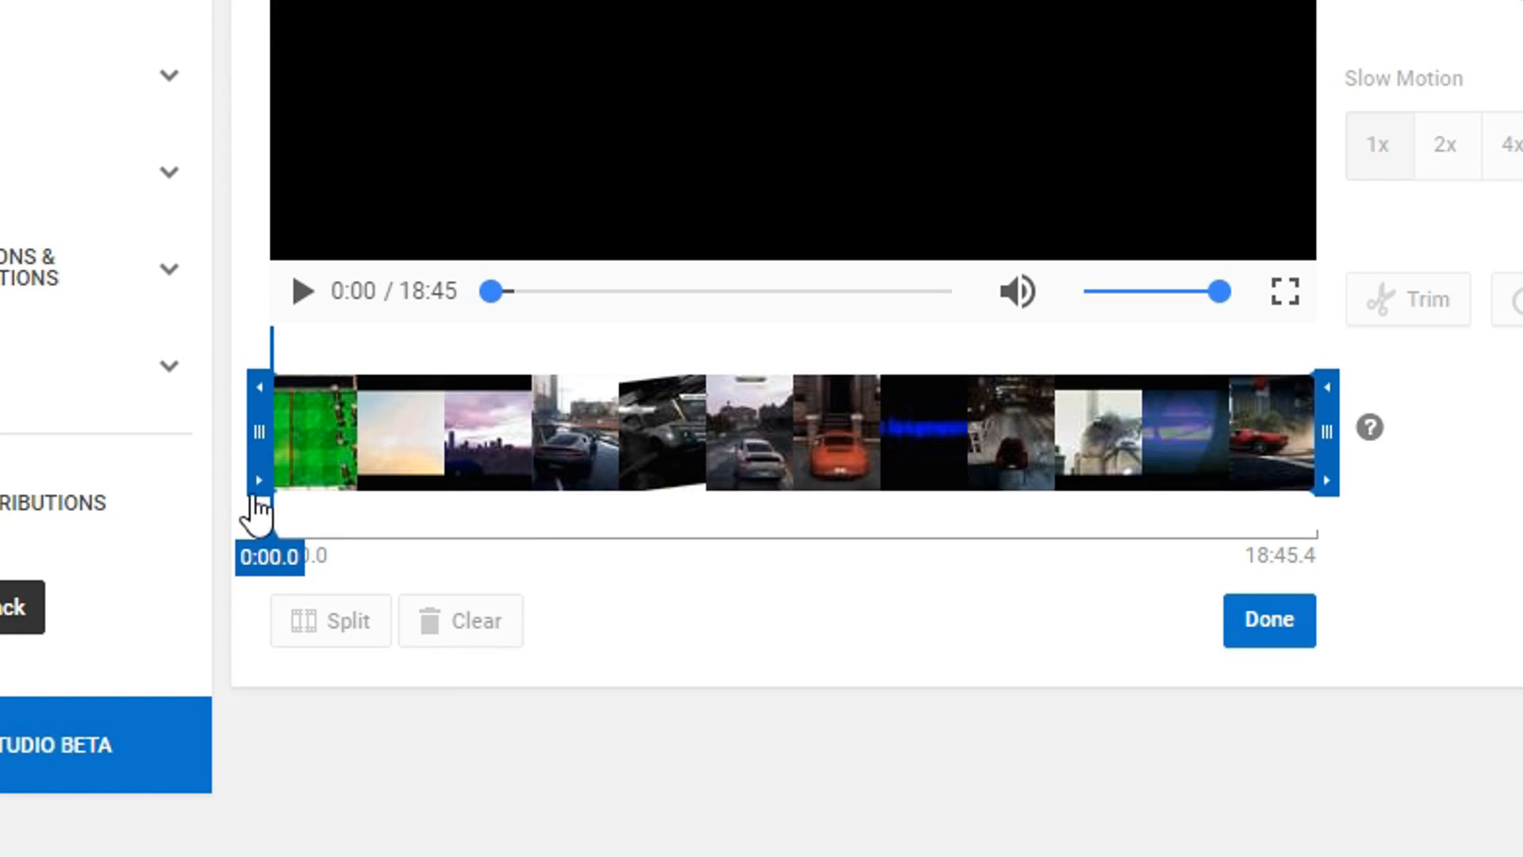
mouse_move(262, 505)
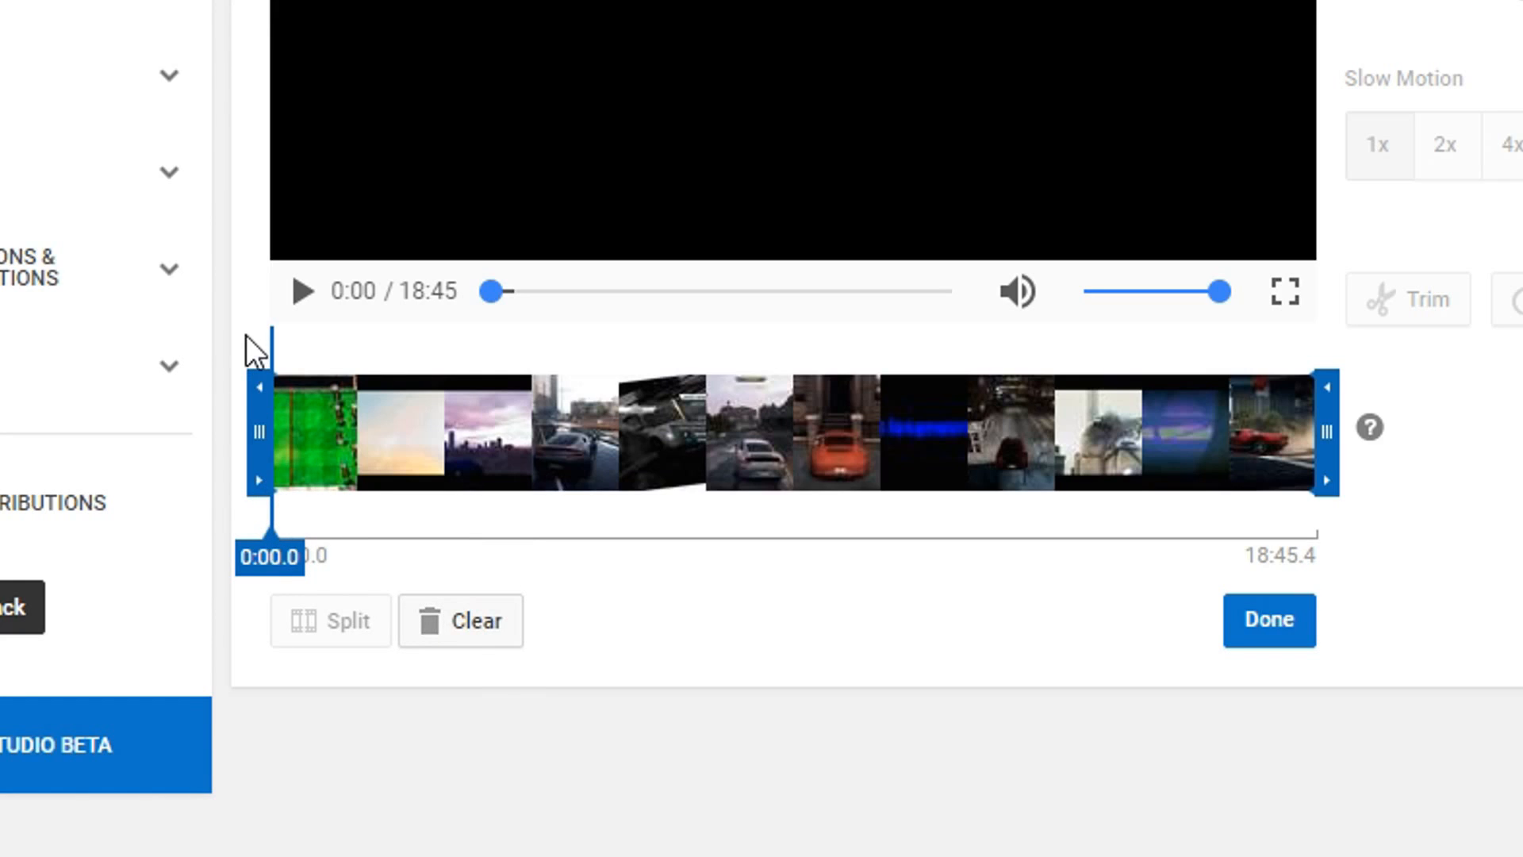
mouse_move(980, 655)
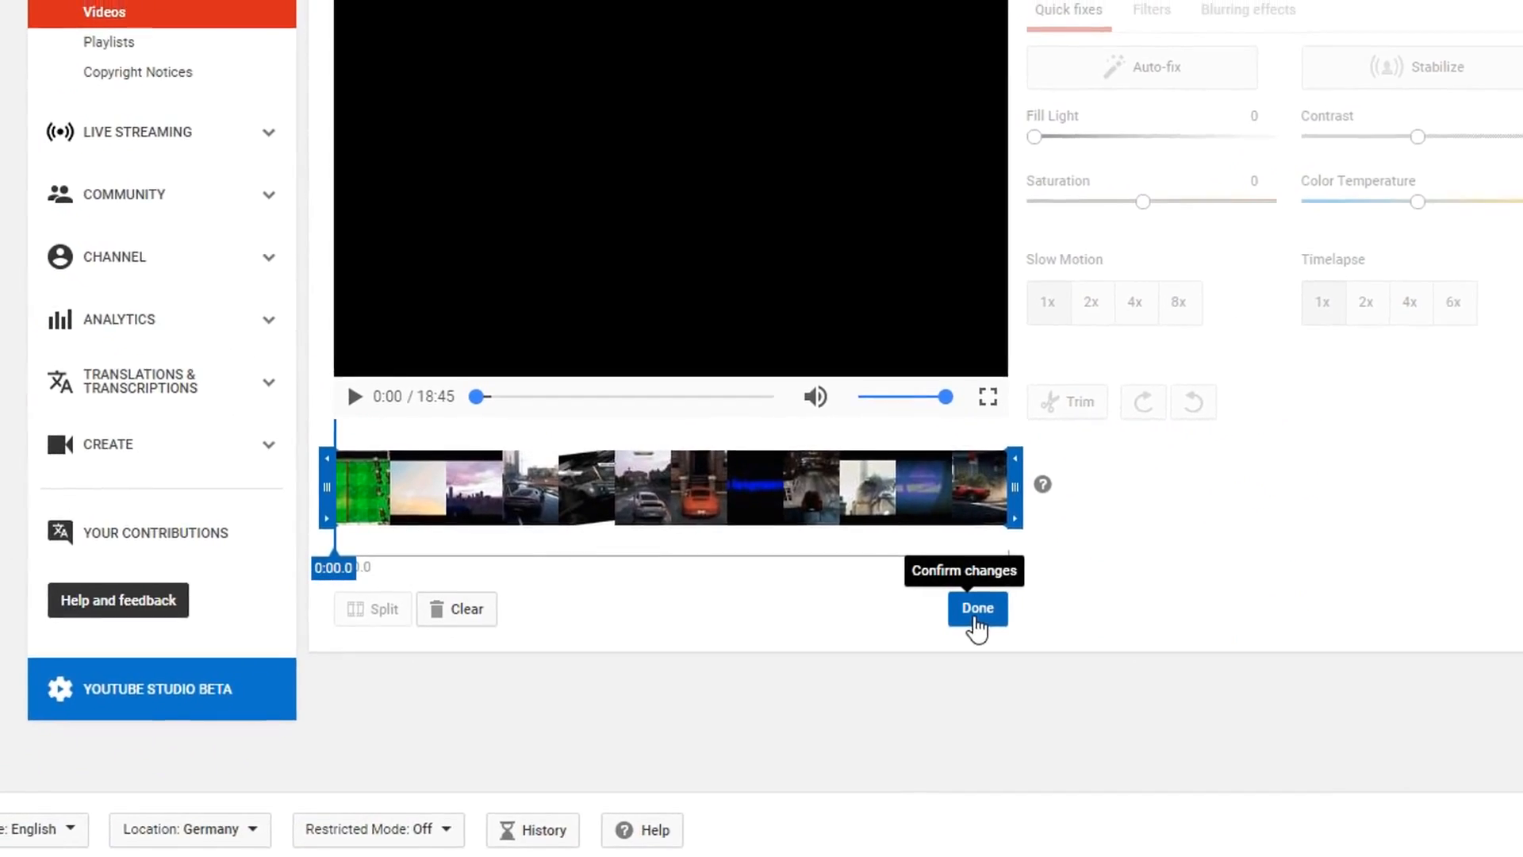
- Confirm the Car Crashing Simulator trim changes with Done
click(978, 608)
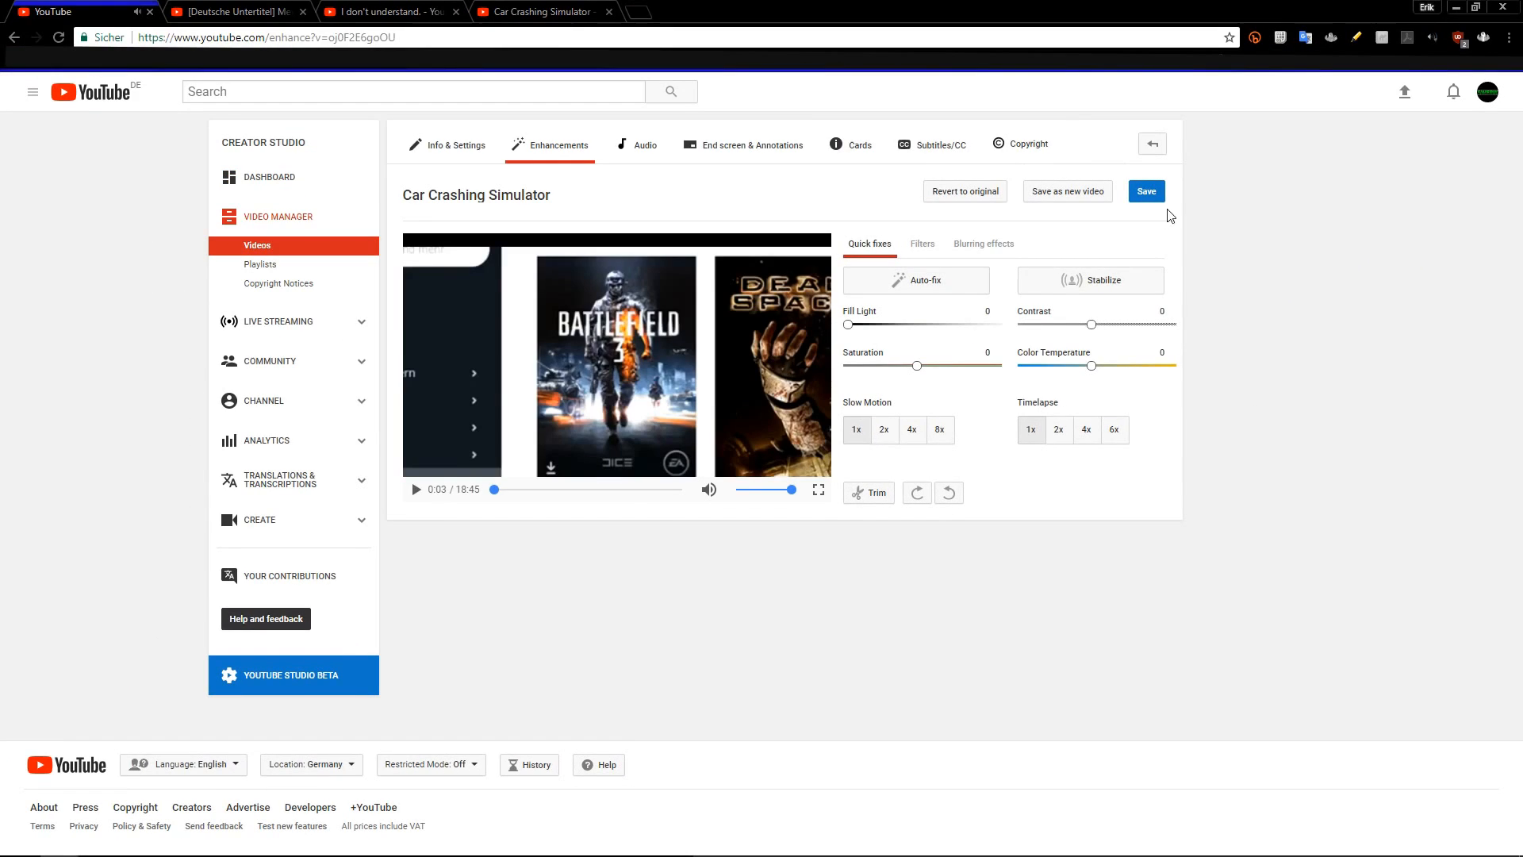
mouse_move(1020, 190)
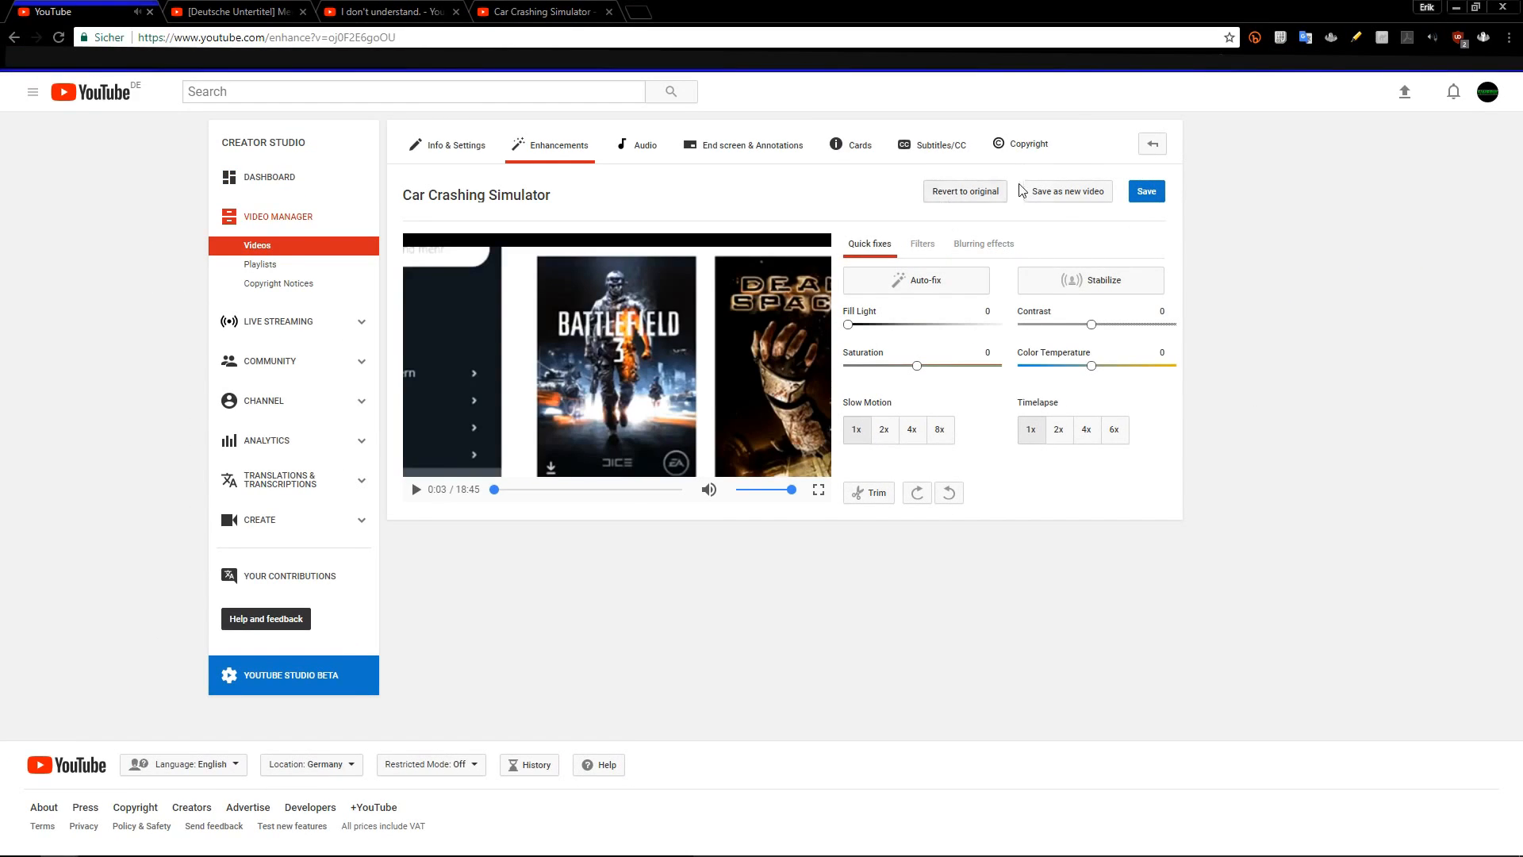
mouse_move(1147, 191)
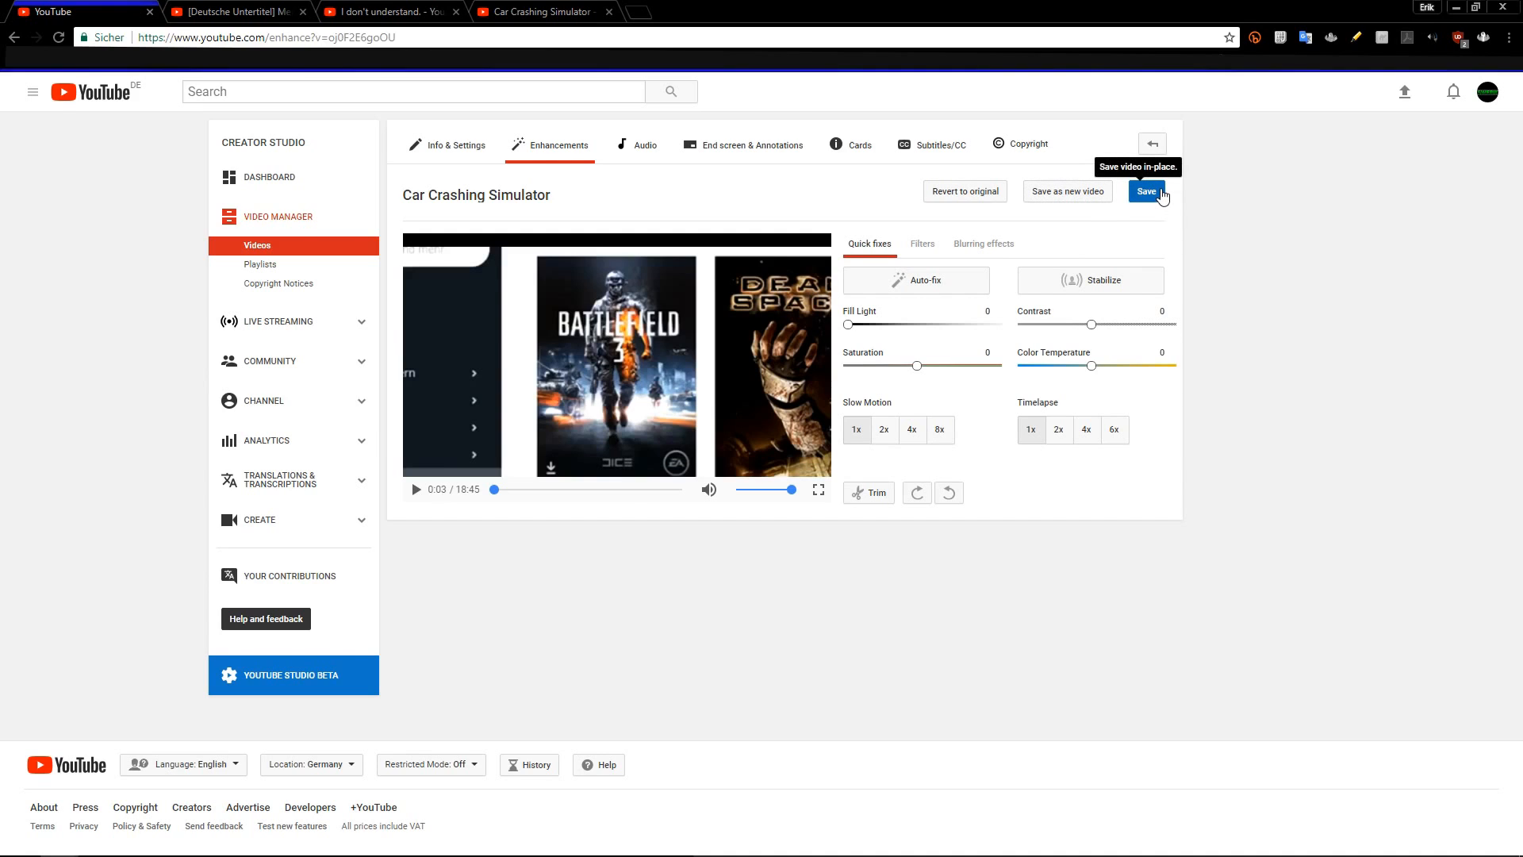
mouse_move(949, 493)
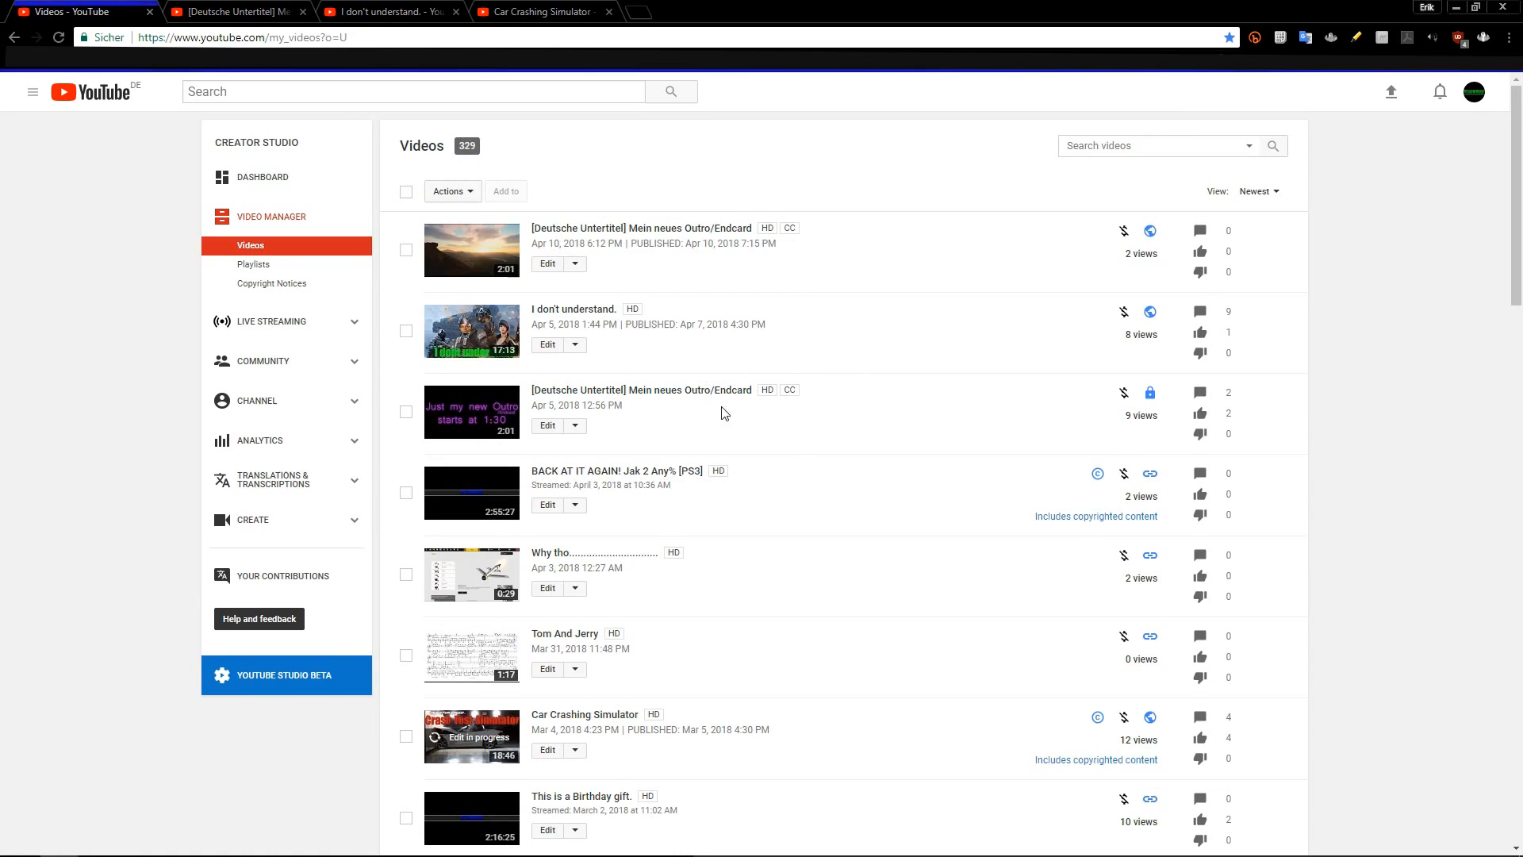
- Scroll the Video Manager and open 'Man, das war einfach.' for editing
scroll(down, 3)
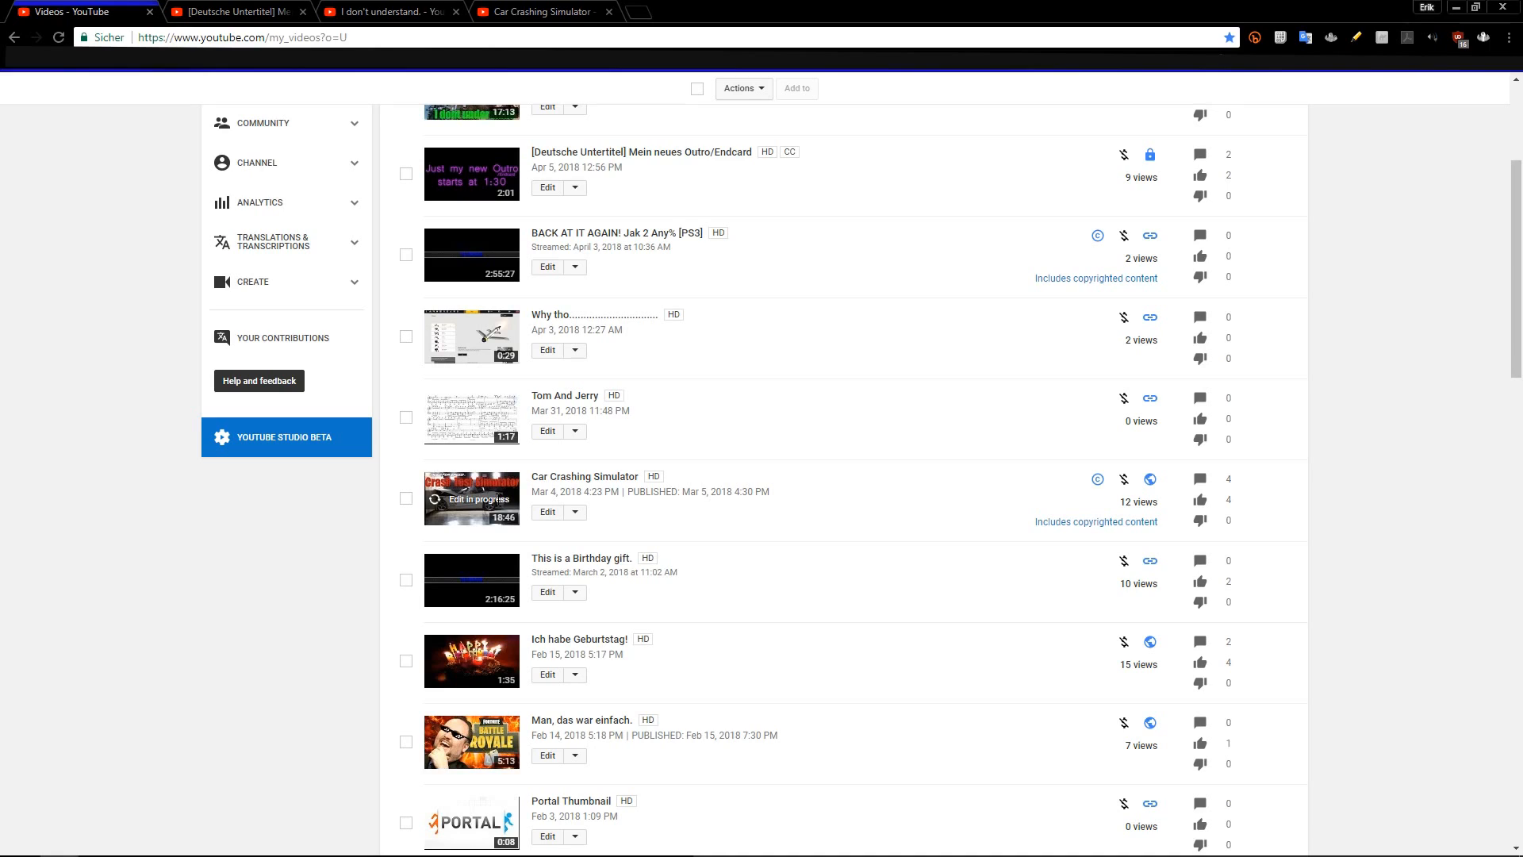
click(549, 512)
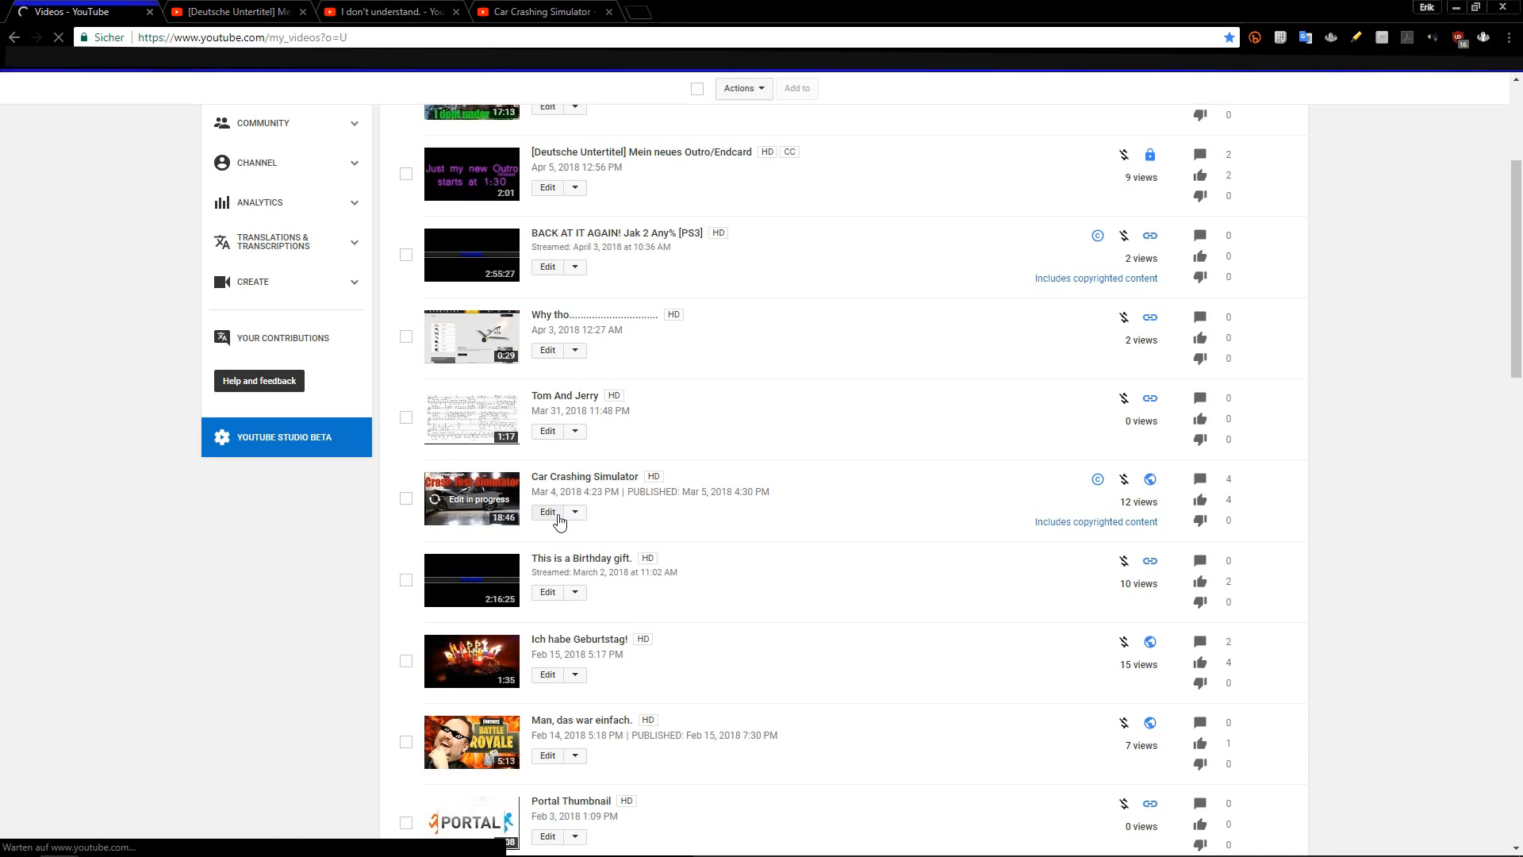
scroll(down, 3)
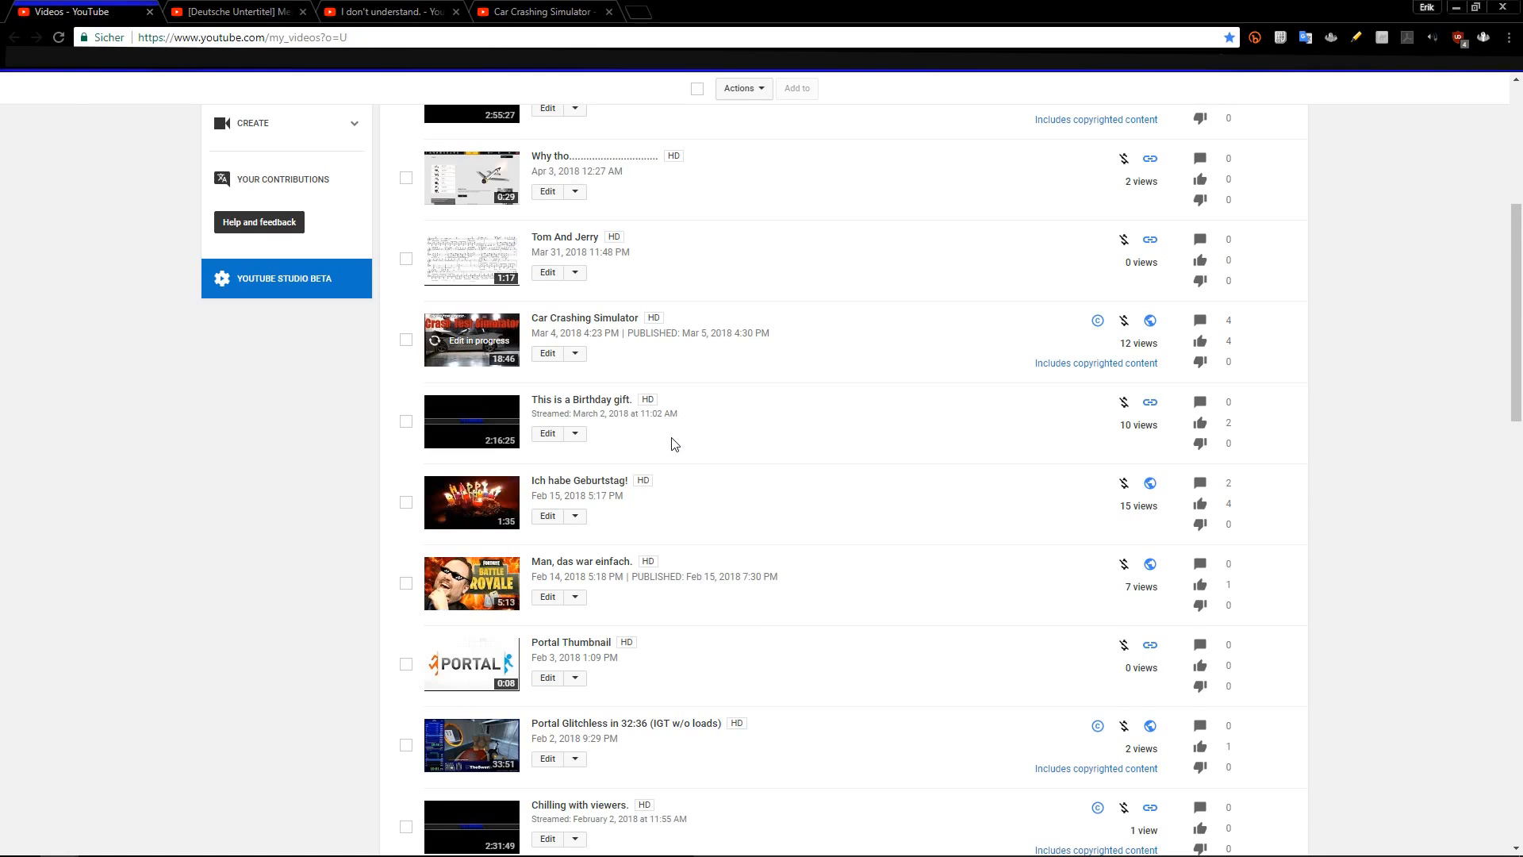
mouse_move(547, 597)
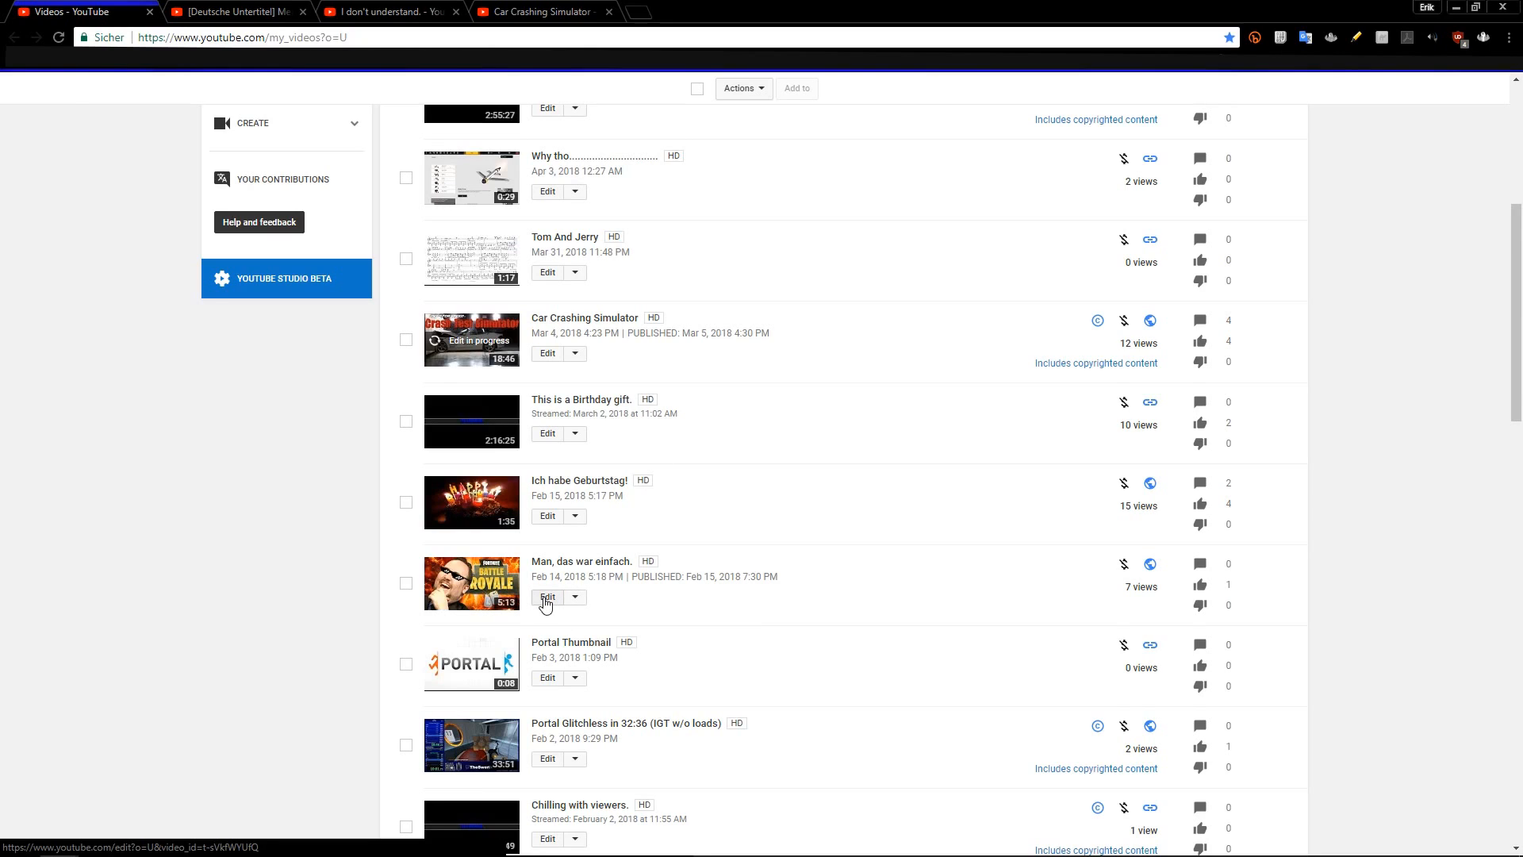
click(547, 597)
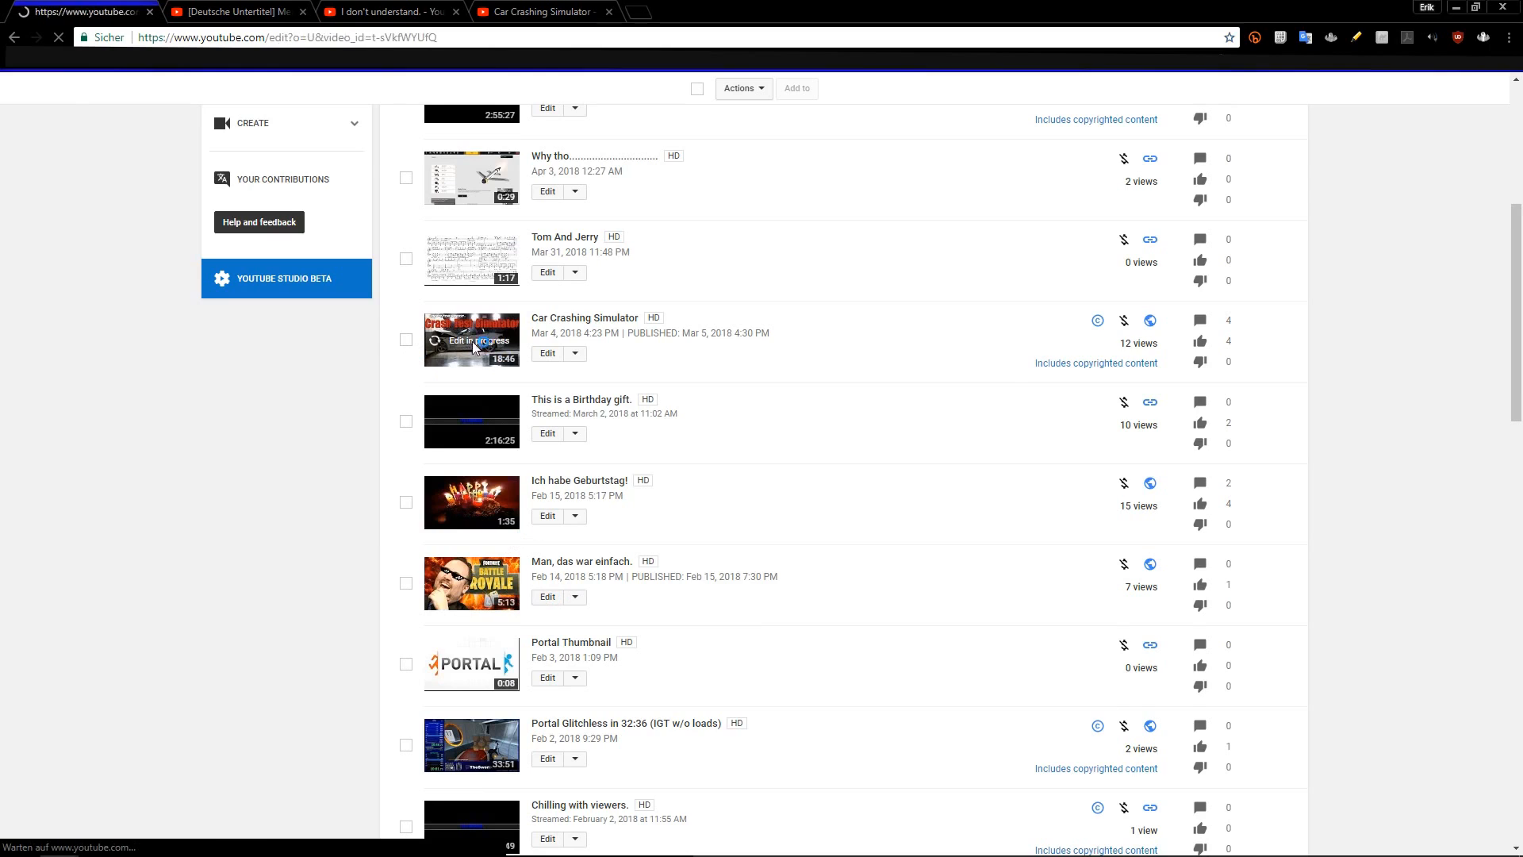
click(546, 597)
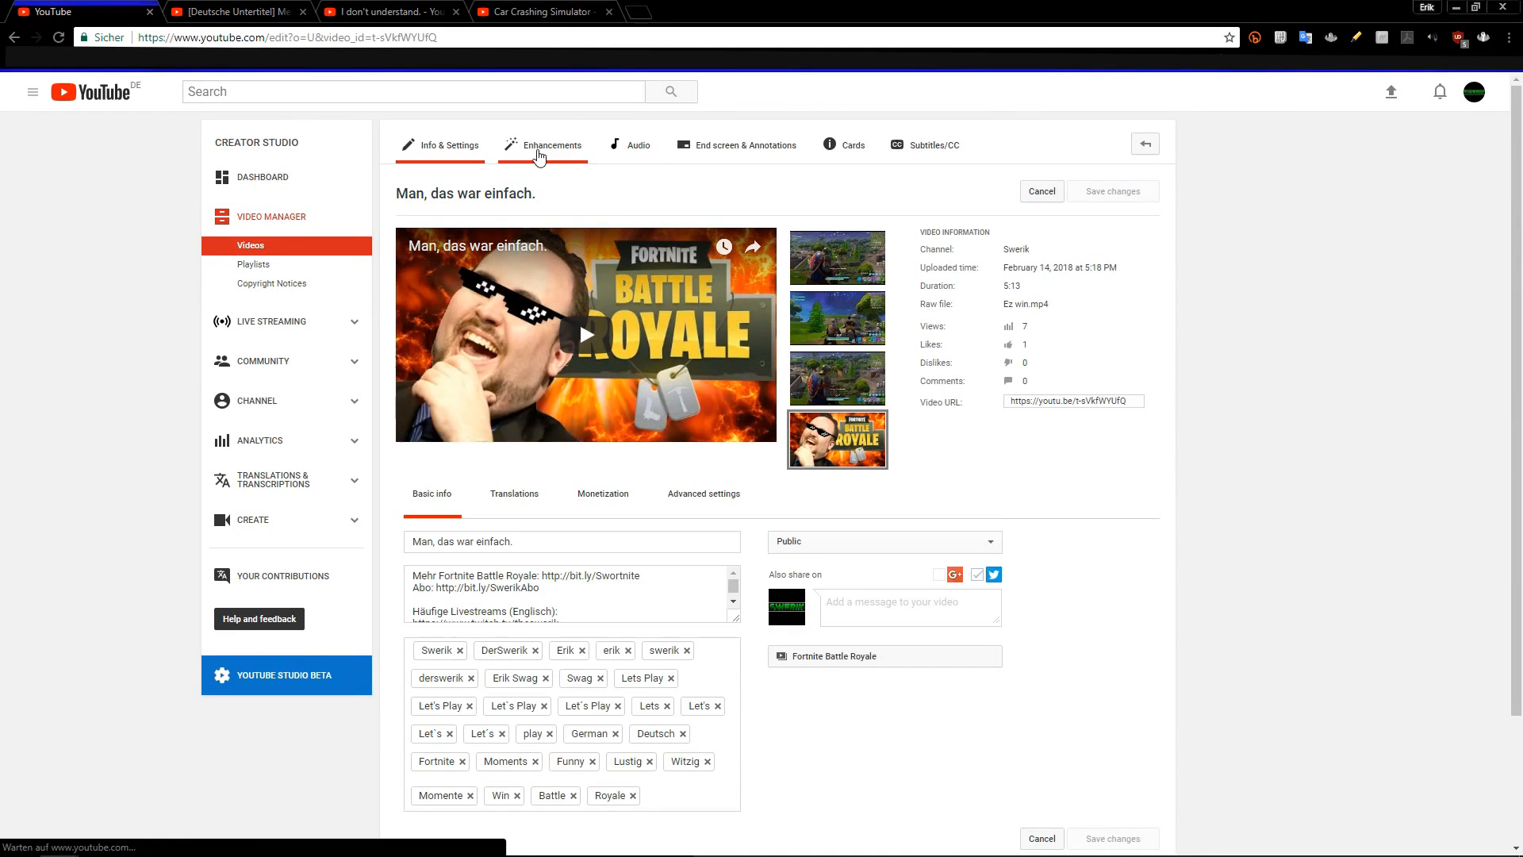
- Show the Enhancements tools and filter presets for 'Man, das war einfach.'
click(558, 145)
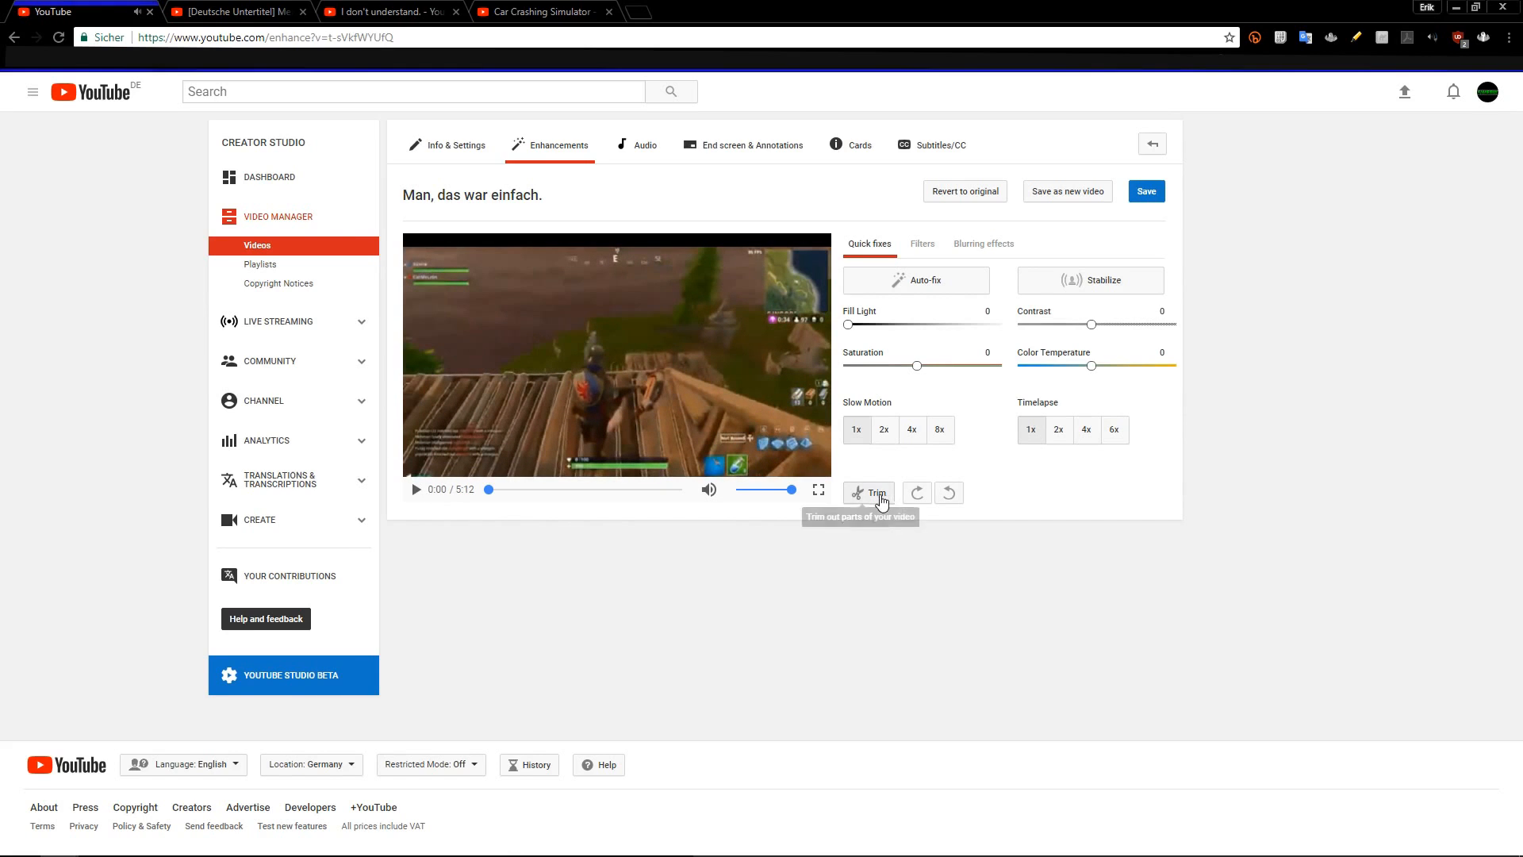
mouse_move(877, 495)
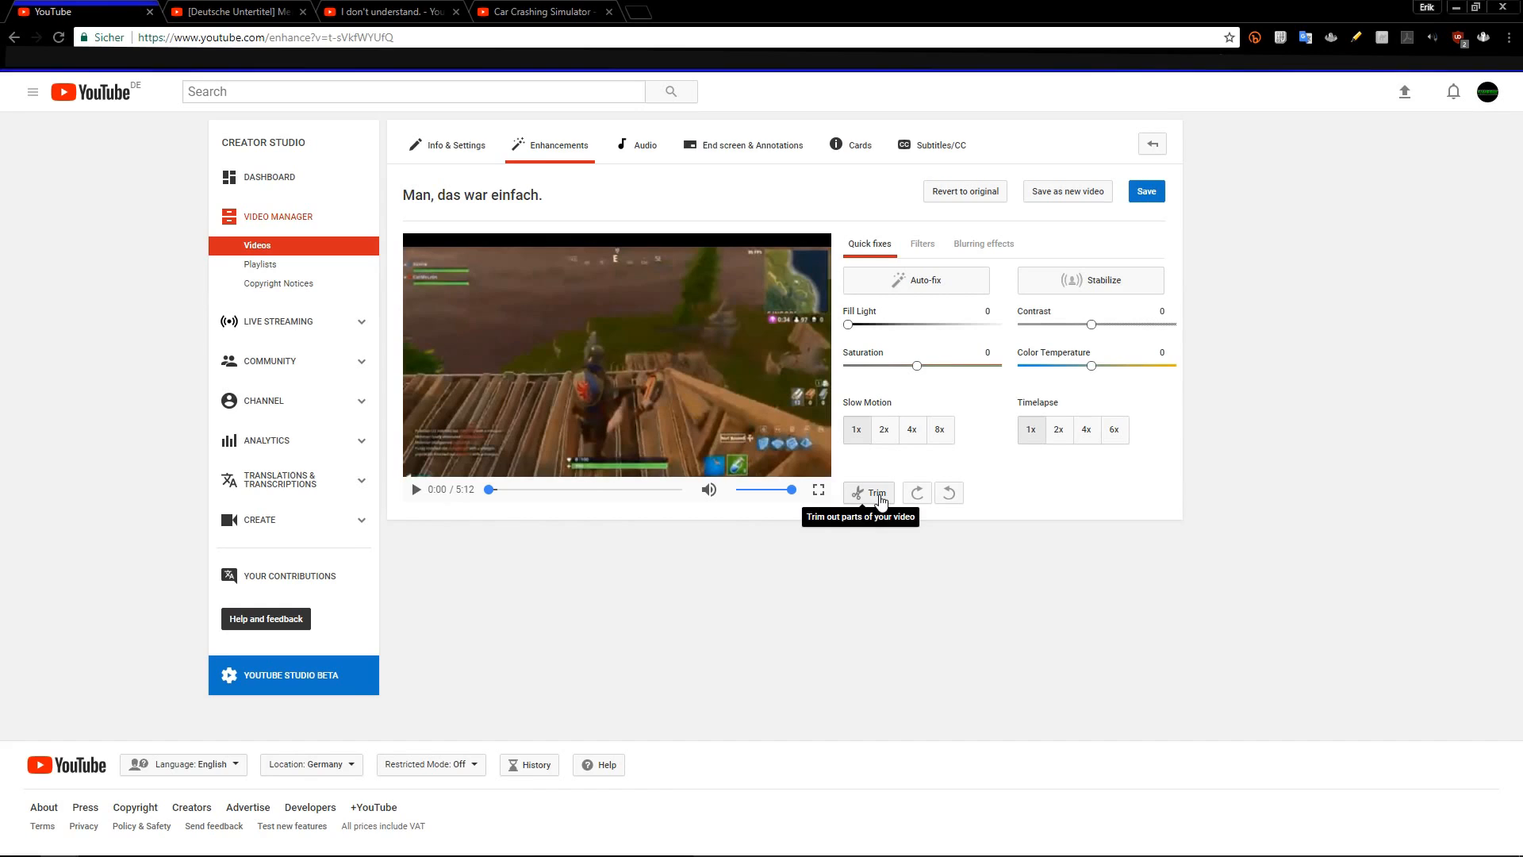
mouse_move(984, 389)
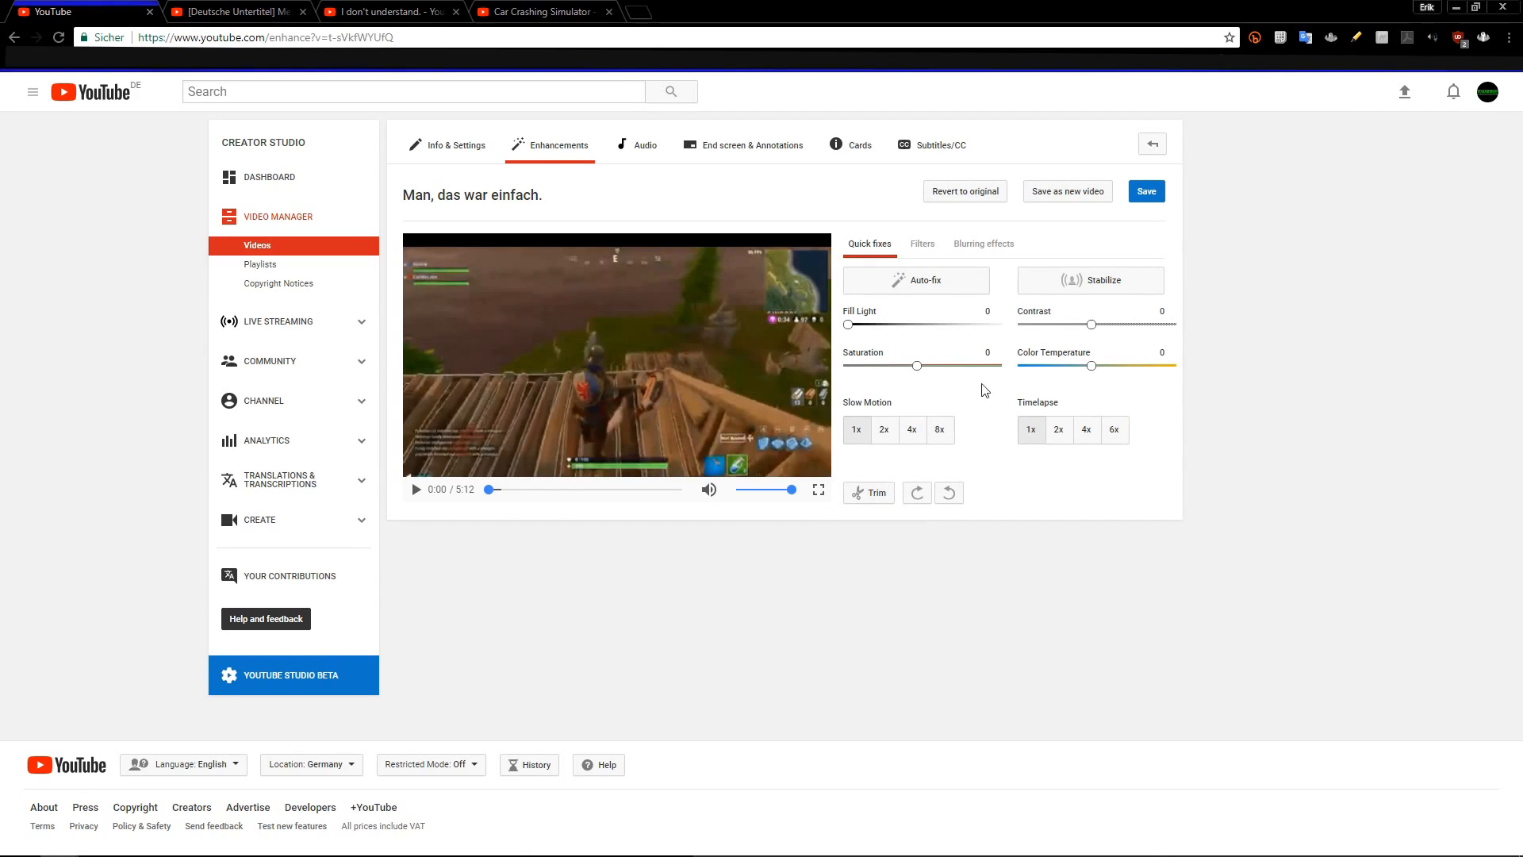
mouse_move(1180, 303)
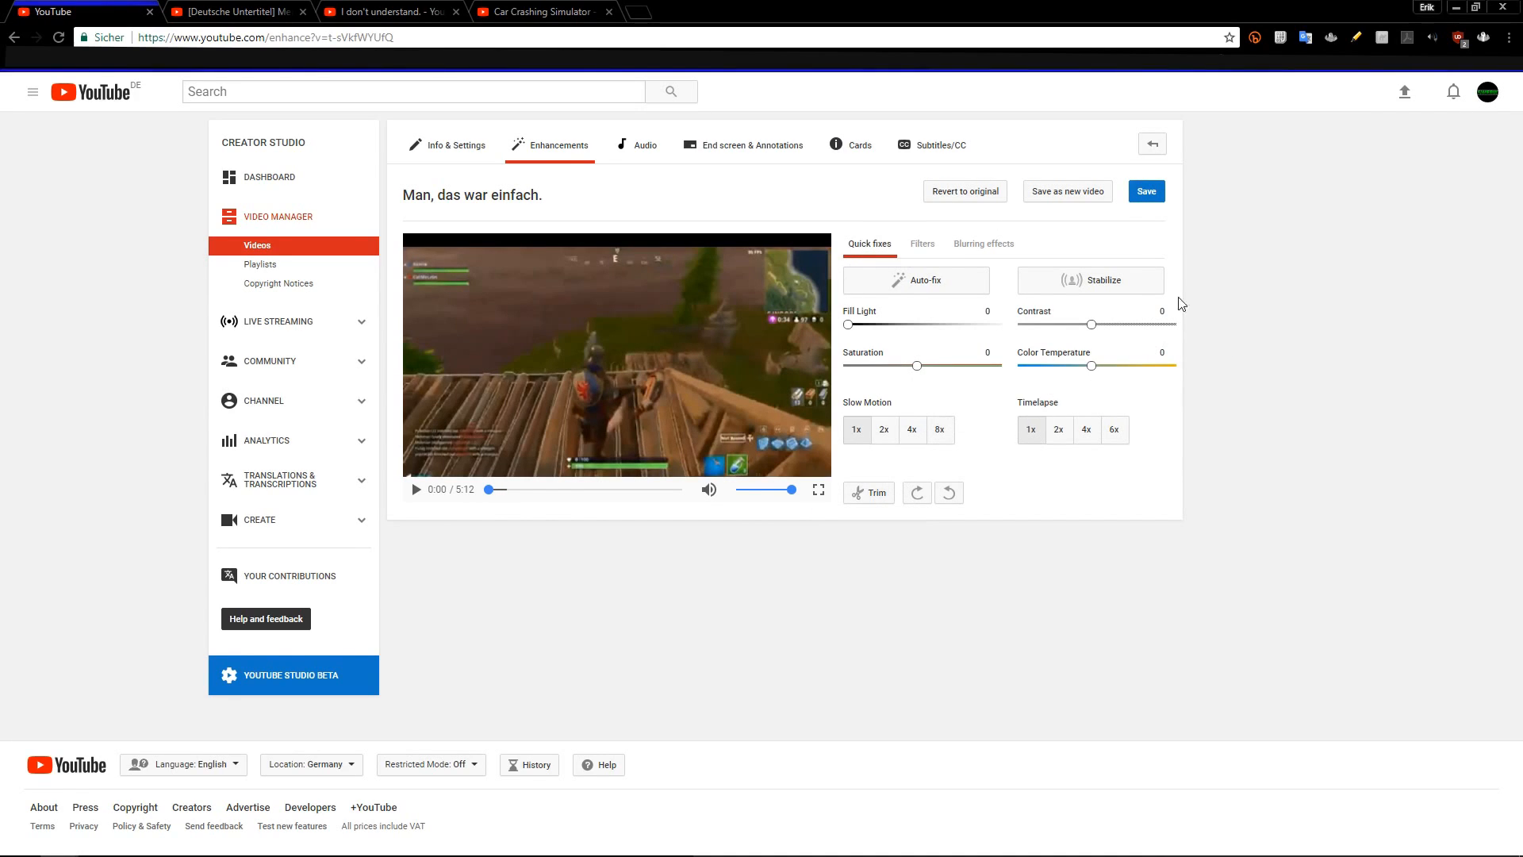
click(921, 244)
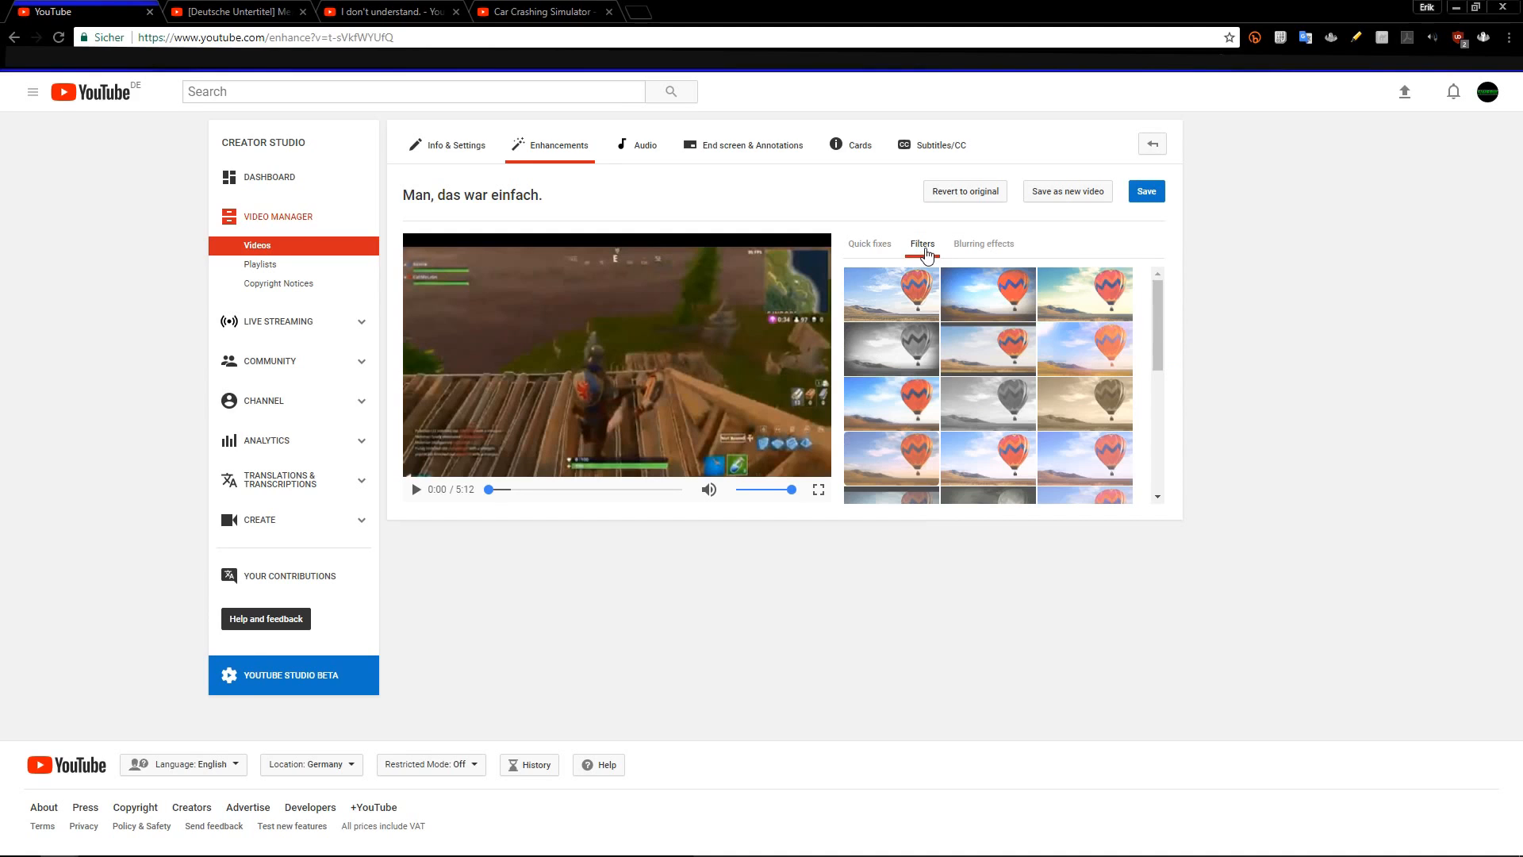
mouse_move(988, 293)
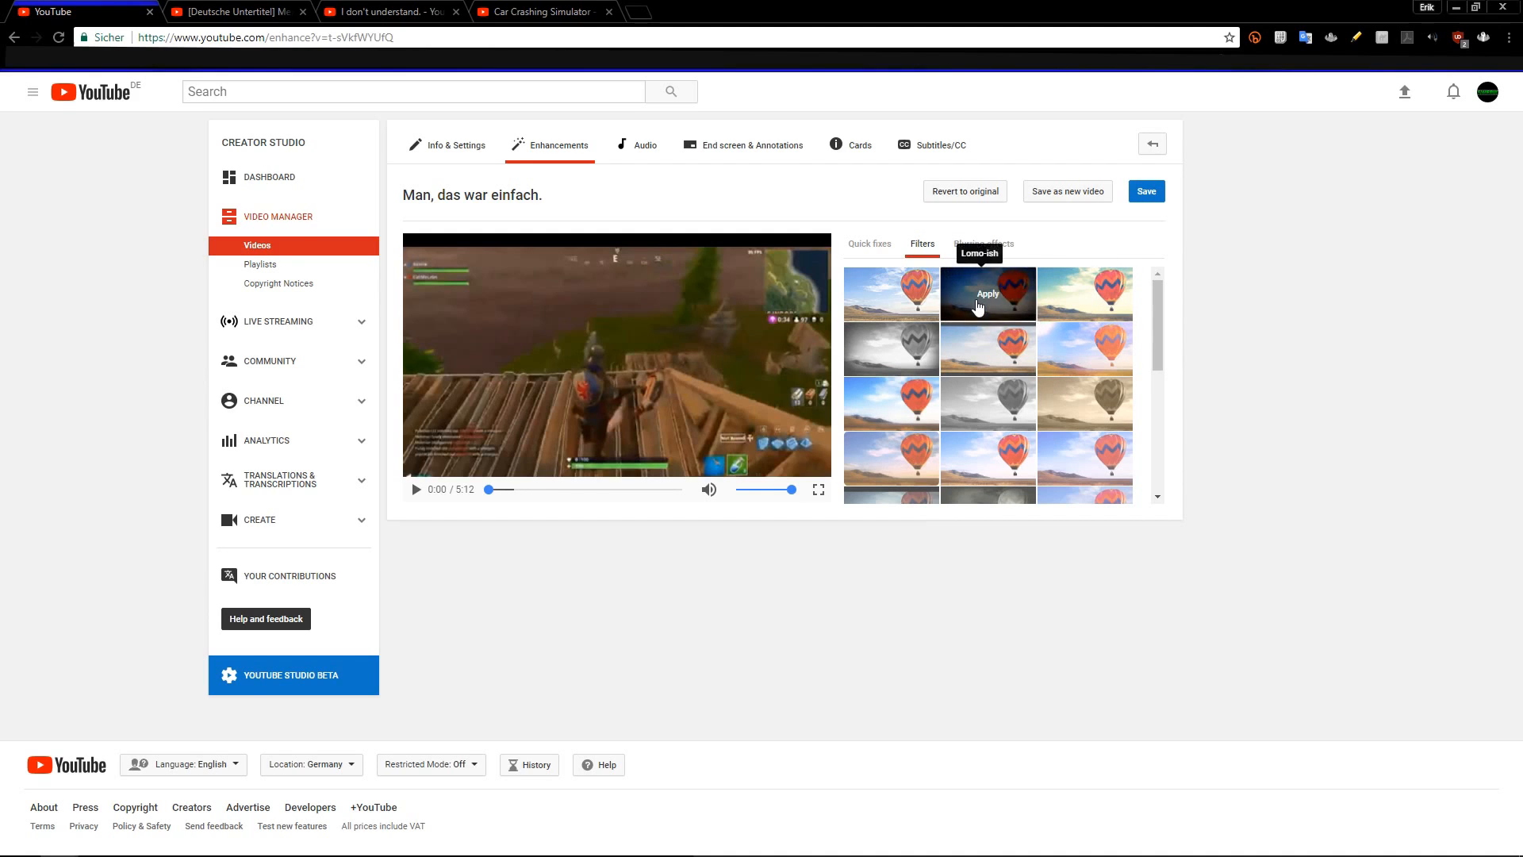
- Preview the Lomo-ish filter, return to Quick fixes, and pause the preview
click(987, 293)
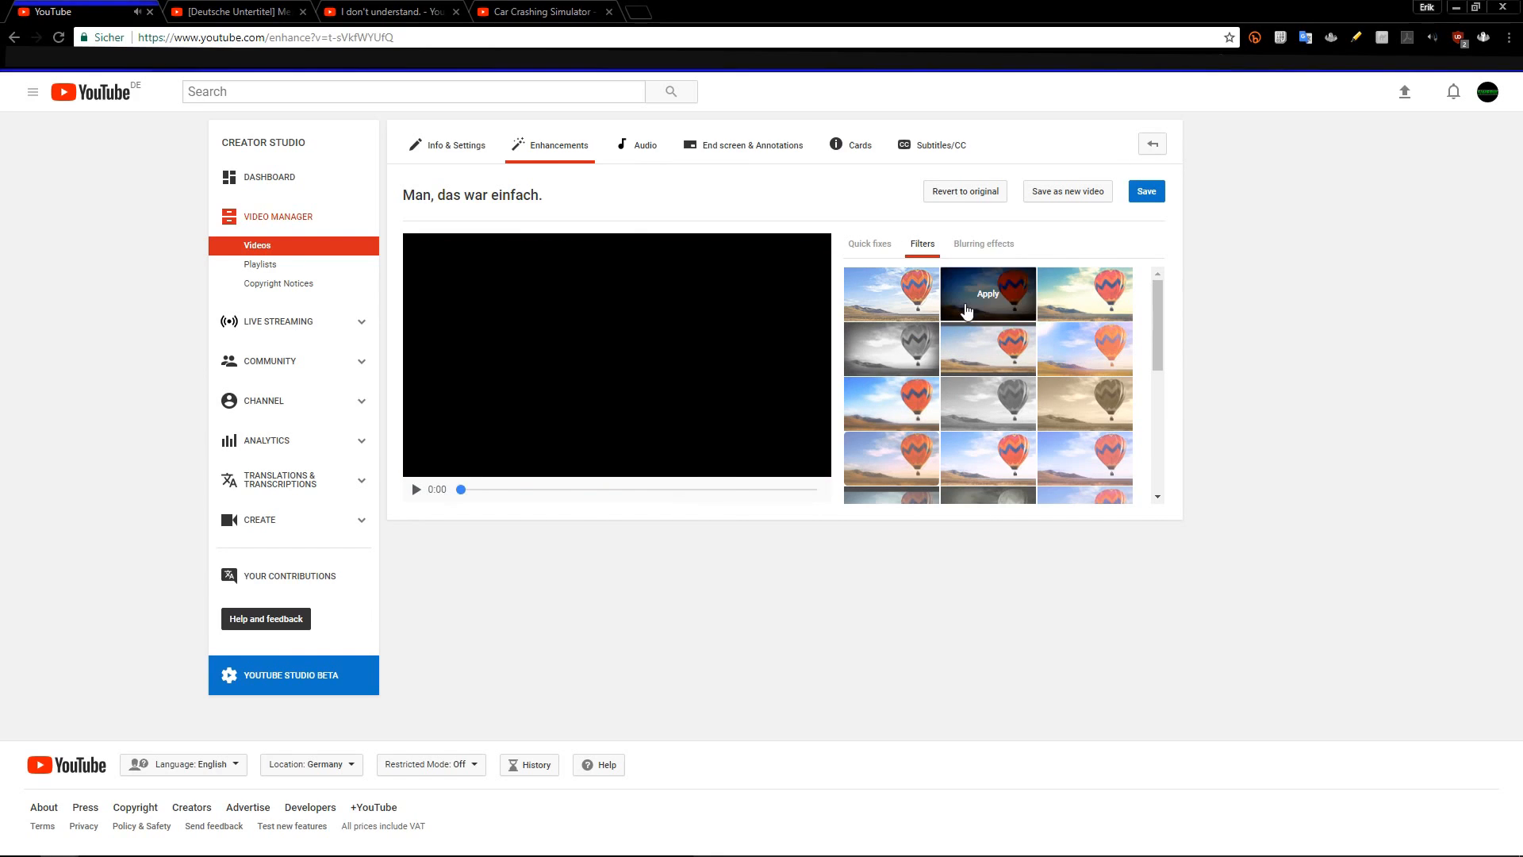
click(870, 243)
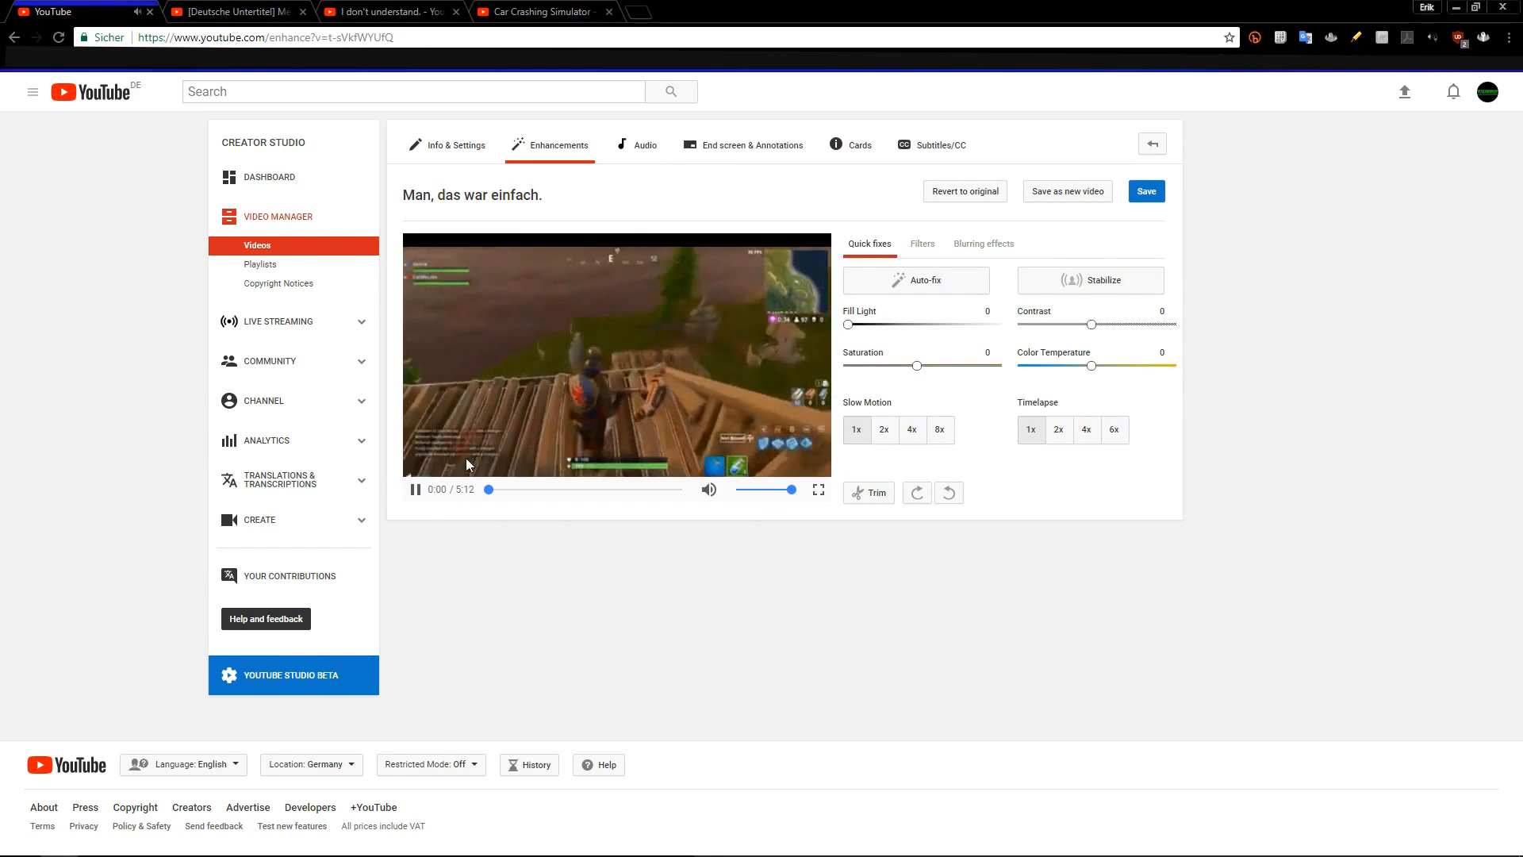
click(415, 488)
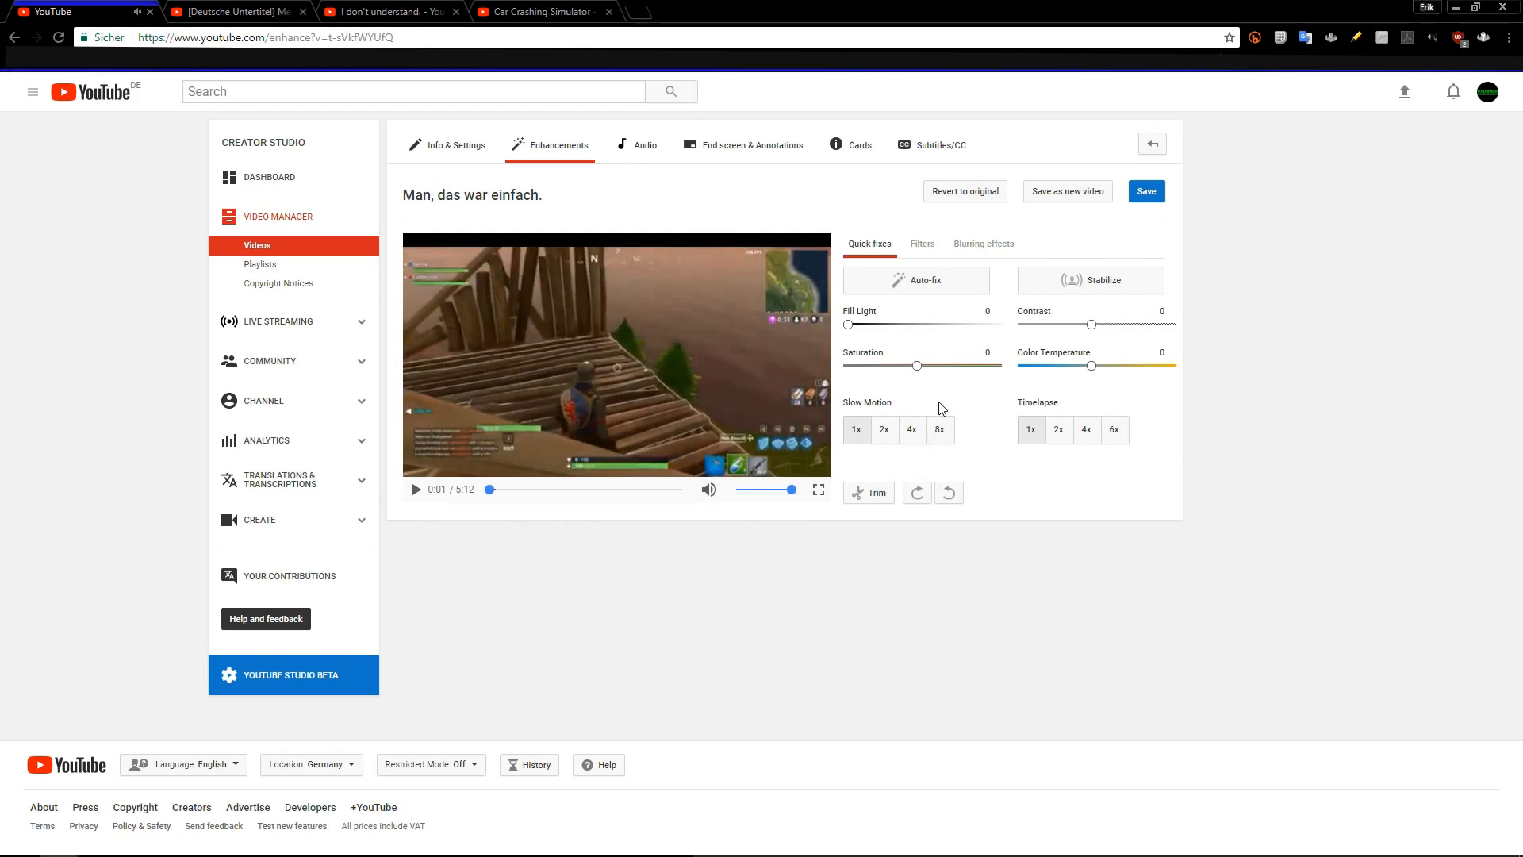
mouse_move(1065, 343)
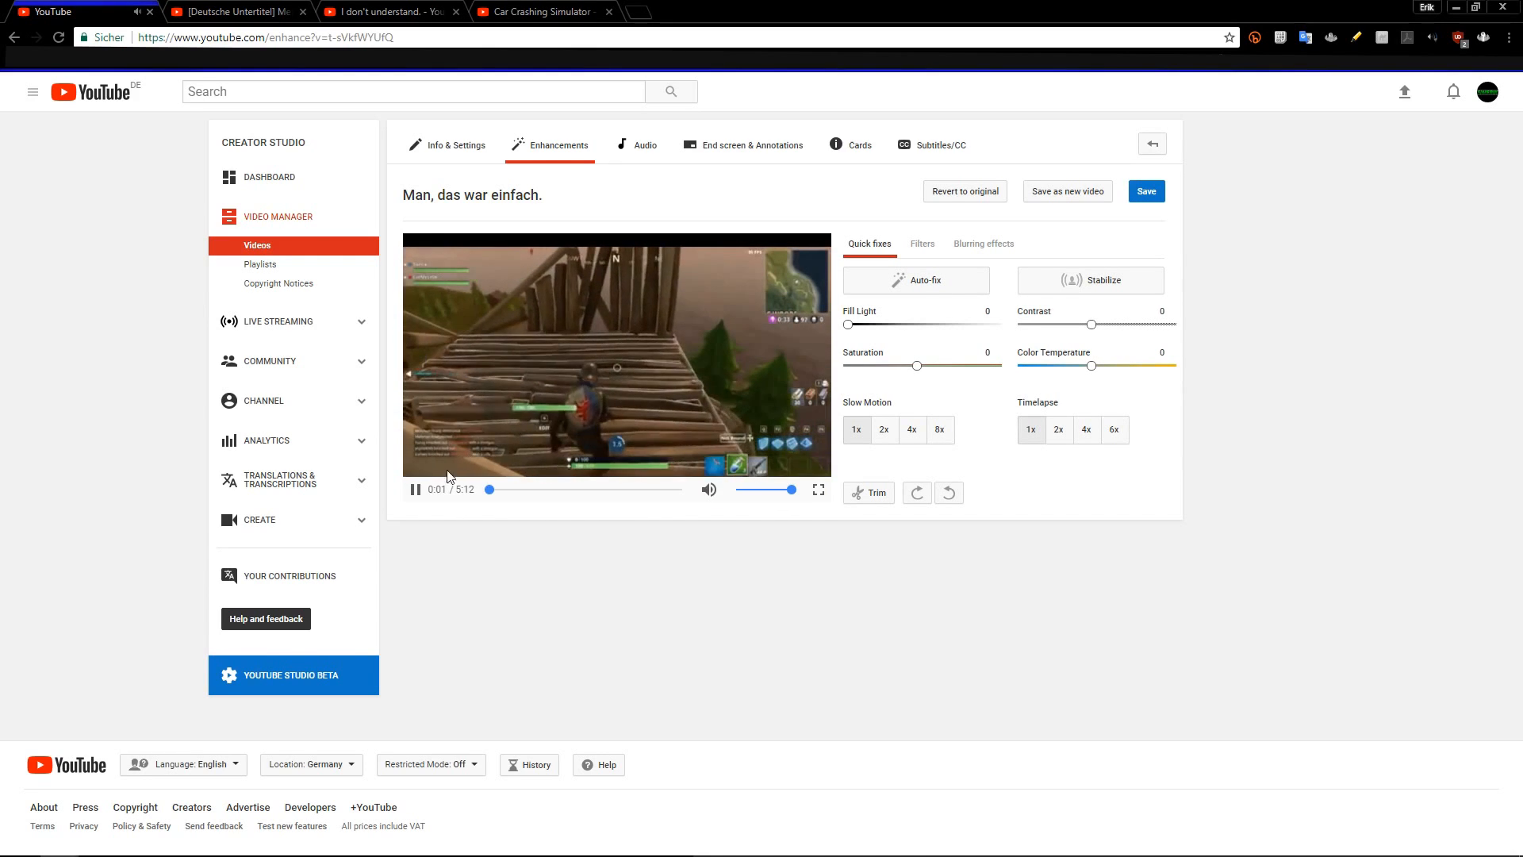
- Stop the preview playback of 'Man, das war einfach.'
click(415, 490)
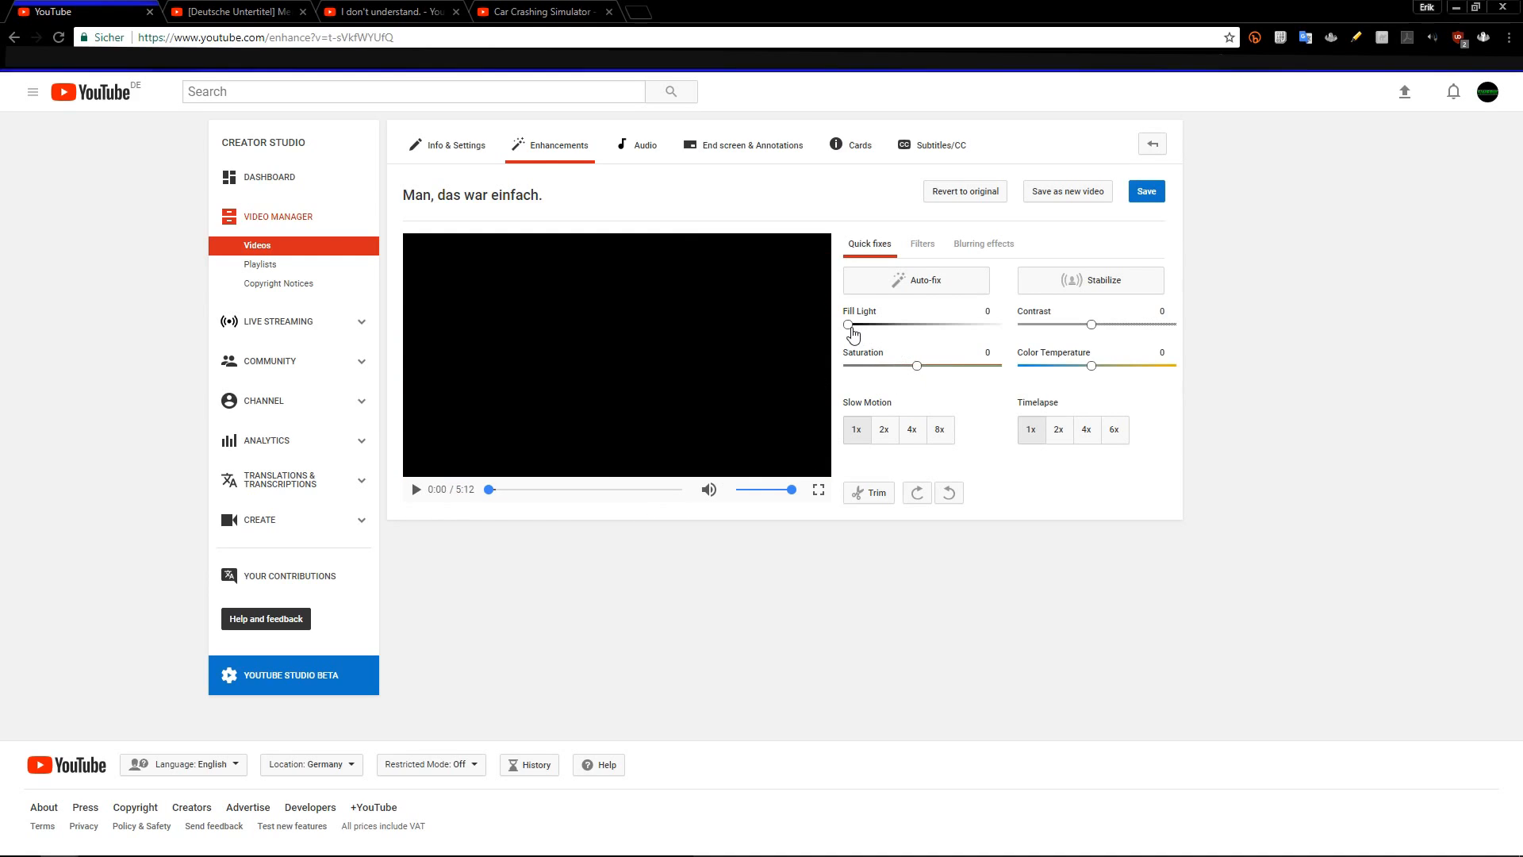
mouse_move(1098, 337)
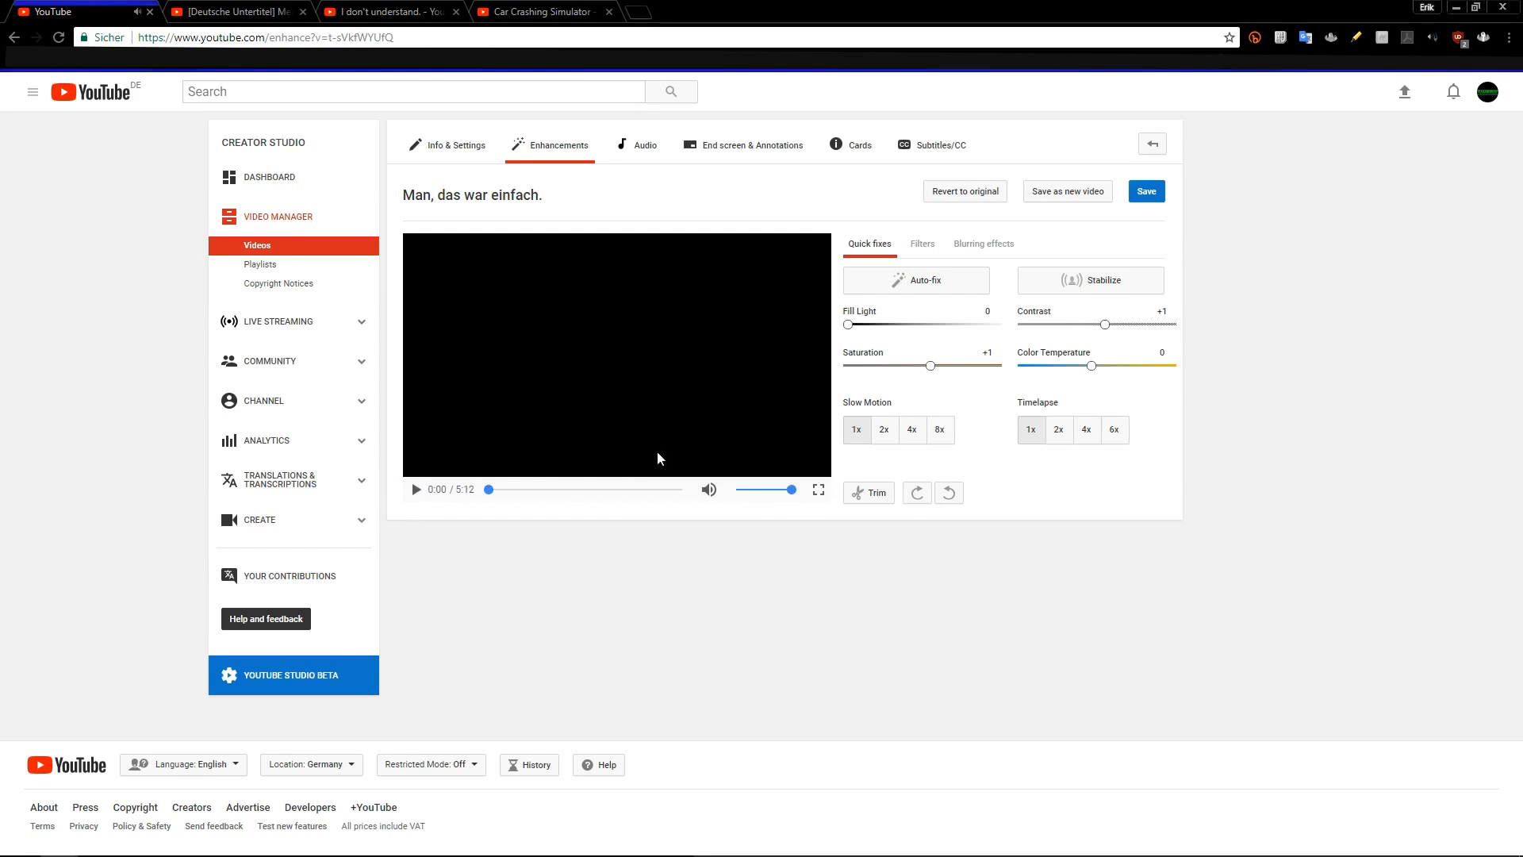
mouse_move(987, 350)
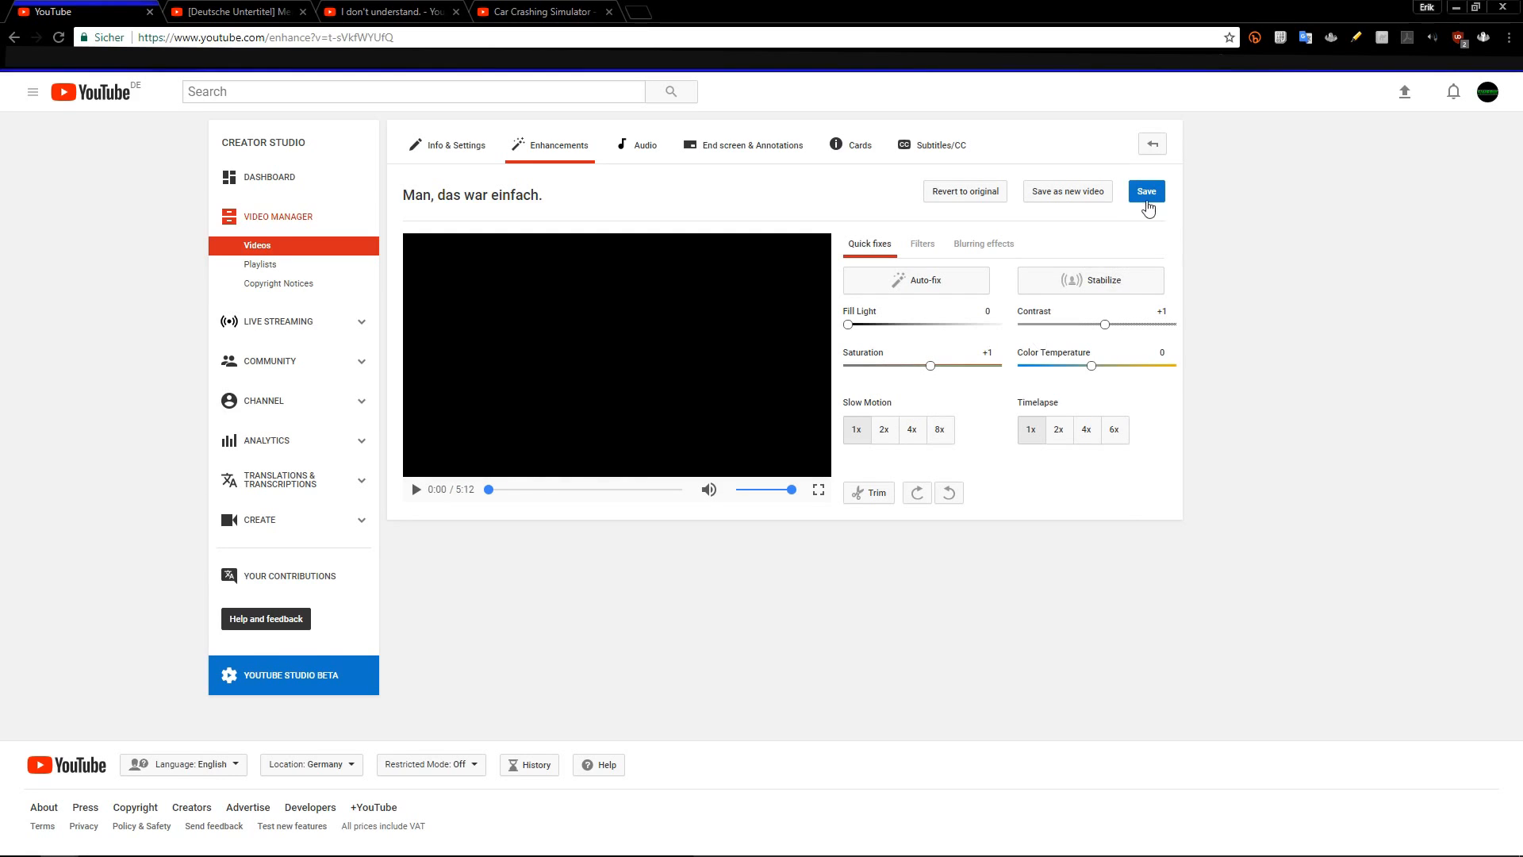
mouse_move(1146, 192)
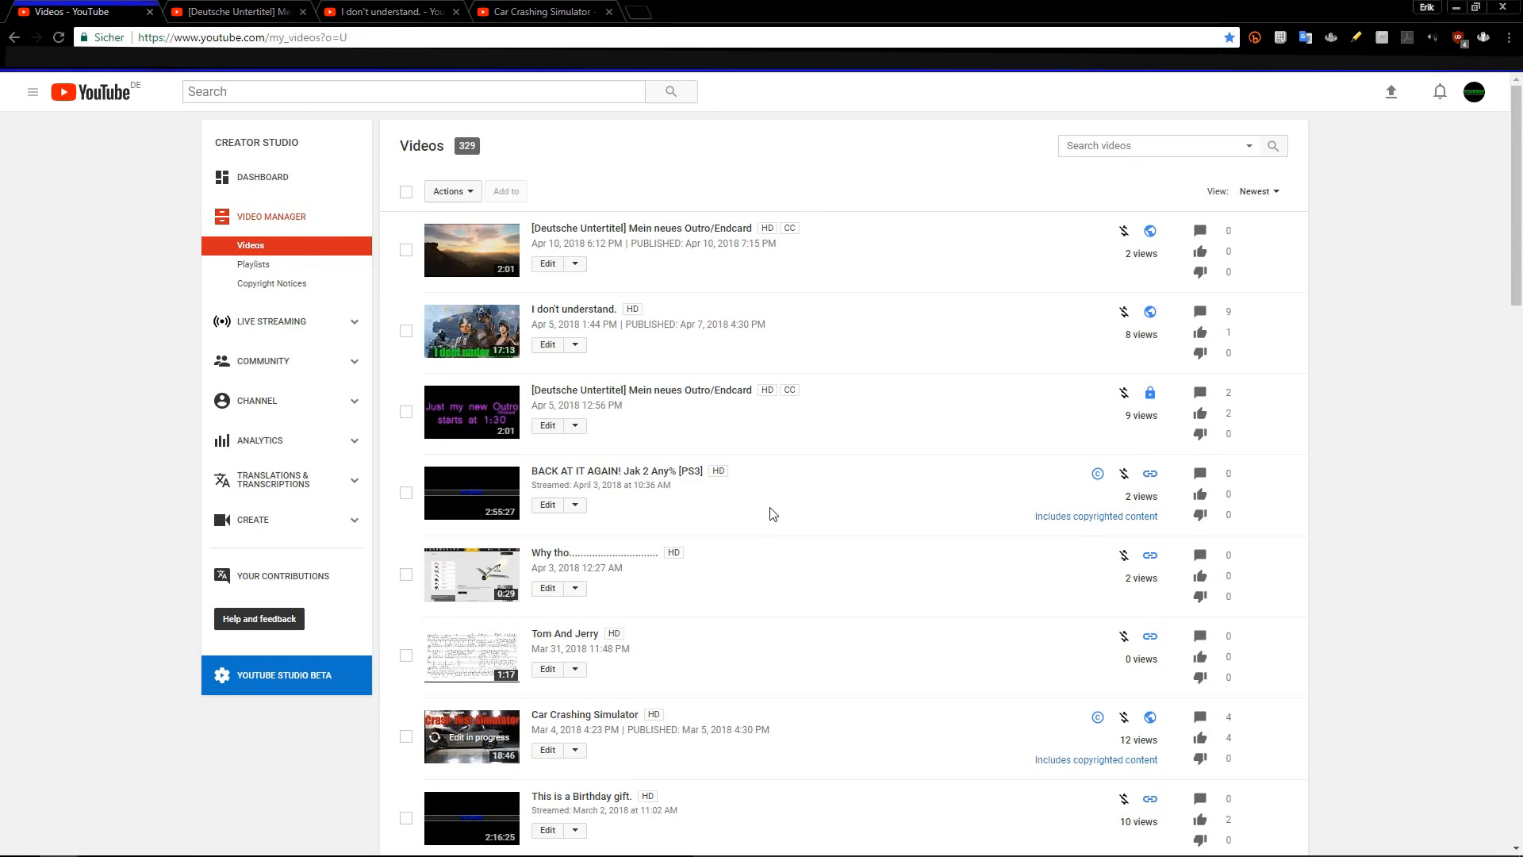
- Scroll the Video Manager list to find the Edit in progress badges
scroll(down, 3)
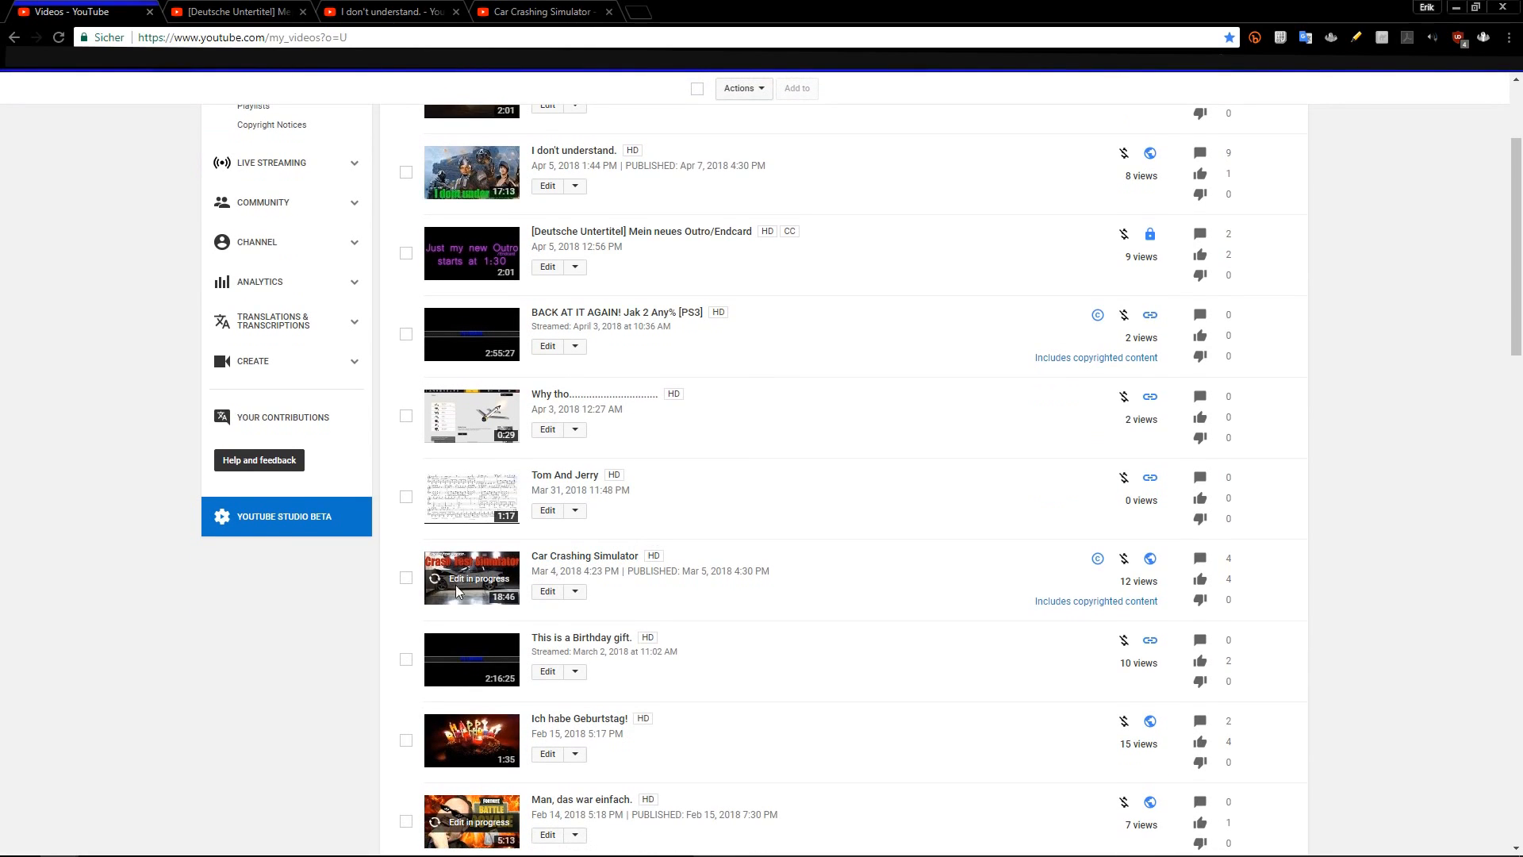
mouse_move(852, 627)
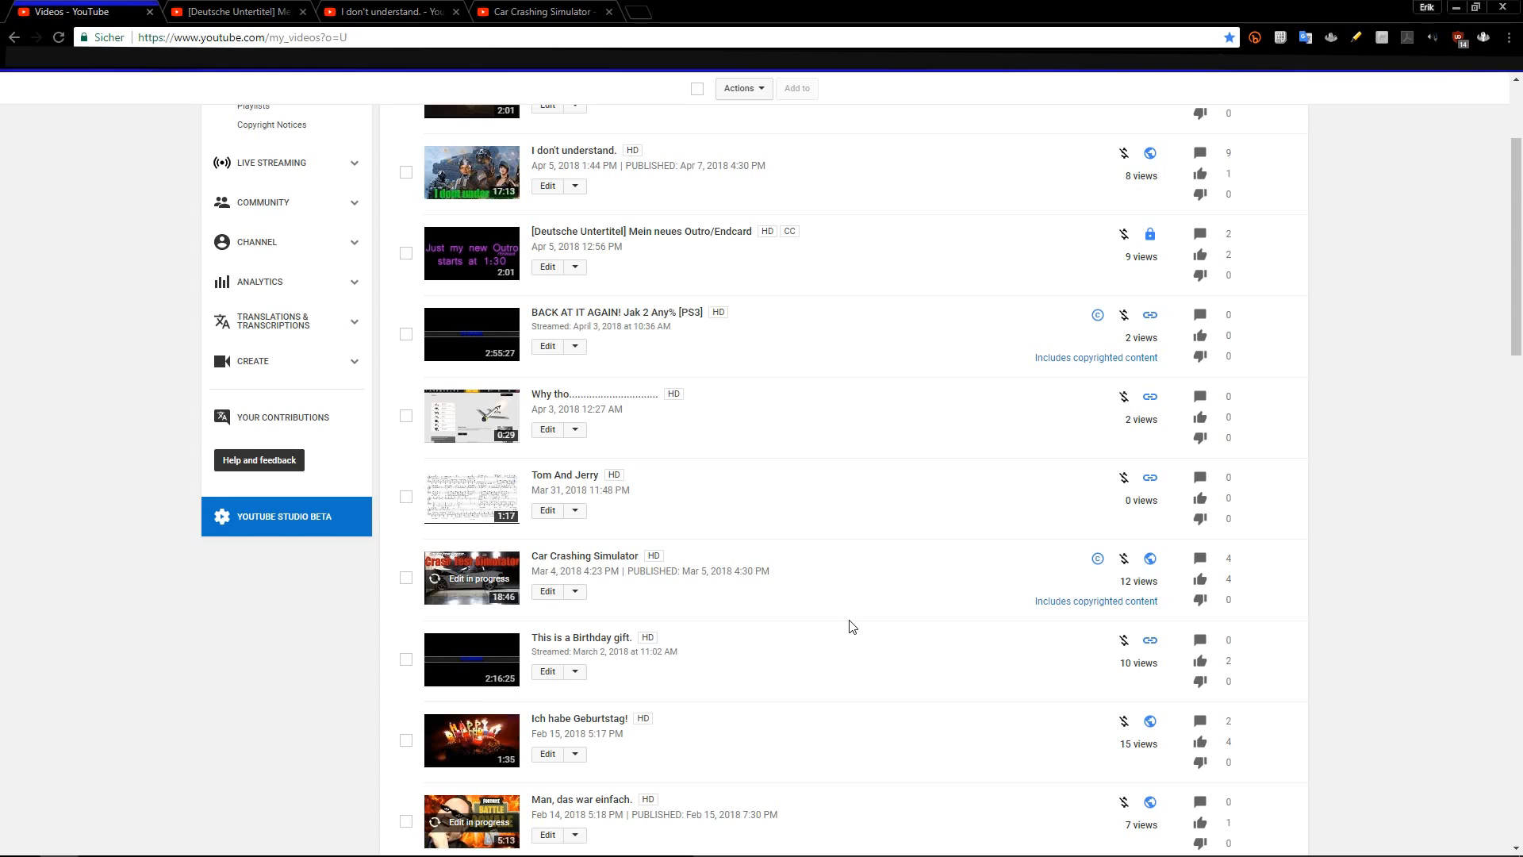
scroll(down, 3)
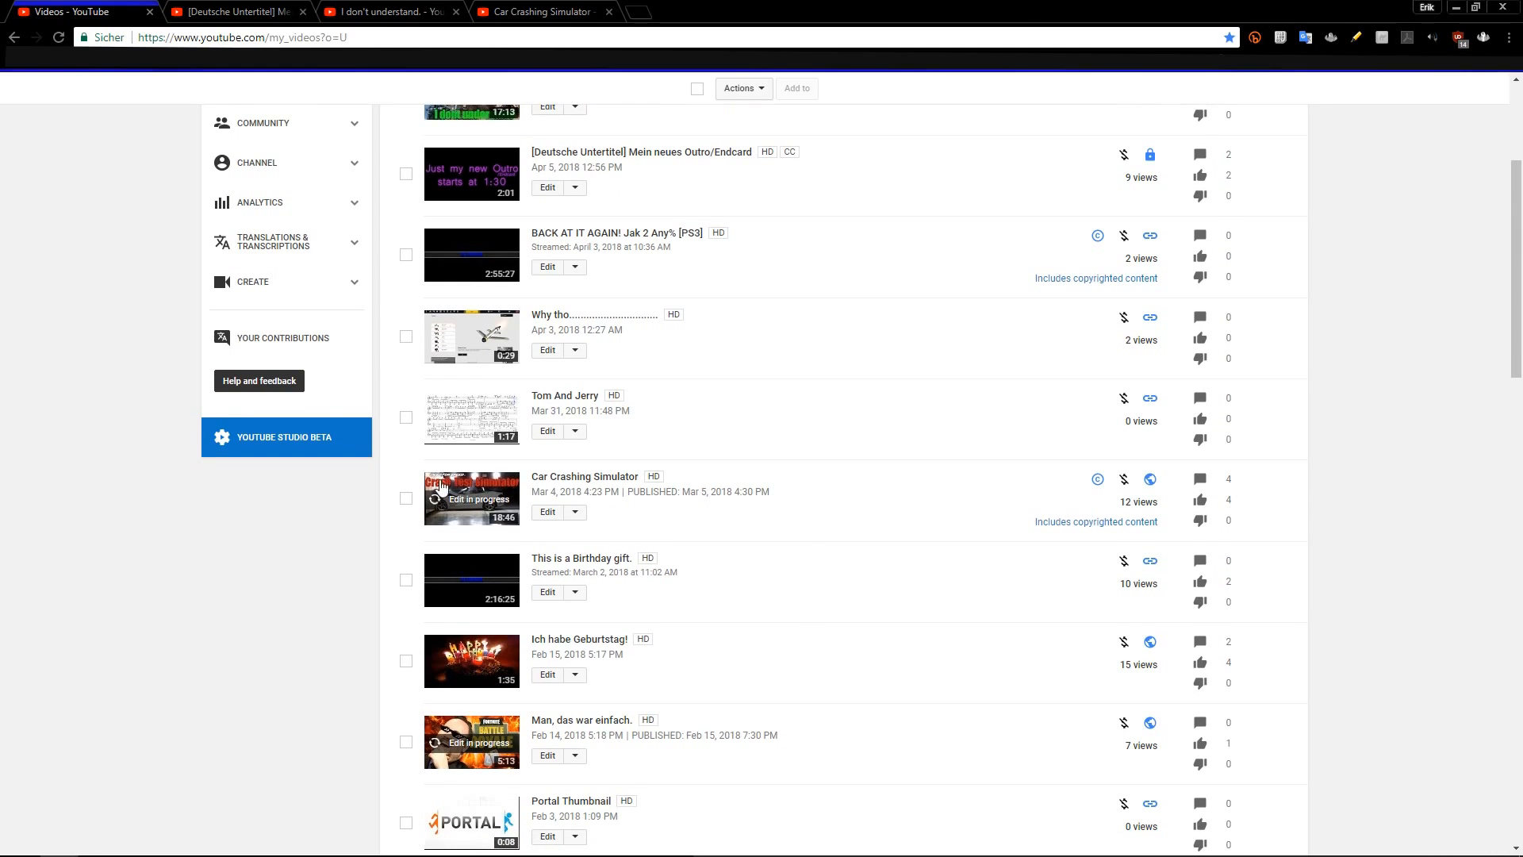
mouse_move(480, 528)
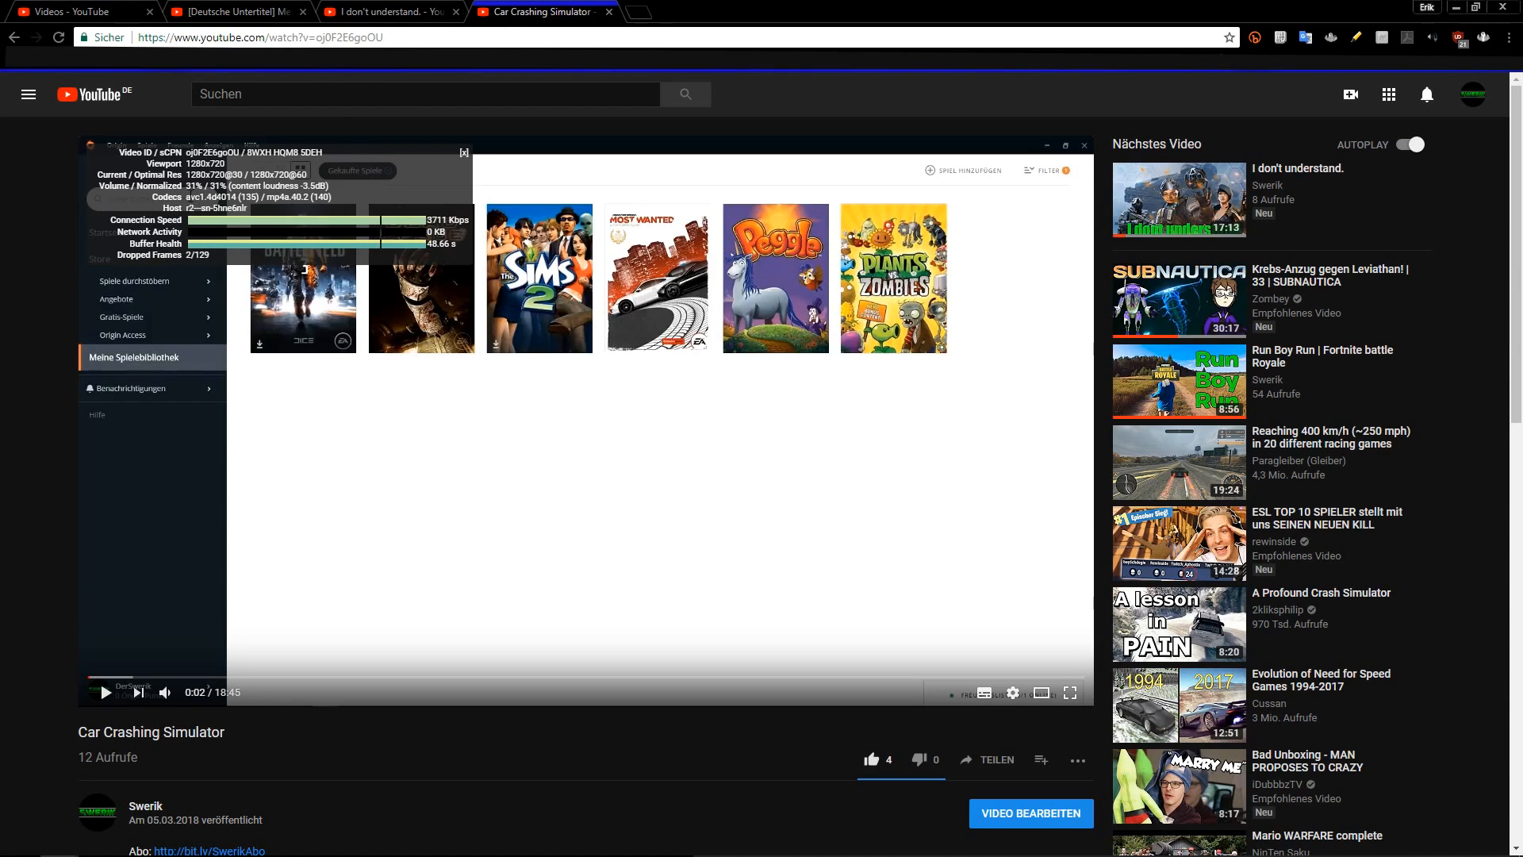
mouse_move(349, 209)
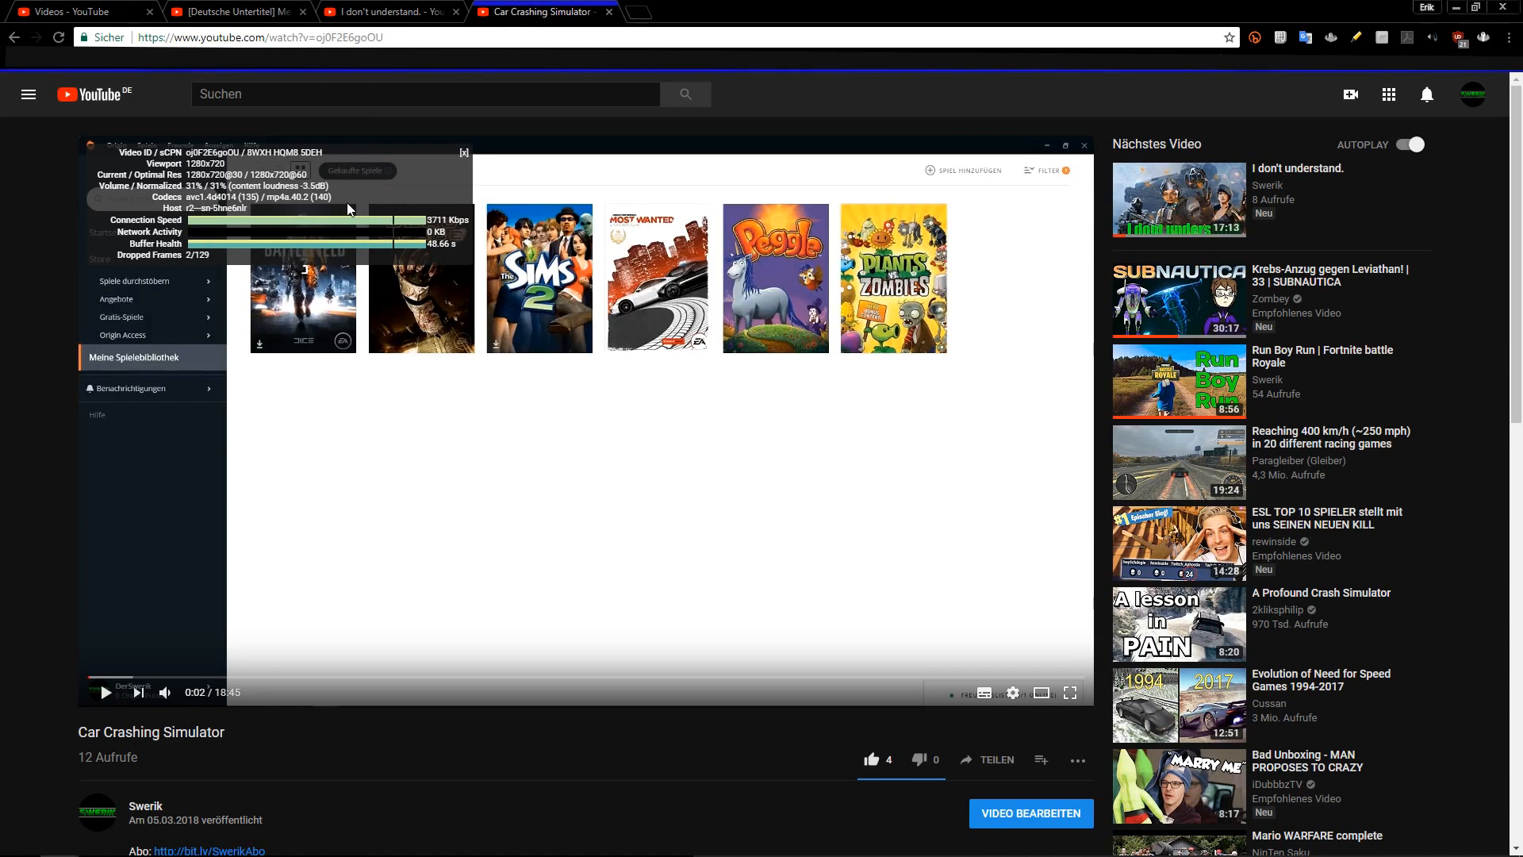
- Close the old Car Crashing Simulator tab
click(78, 12)
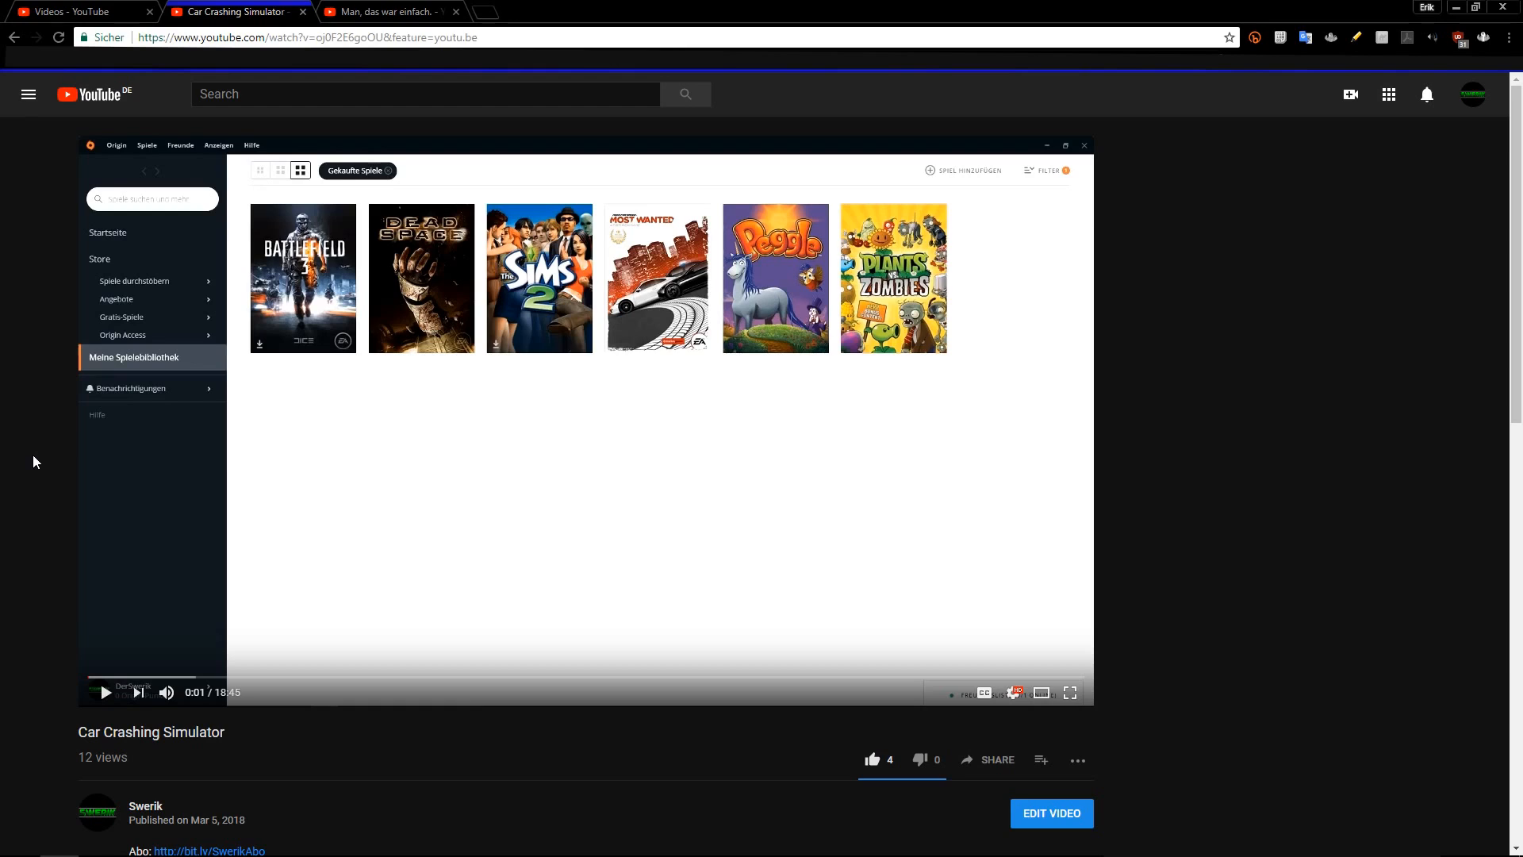
mouse_move(1017, 692)
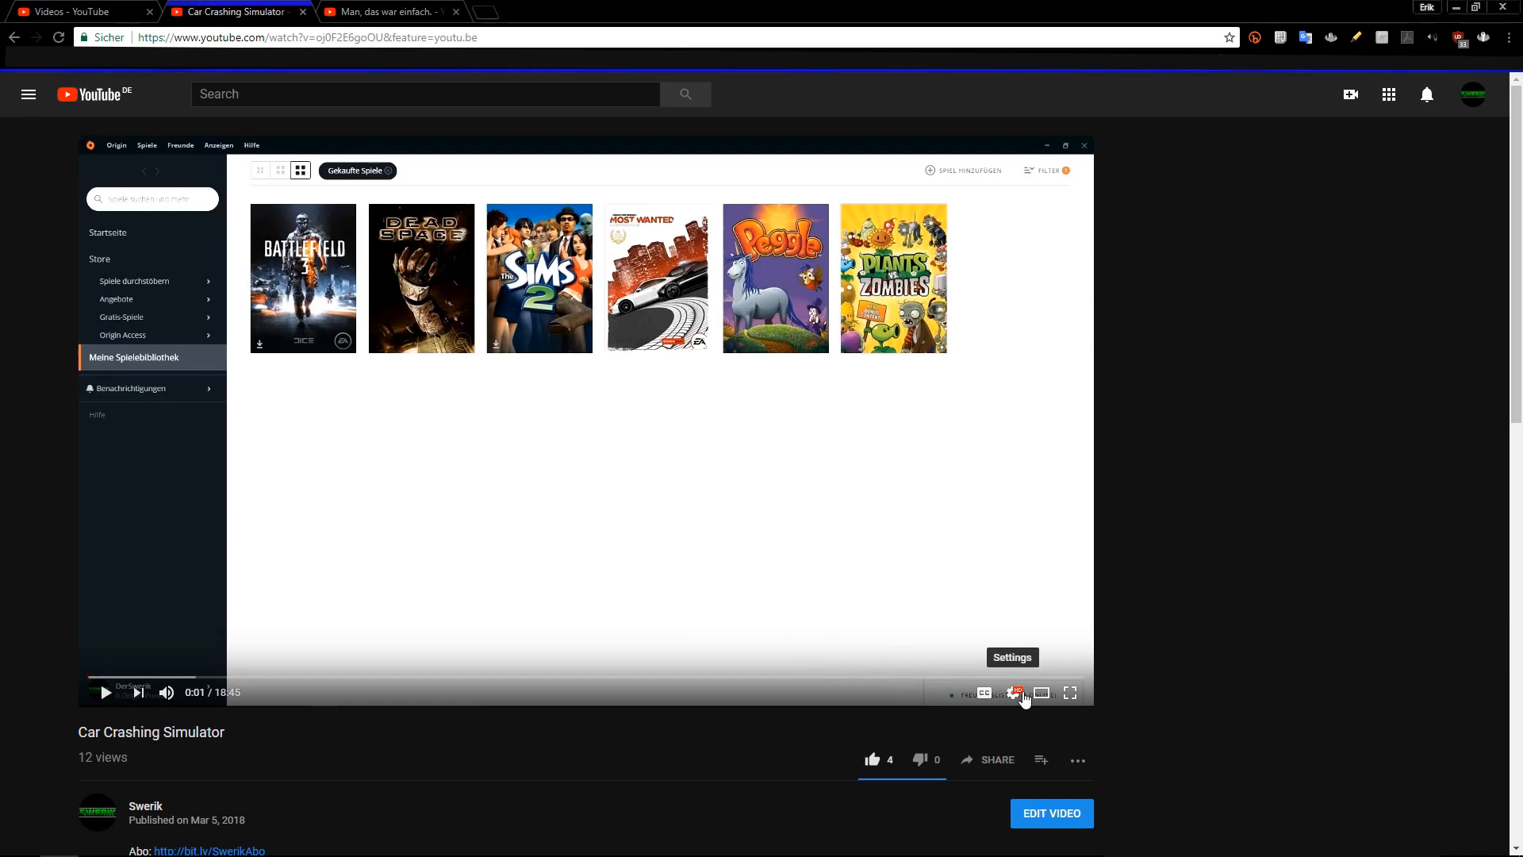
mouse_move(392, 735)
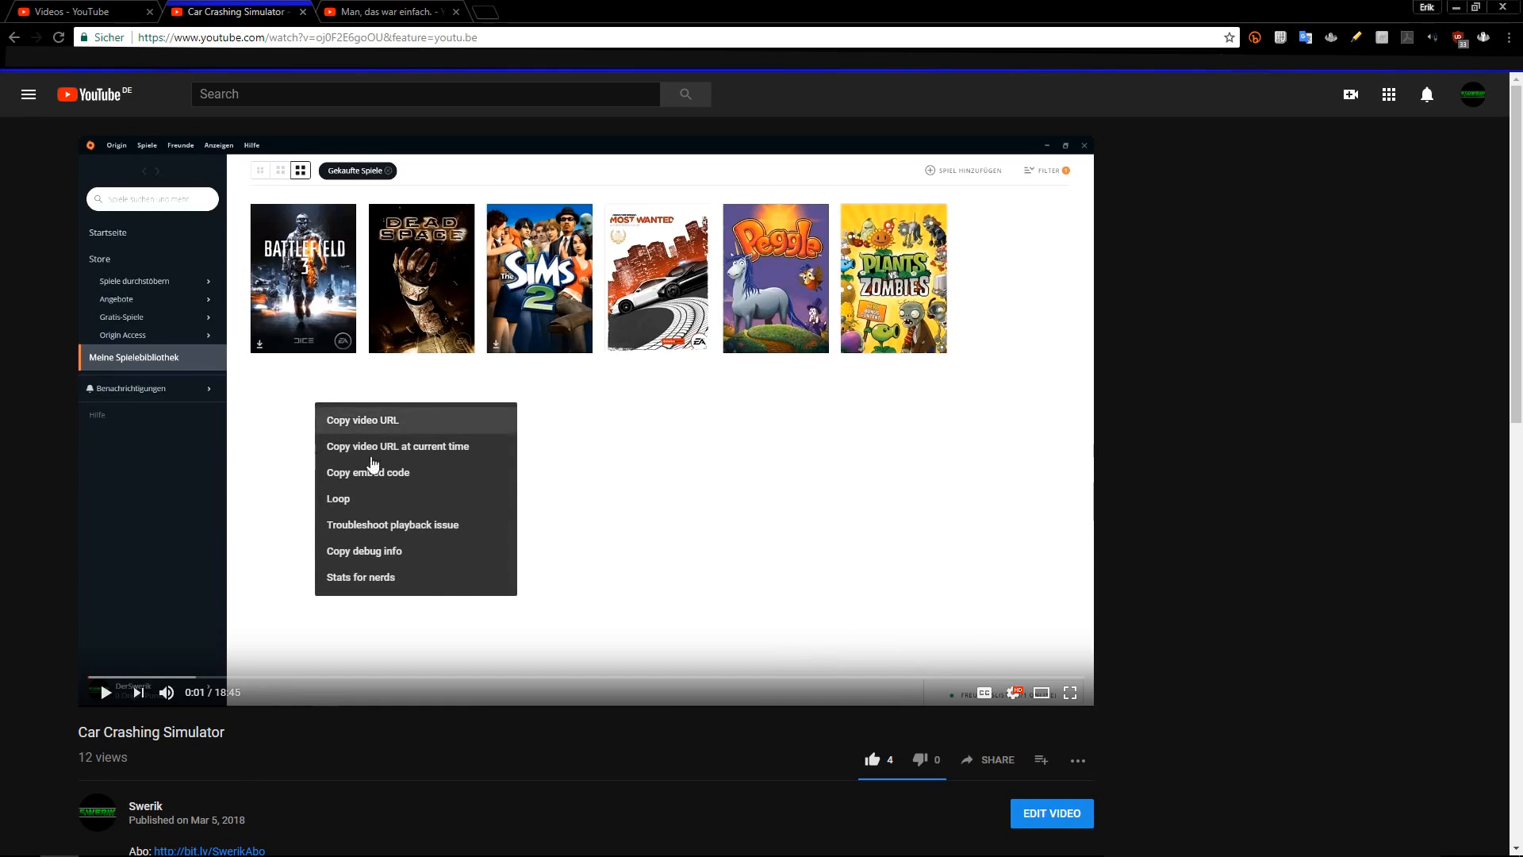
- Show Stats for nerds on Car Crashing Simulator, confirming vp09/opus, then go to 'Man, das war einfach.'
click(359, 576)
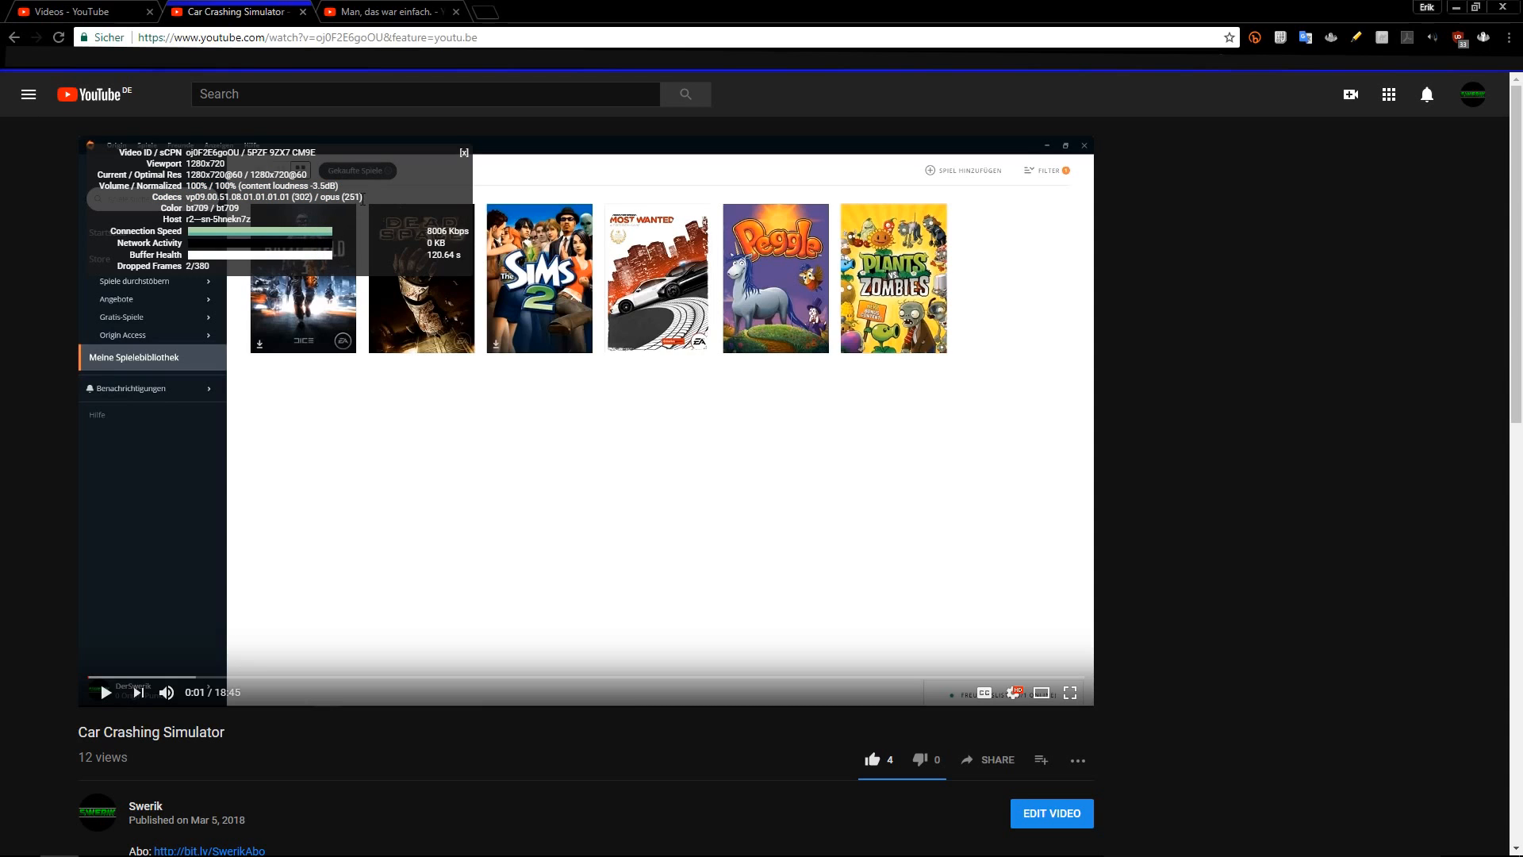
click(386, 12)
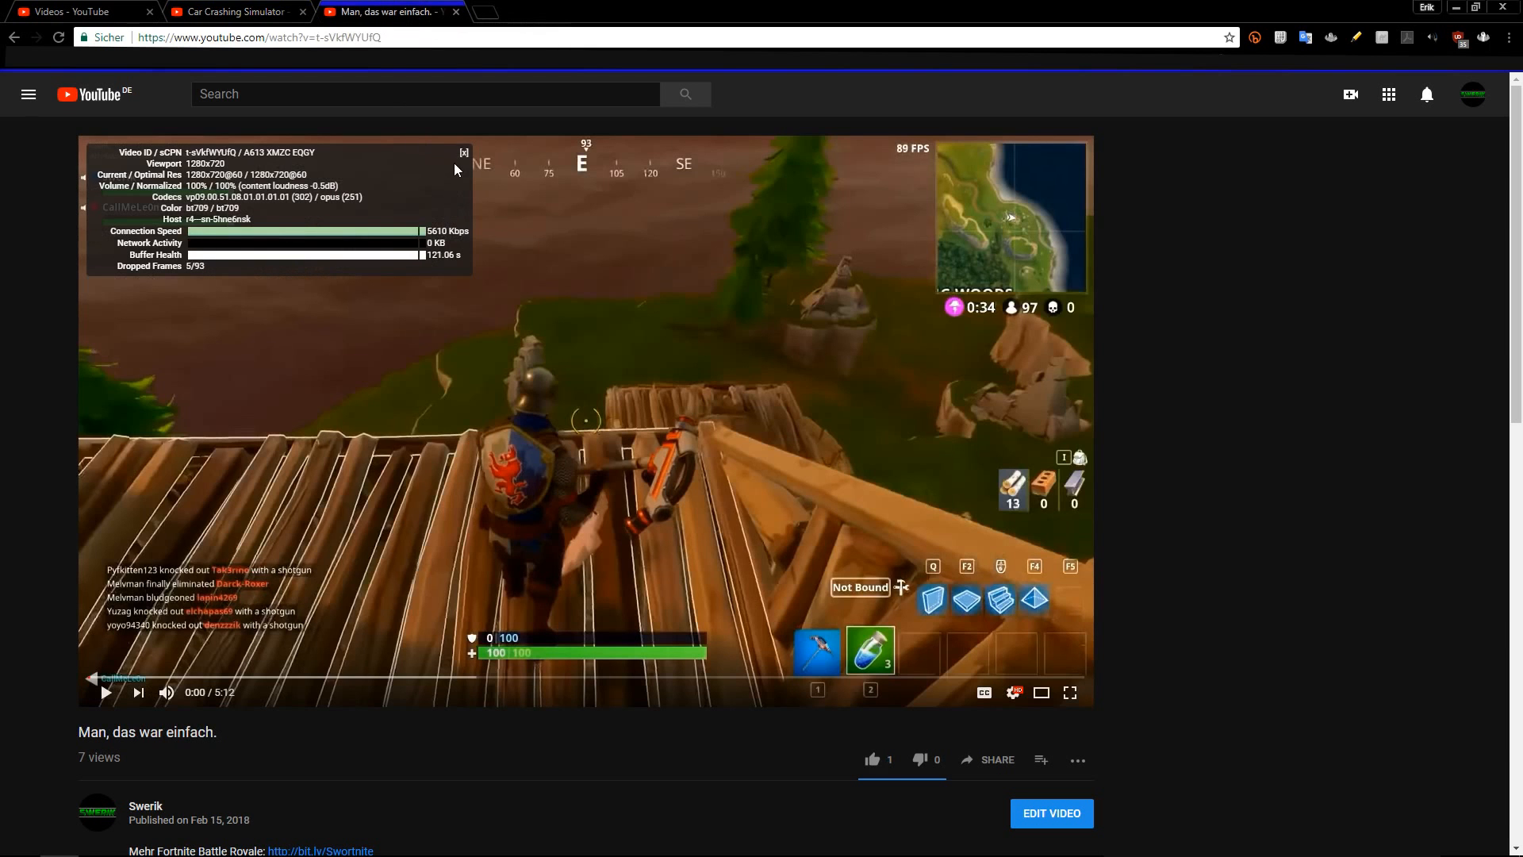
mouse_move(350, 197)
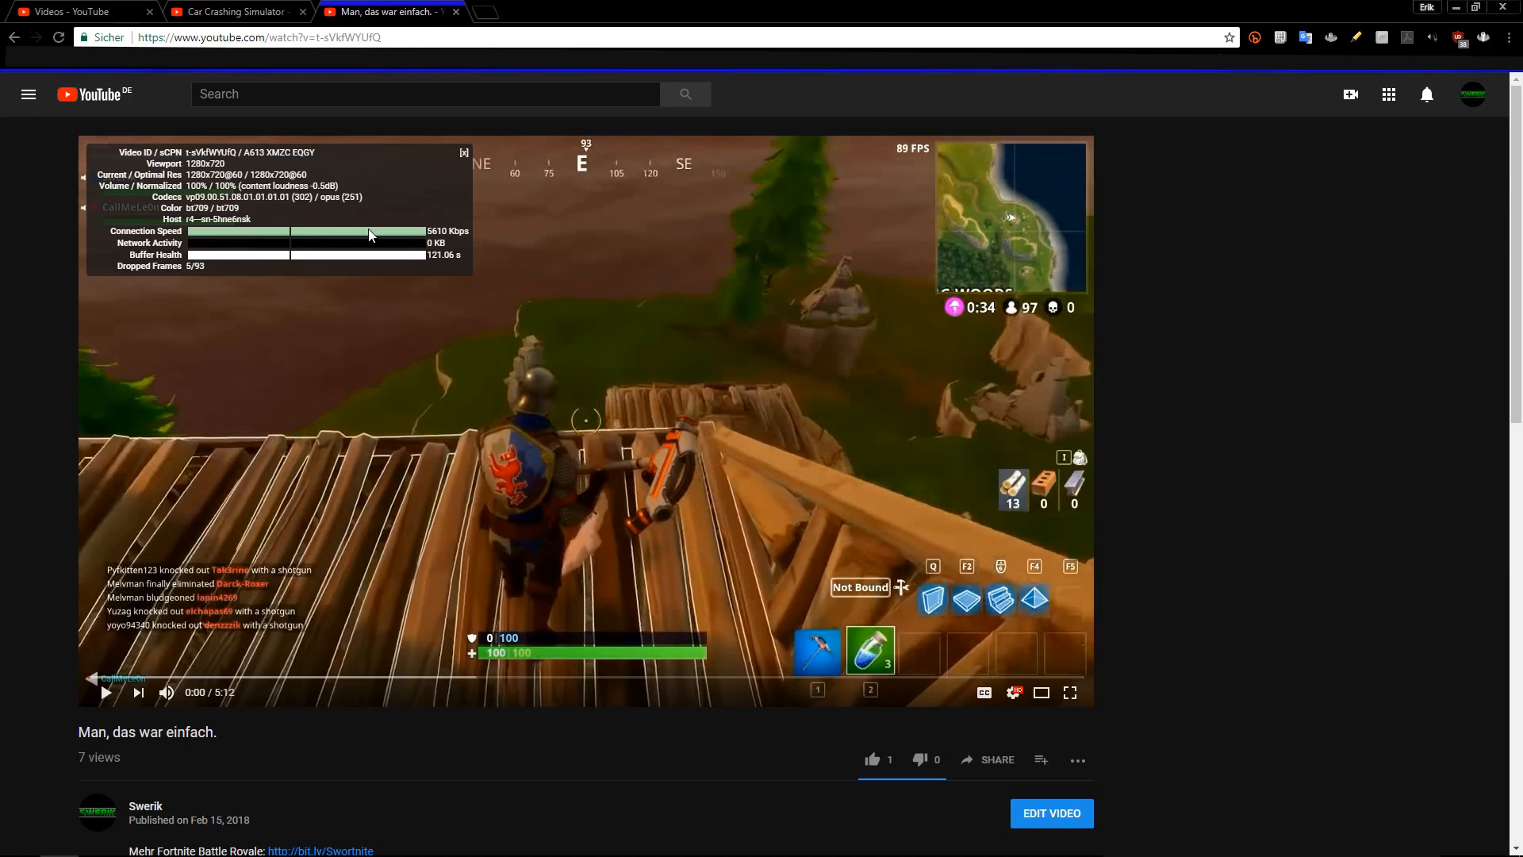
mouse_move(121, 8)
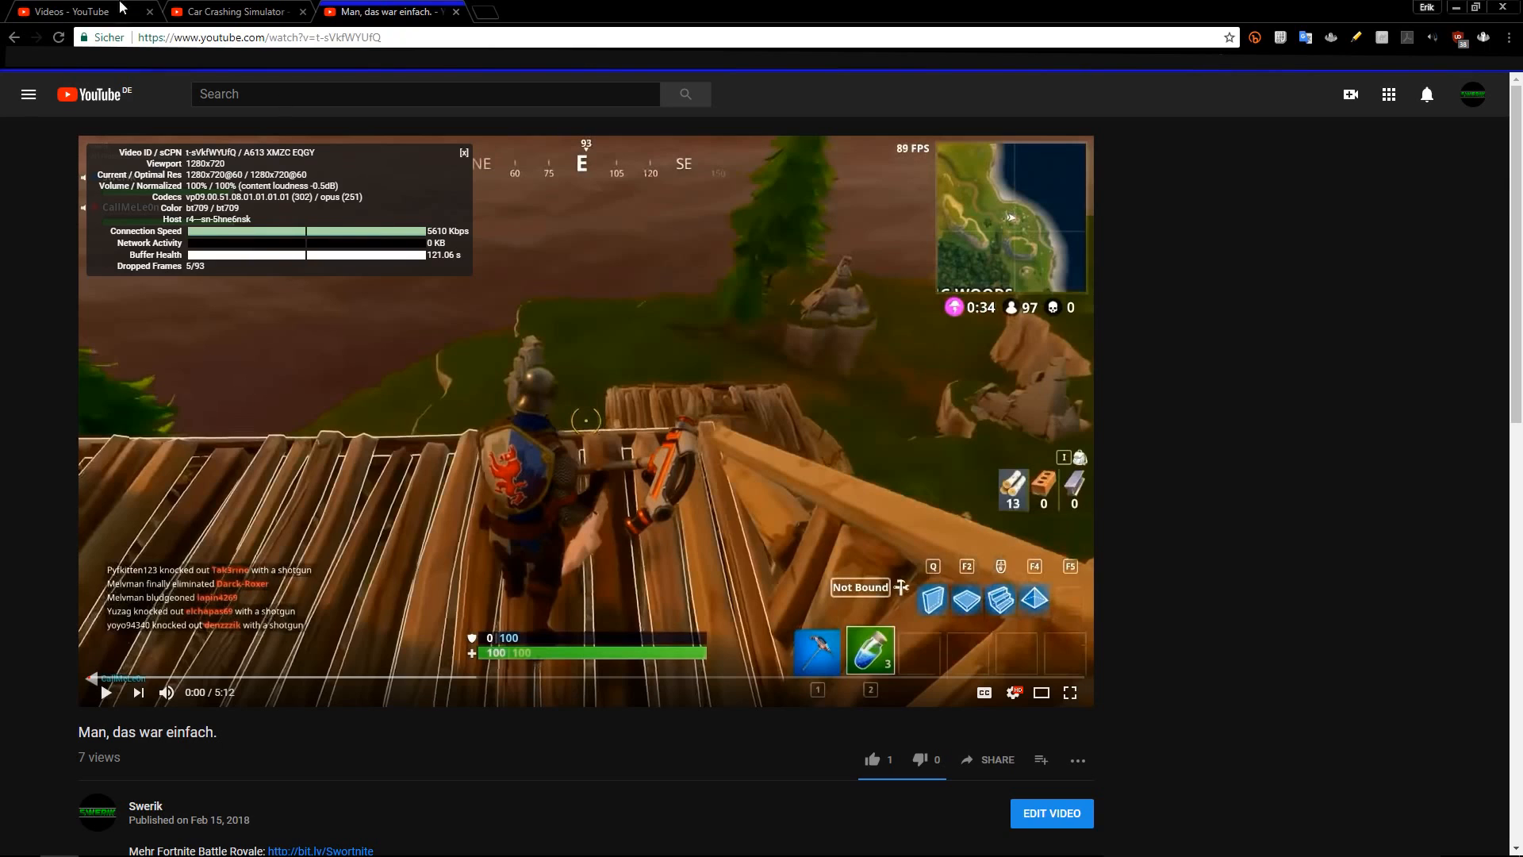
- Confirm 'Man, das war einfach.' reports vp09/opus, then go back to the Creator Studio Videos tab
click(233, 12)
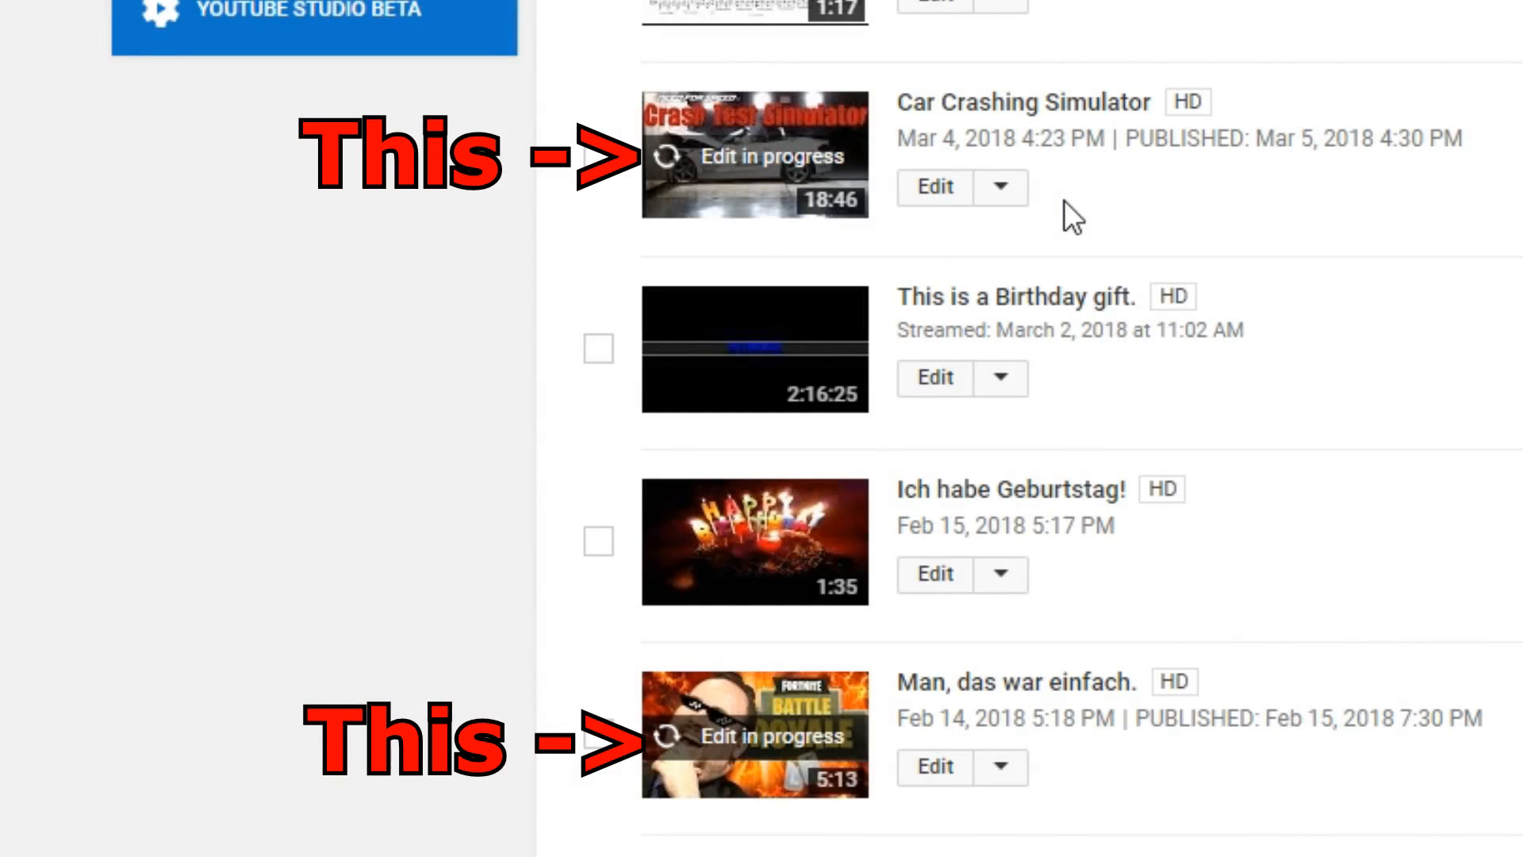
click(754, 157)
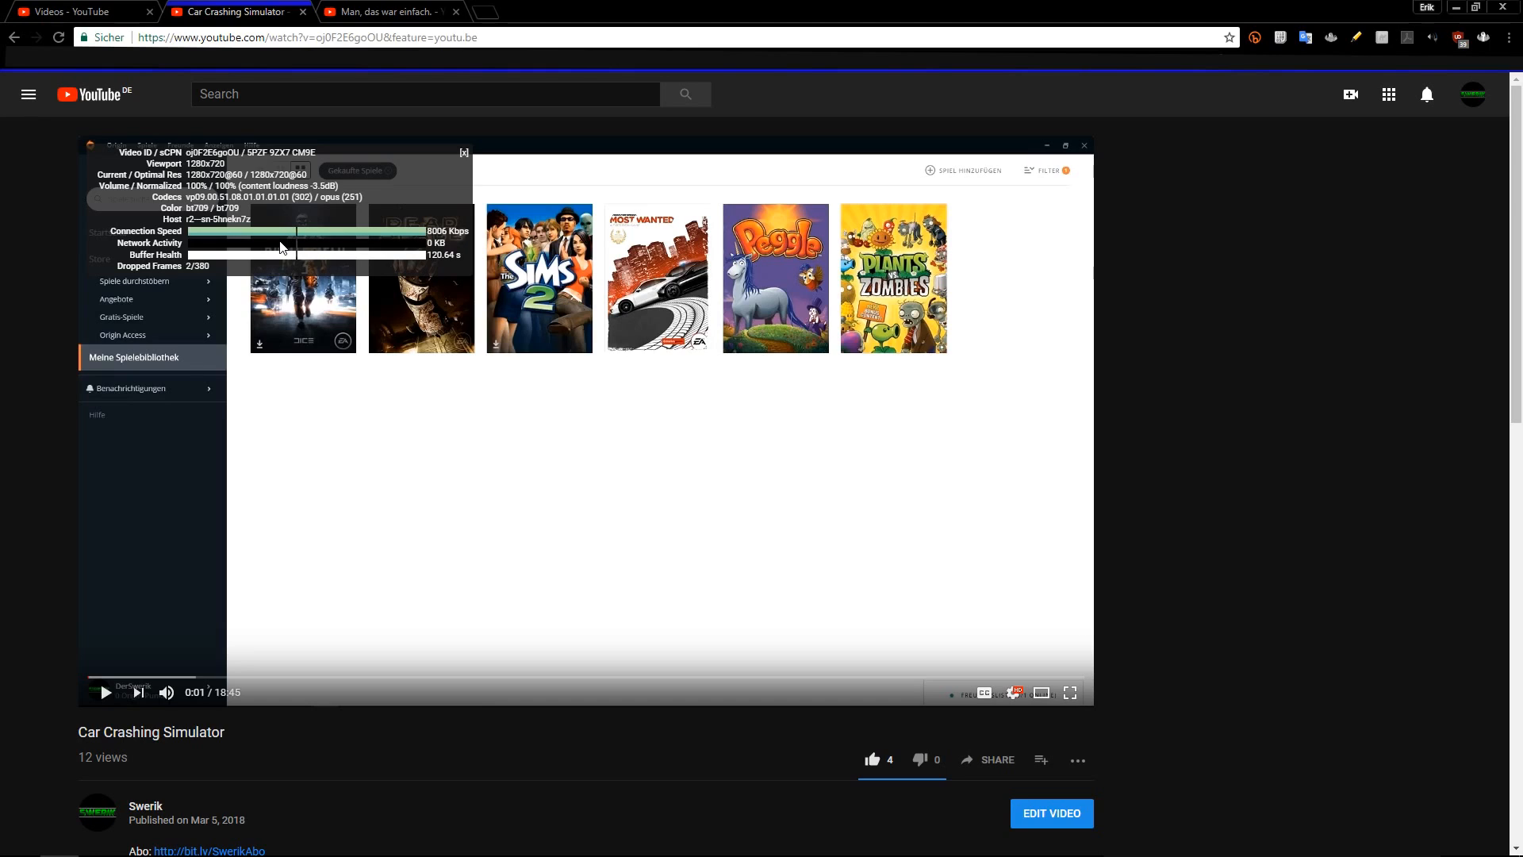
mouse_move(299, 215)
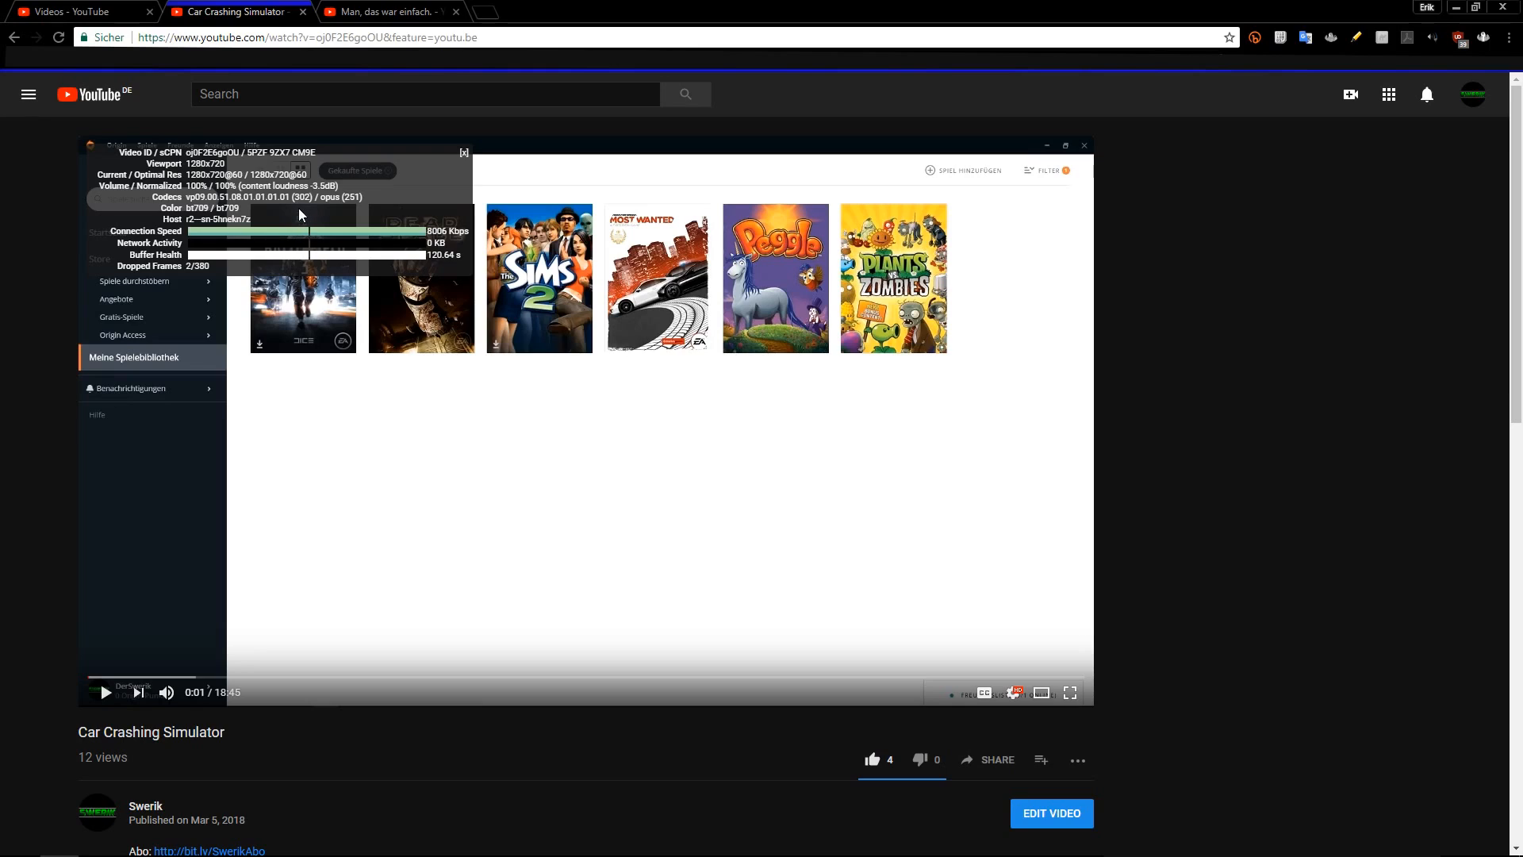